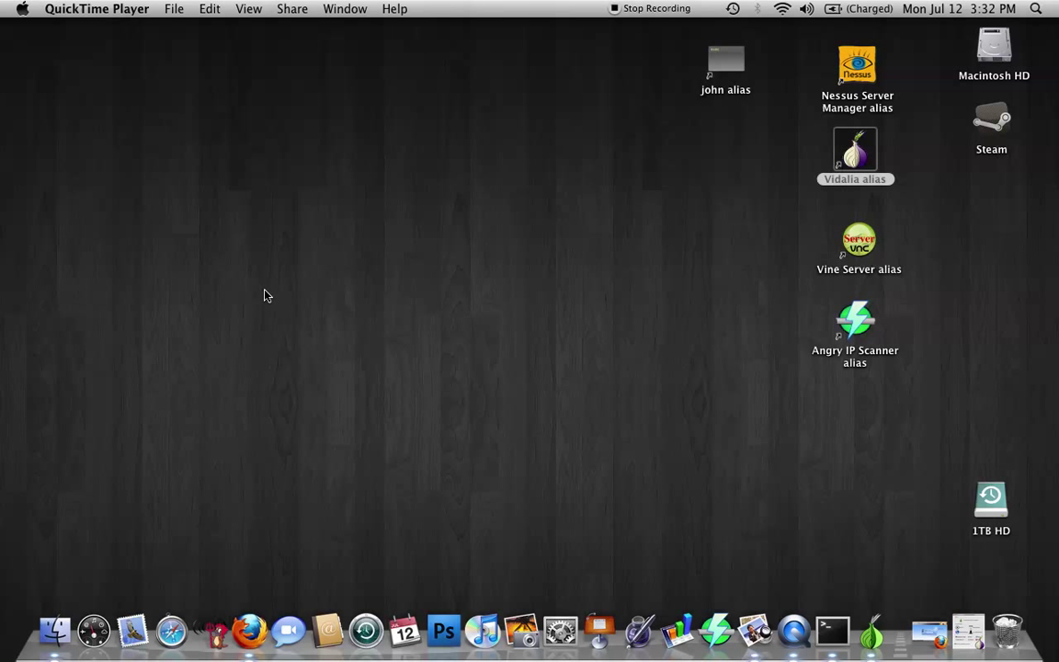
{"action": "mouse_move", "coordinate": [261, 294]}
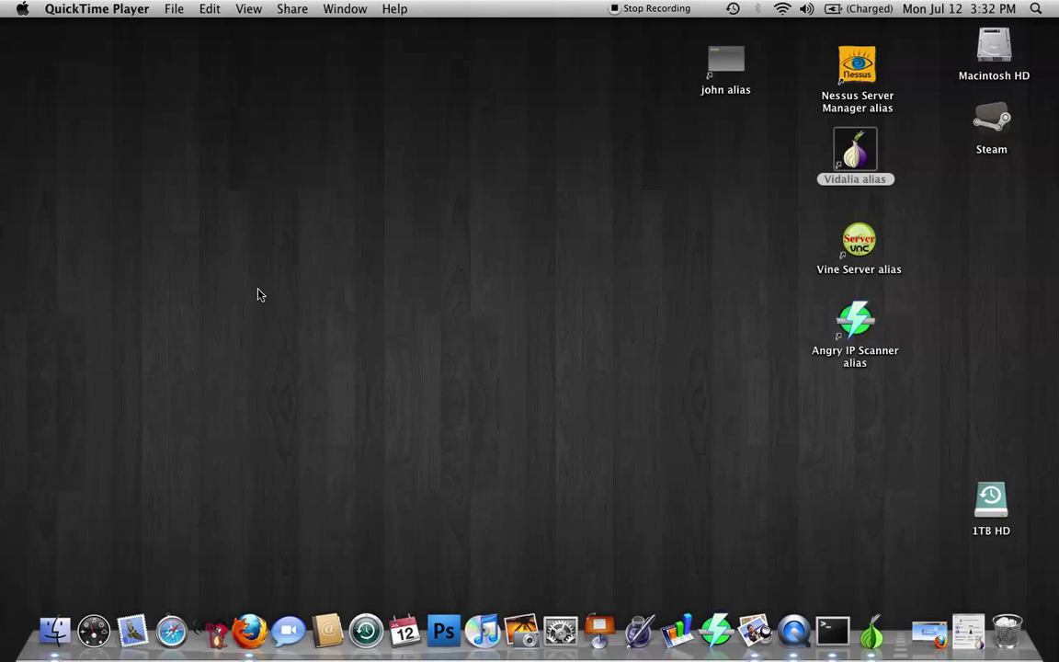
{"action": "mouse_move", "coordinate": [307, 272]}
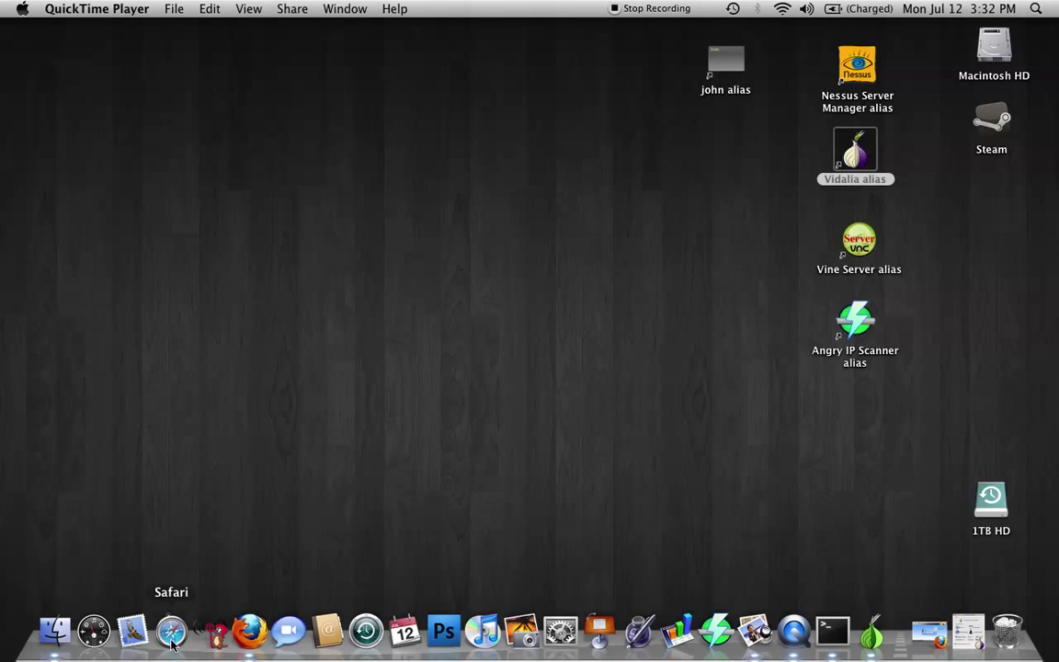
Step: Launch Safari, Google 'firefox', and land on the Mozilla Firefox 3.6 download page
{"action": "left_click", "coordinate": [171, 631]}
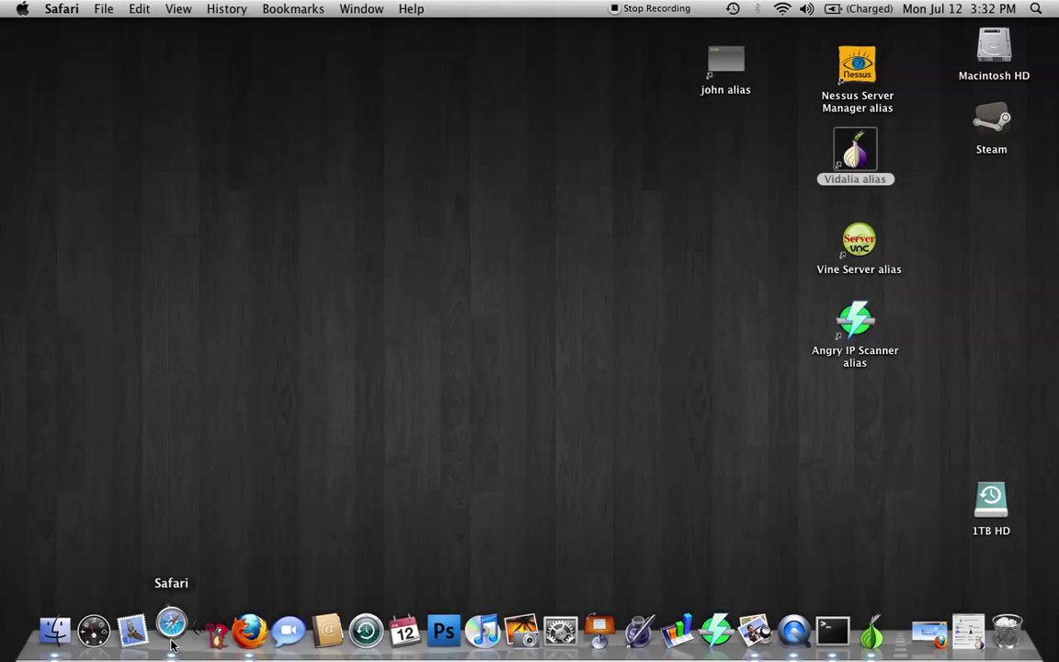
{"action": "left_click", "coordinate": [171, 631]}
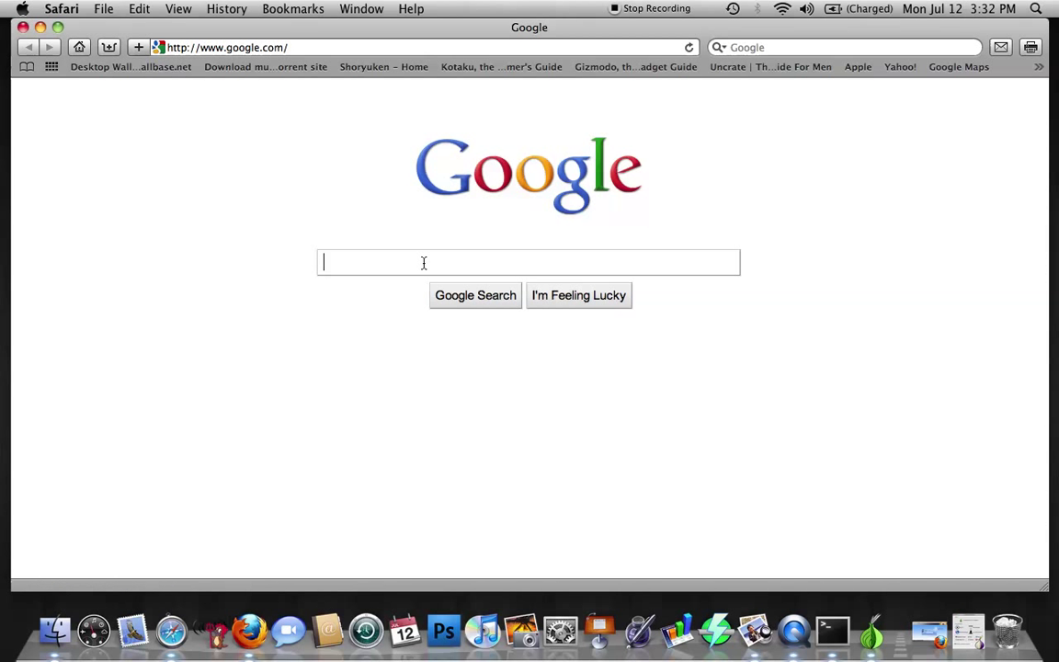
{"action": "type", "text": "firefo"}
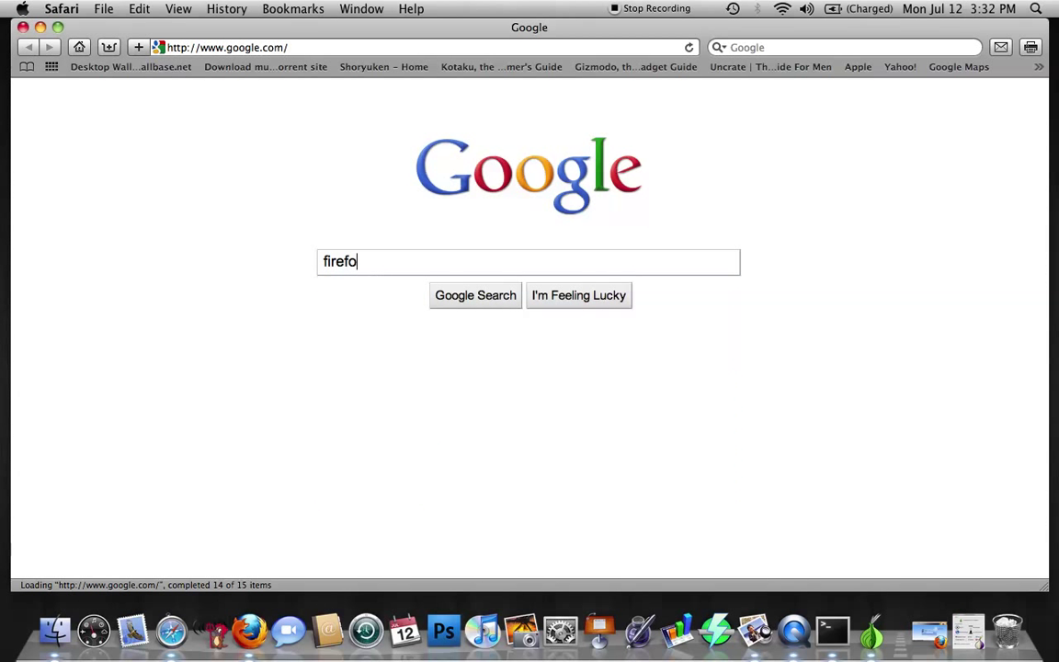
{"action": "type", "text": "x"}
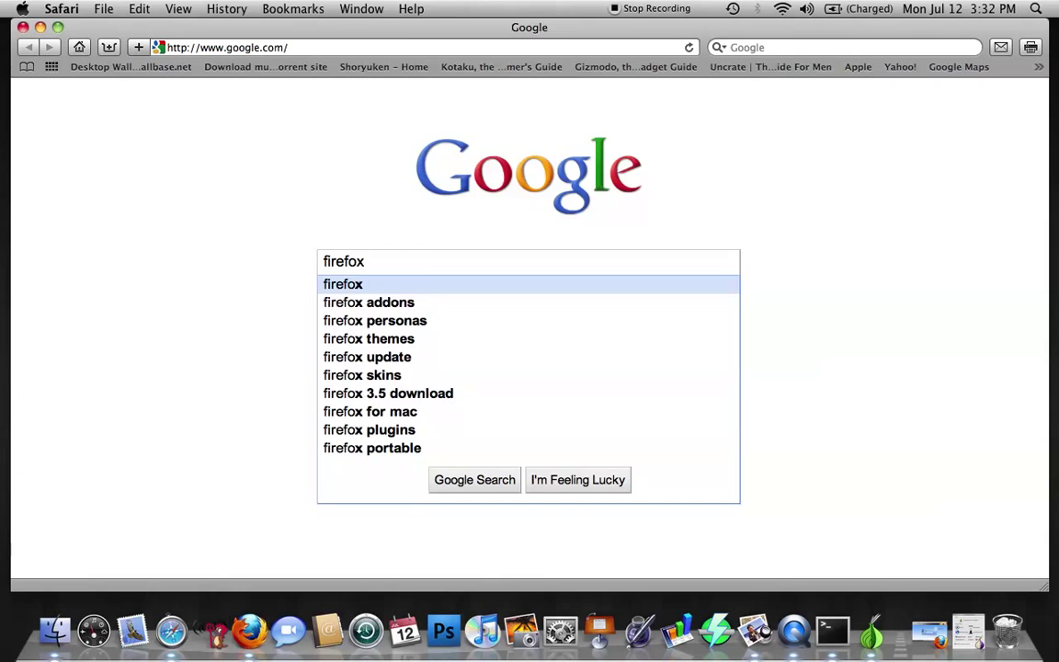
{"action": "left_click", "coordinate": [474, 478]}
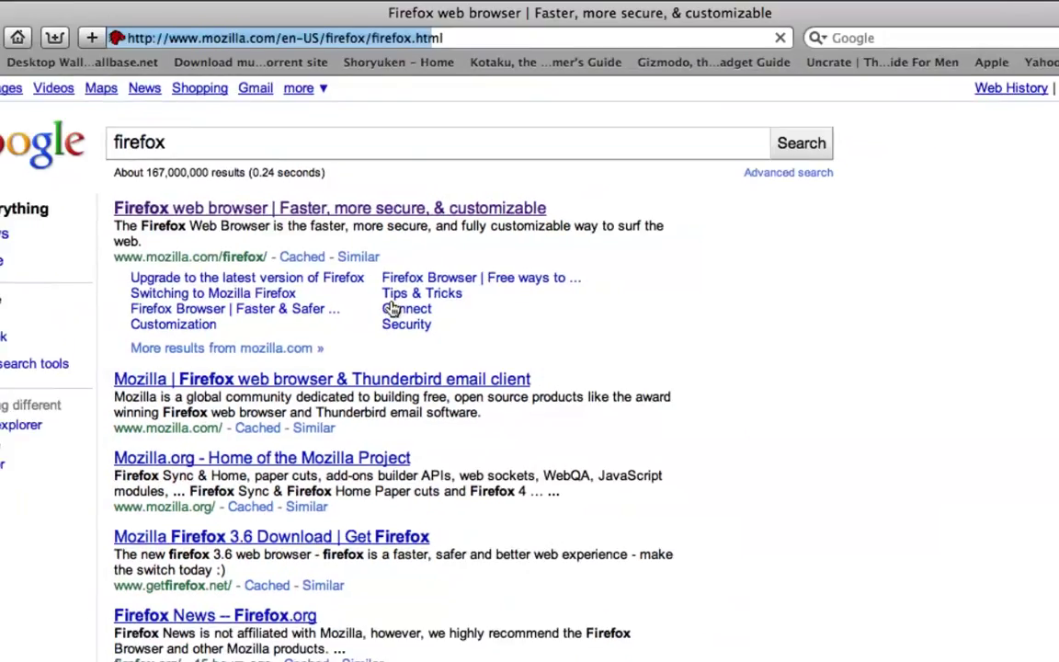
{"action": "left_click", "coordinate": [329, 207]}
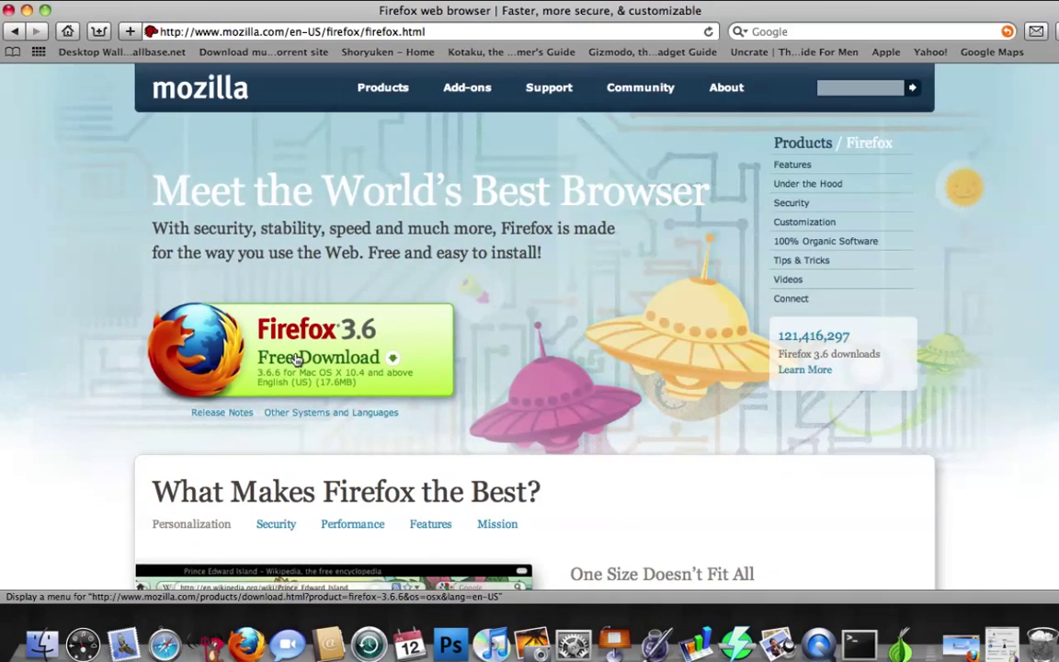
{"action": "scroll", "scroll_direction": "down", "scroll_amount": 3}
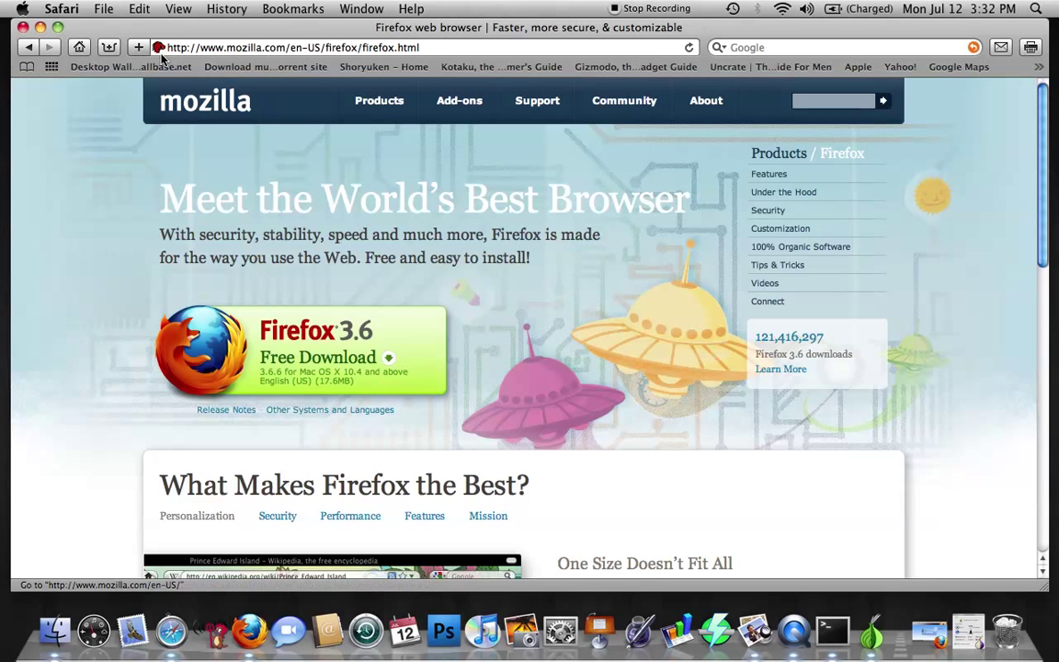
{"action": "mouse_move", "coordinate": [79, 47]}
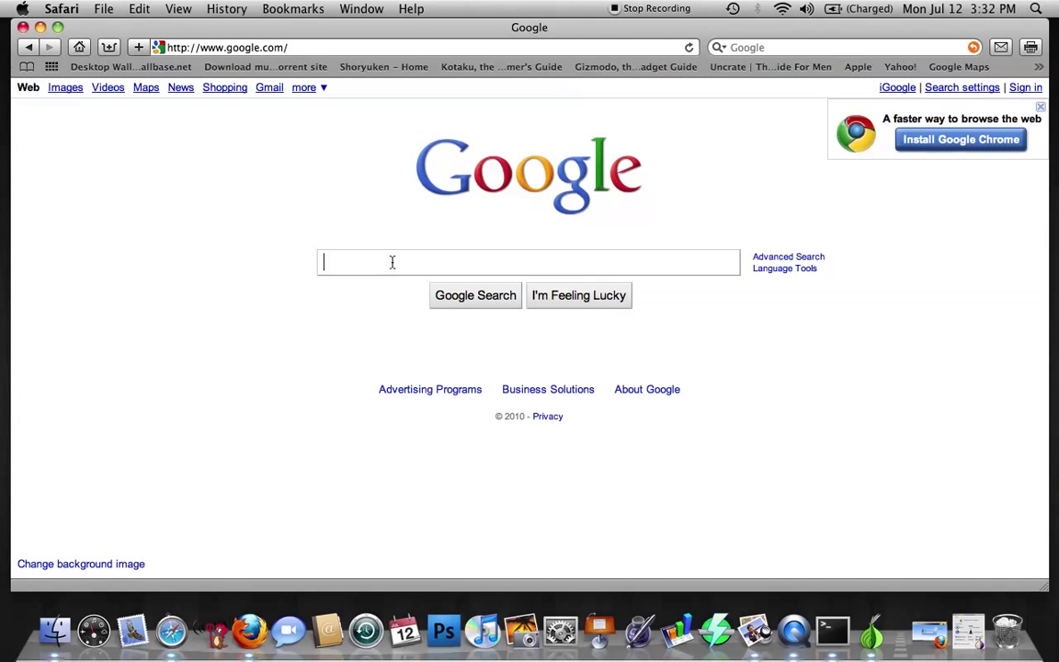
Step: Google 'vidalia', reach the Vidalia page on torproject.org, then quit Safari
{"action": "type", "text": "vidalia"}
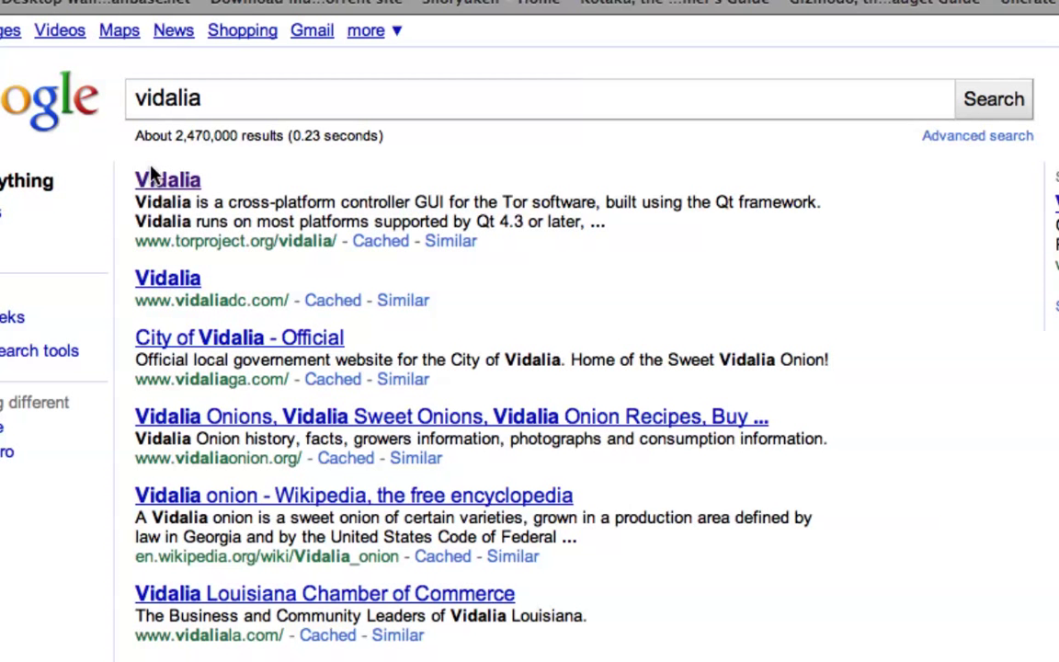
{"action": "scroll", "scroll_direction": "down", "scroll_amount": 3}
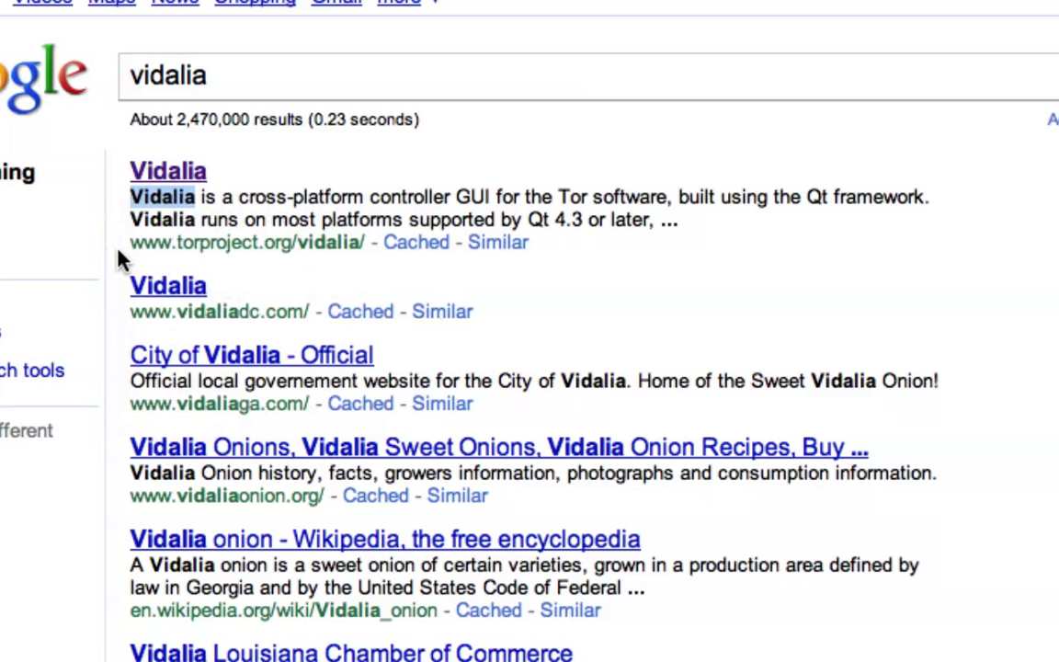
{"action": "mouse_move", "coordinate": [174, 242]}
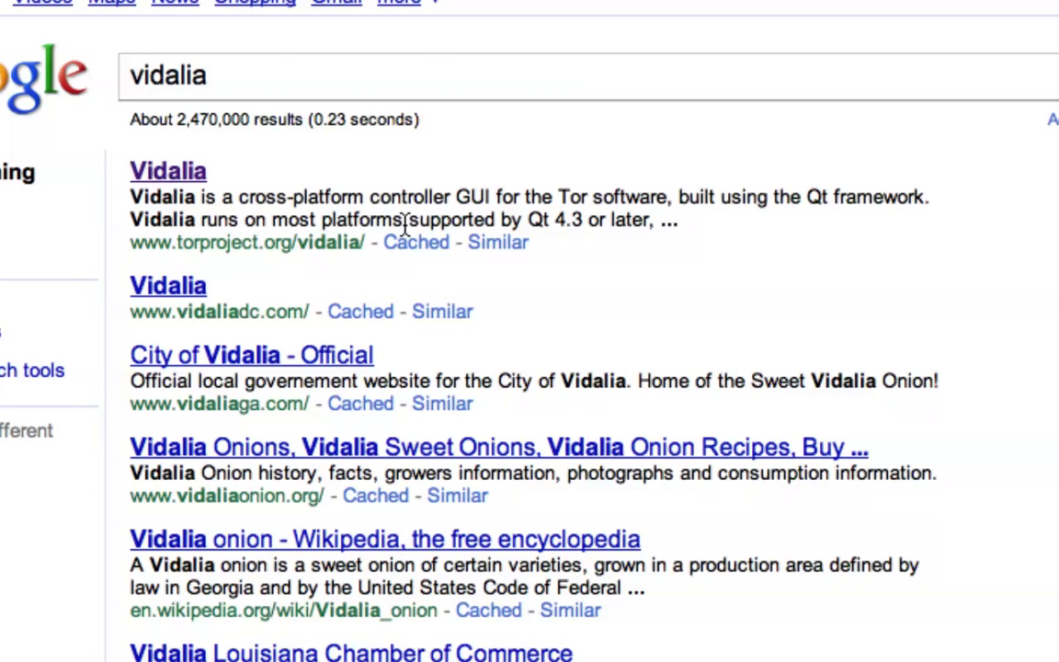
{"action": "left_click", "coordinate": [168, 169]}
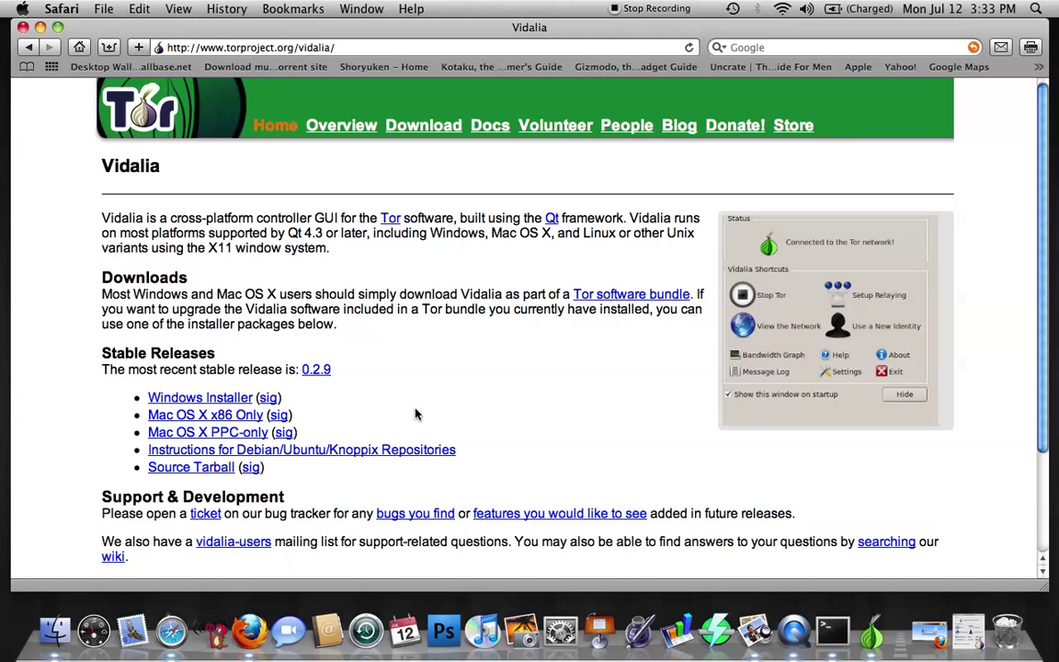
{"action": "mouse_move", "coordinate": [398, 364]}
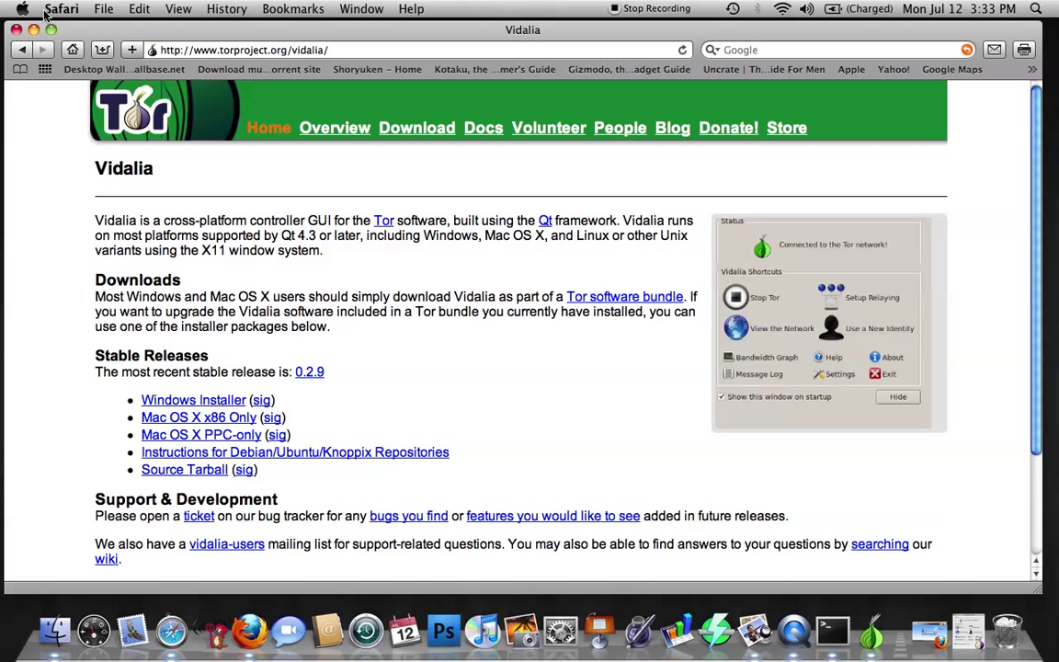
{"action": "left_click", "coordinate": [63, 7]}
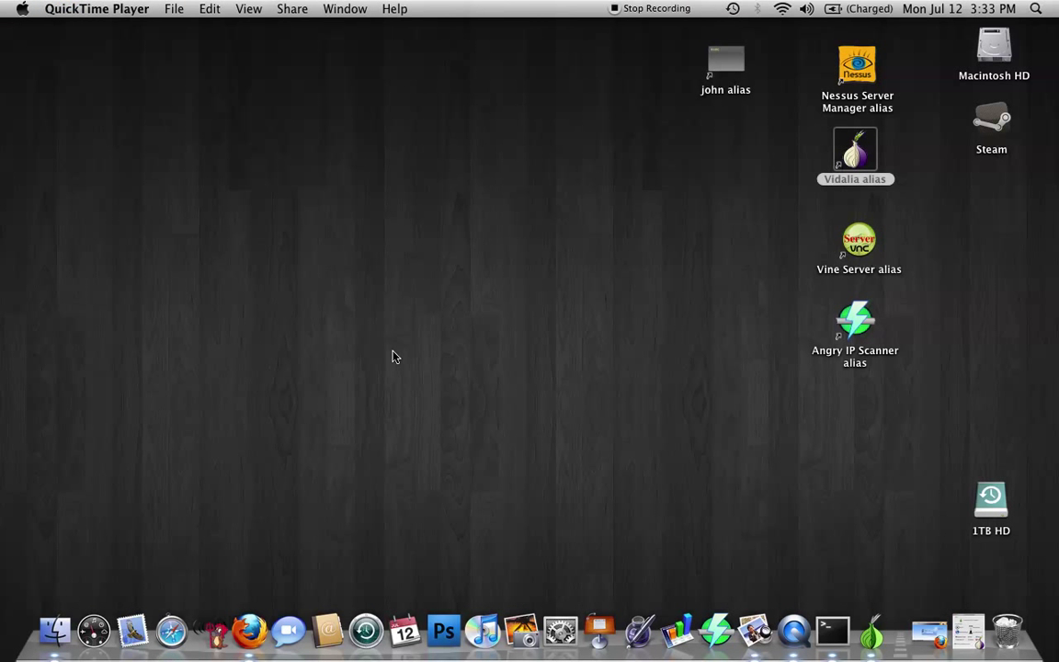
Step: Launch Vidalia from its desktop alias so its control panel connects to Tor
{"action": "left_click", "coordinate": [852, 151]}
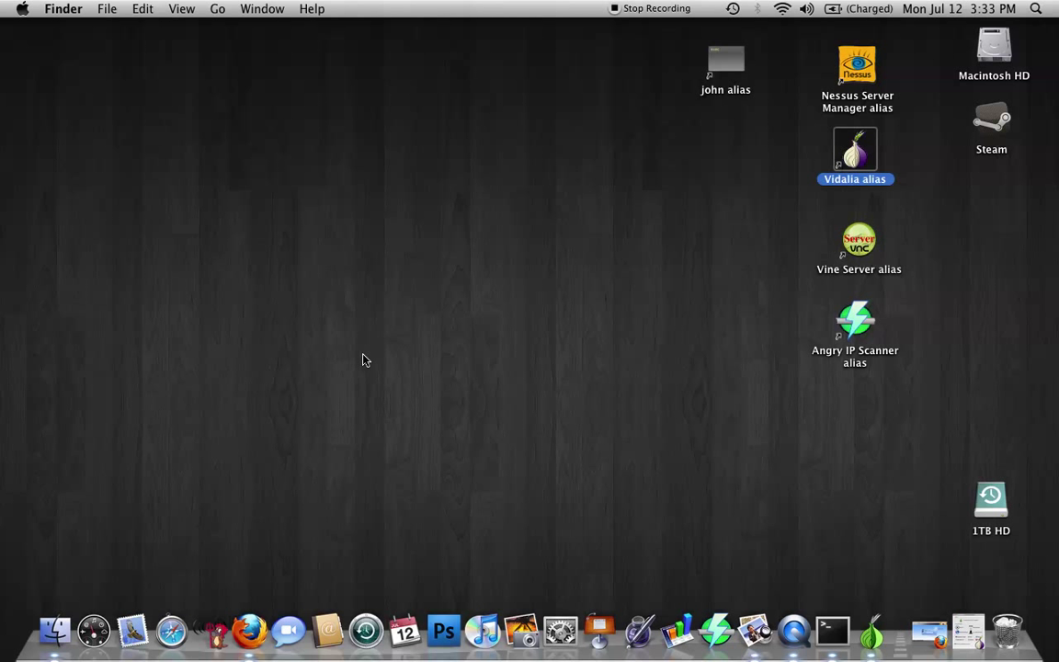
{"action": "mouse_move", "coordinate": [368, 358]}
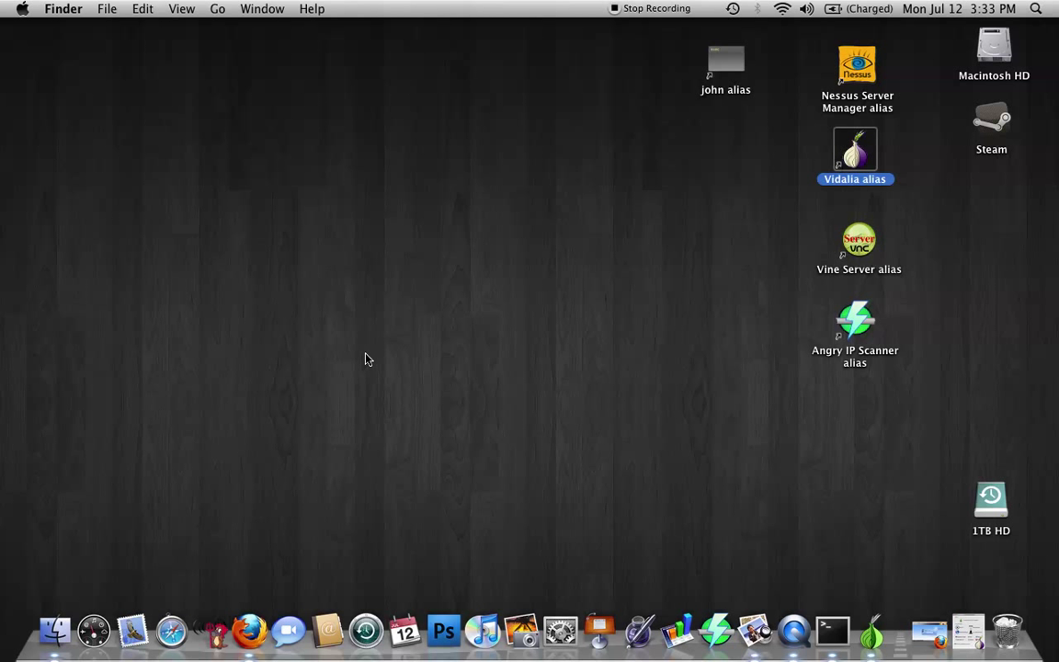
{"action": "mouse_move", "coordinate": [356, 390]}
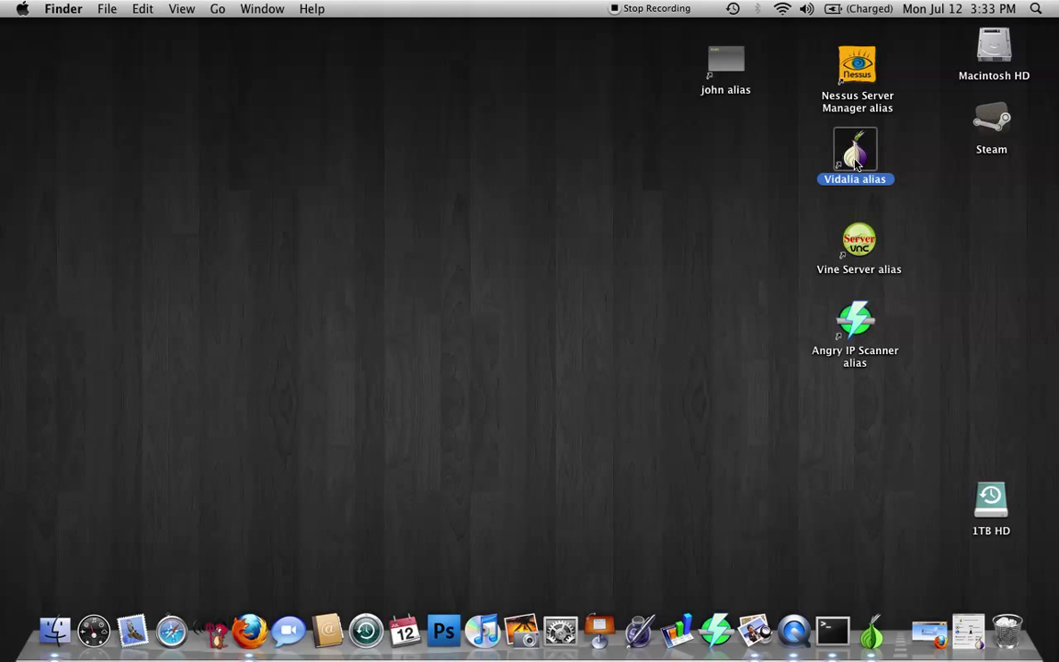
{"action": "double_click", "coordinate": [853, 151]}
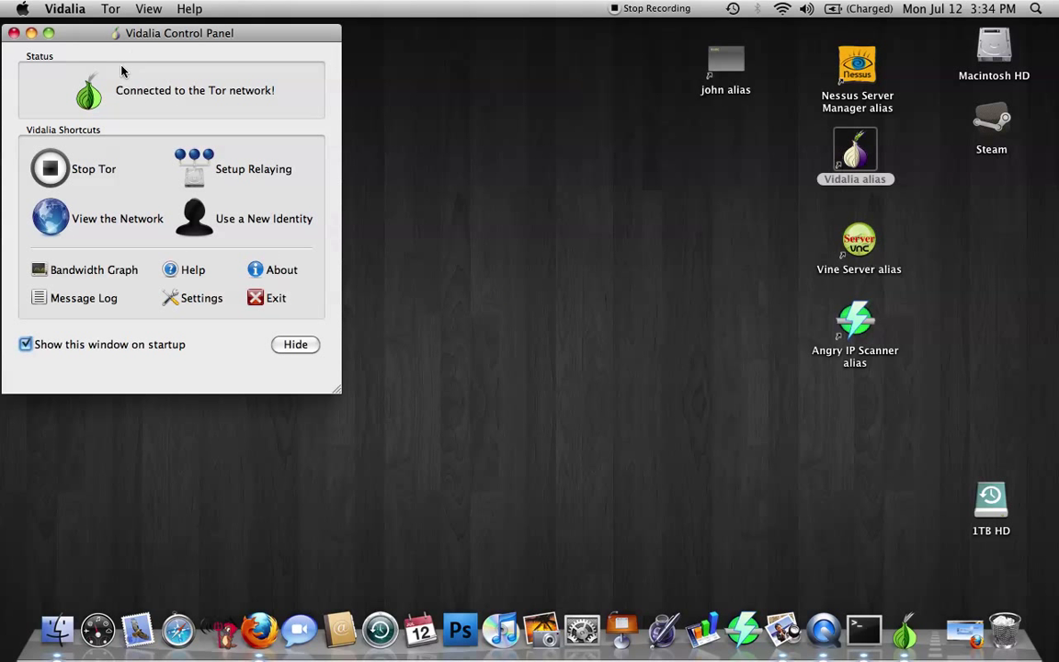
{"action": "mouse_move", "coordinate": [150, 33]}
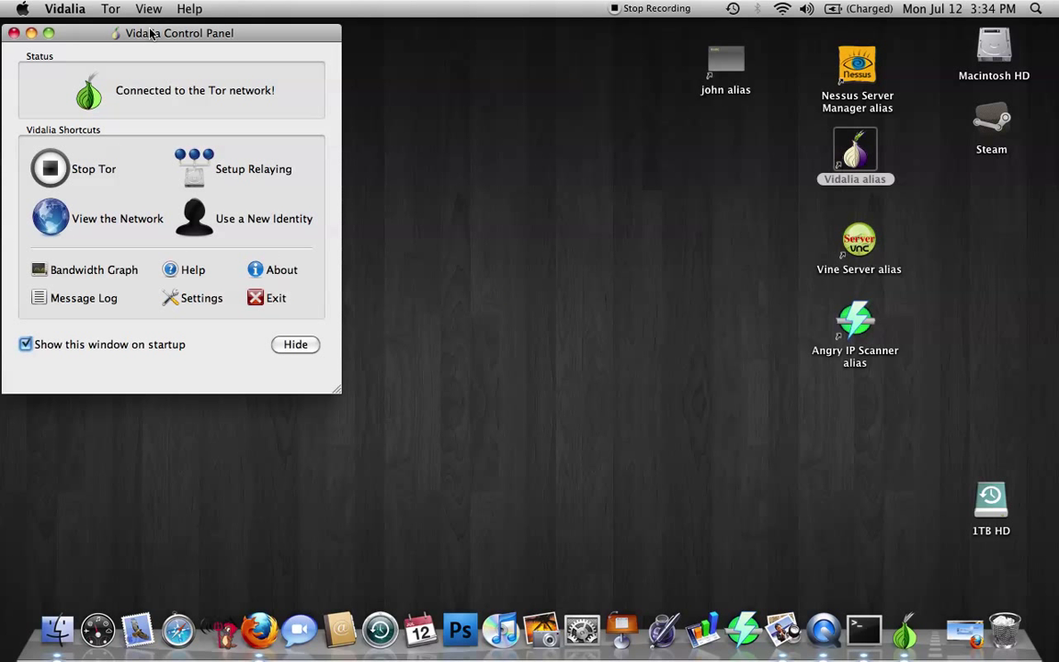
{"action": "mouse_move", "coordinate": [100, 119]}
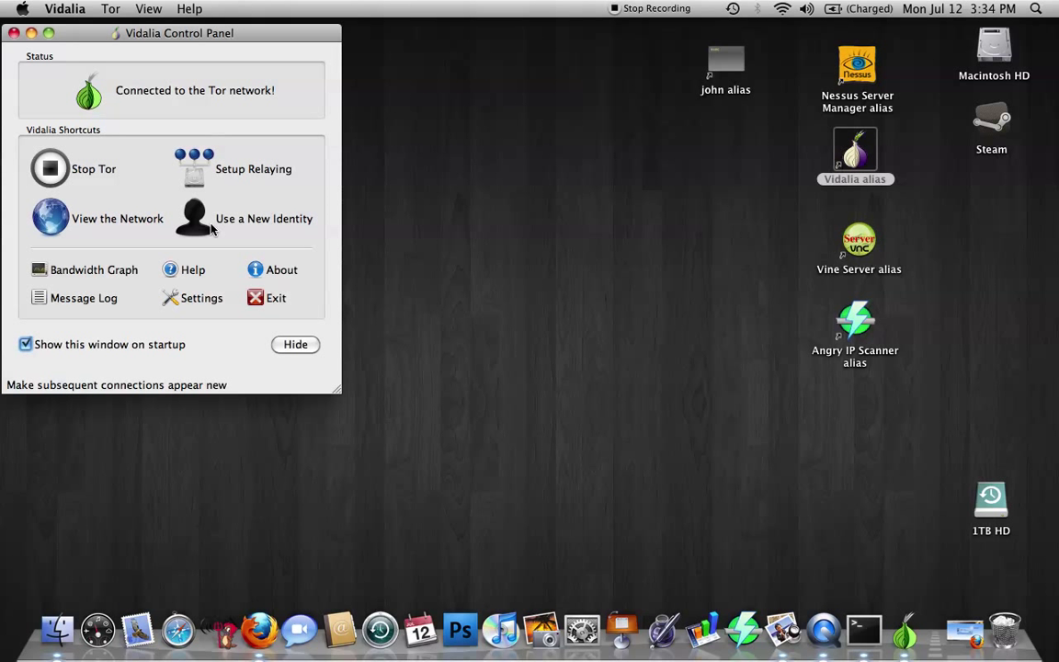
{"action": "mouse_move", "coordinate": [226, 315]}
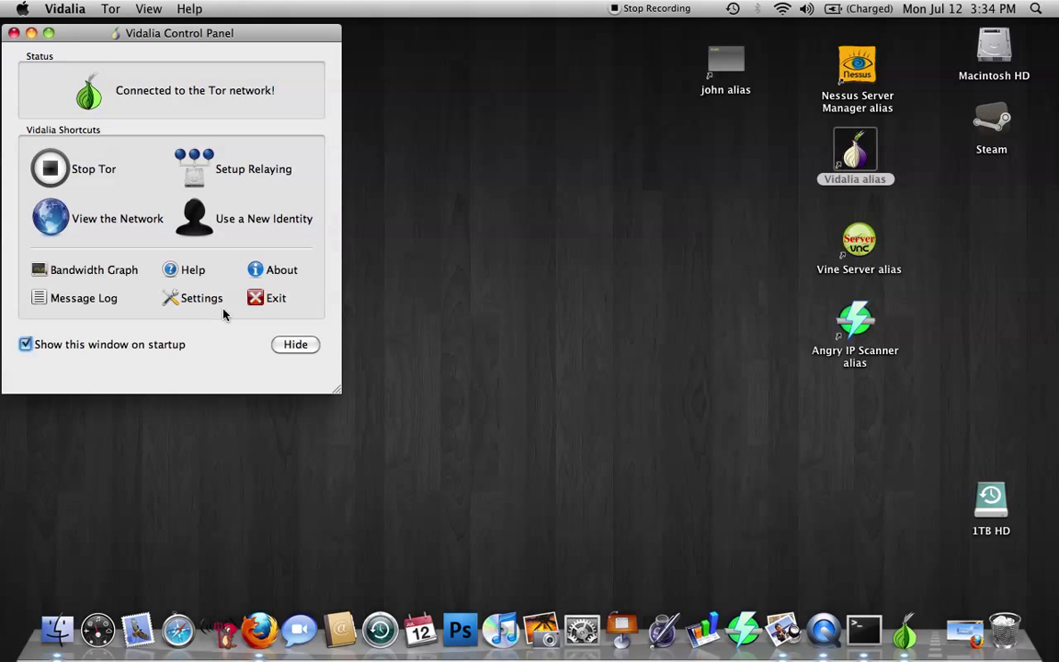
{"action": "mouse_move", "coordinate": [320, 189]}
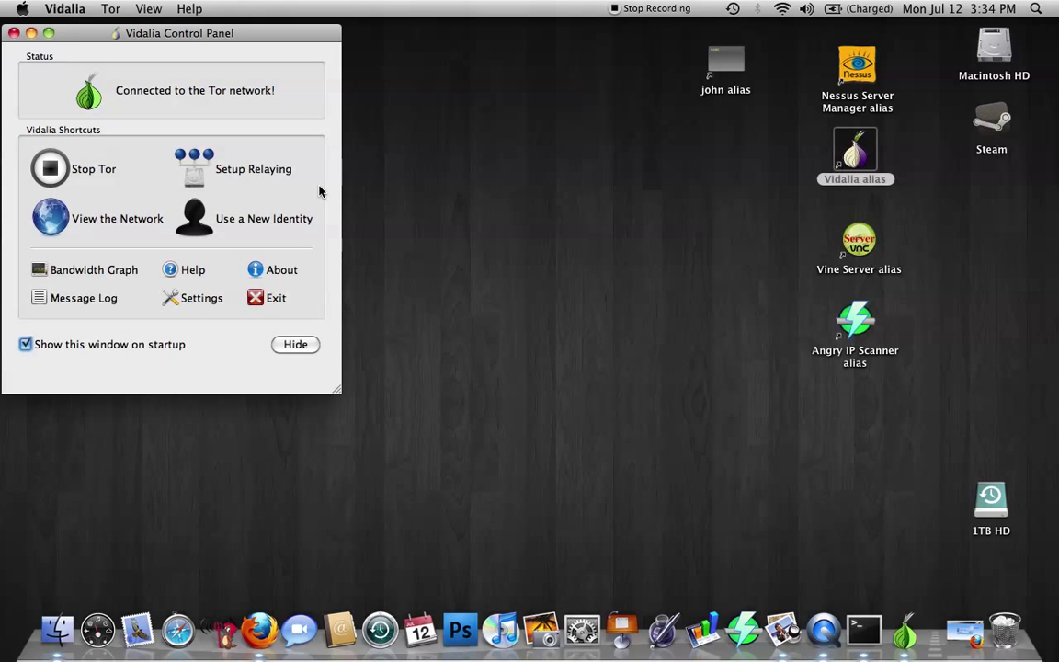
{"action": "mouse_move", "coordinate": [232, 224]}
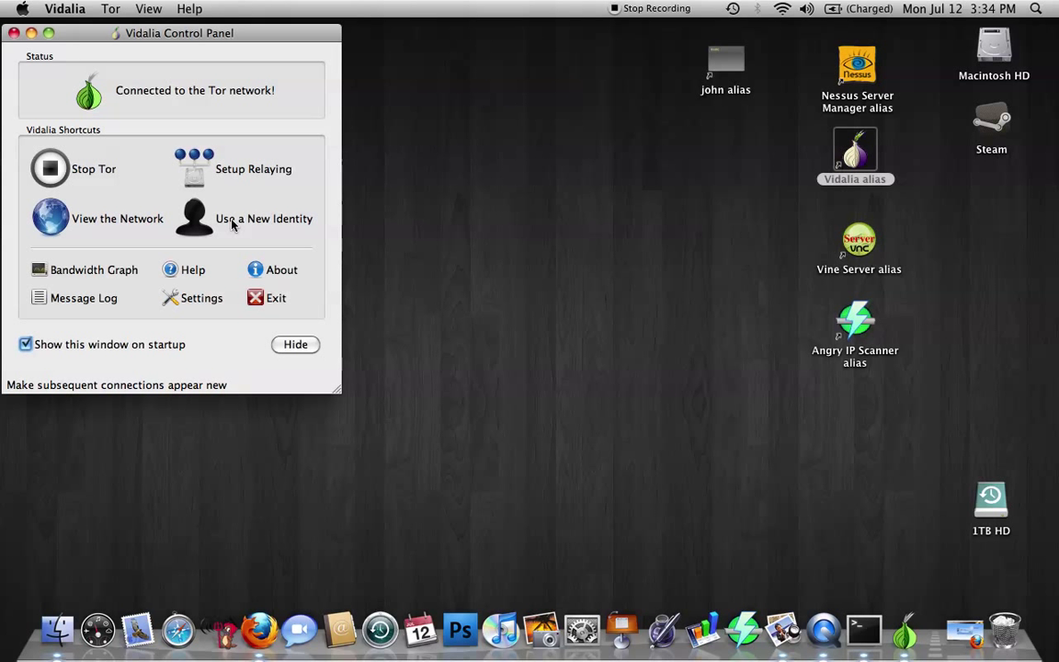
{"action": "mouse_move", "coordinate": [52, 217]}
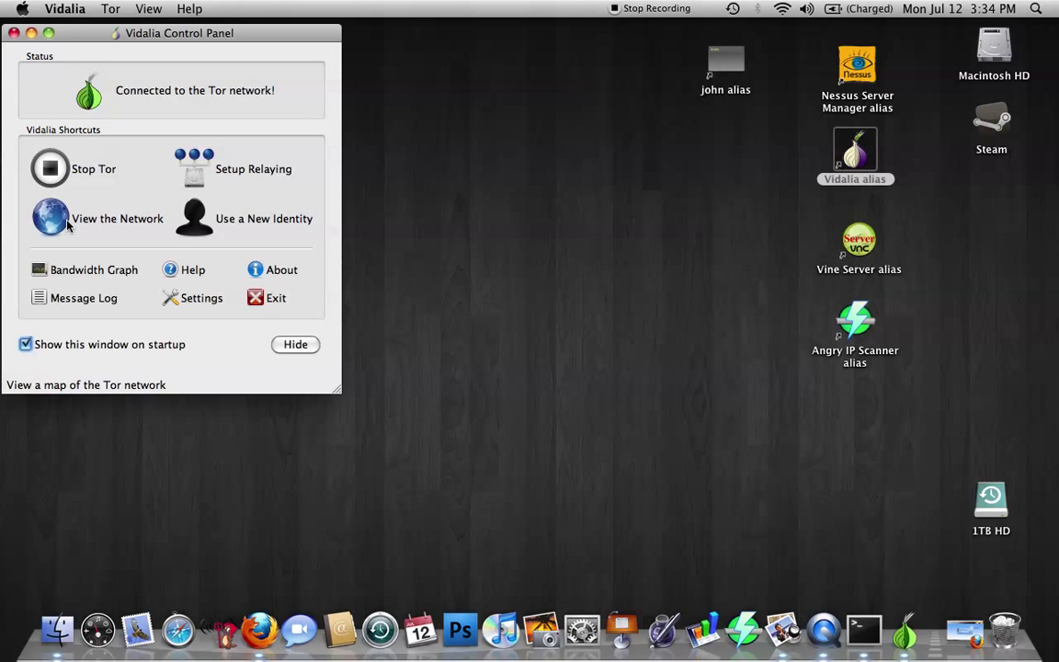
{"action": "left_click", "coordinate": [52, 217]}
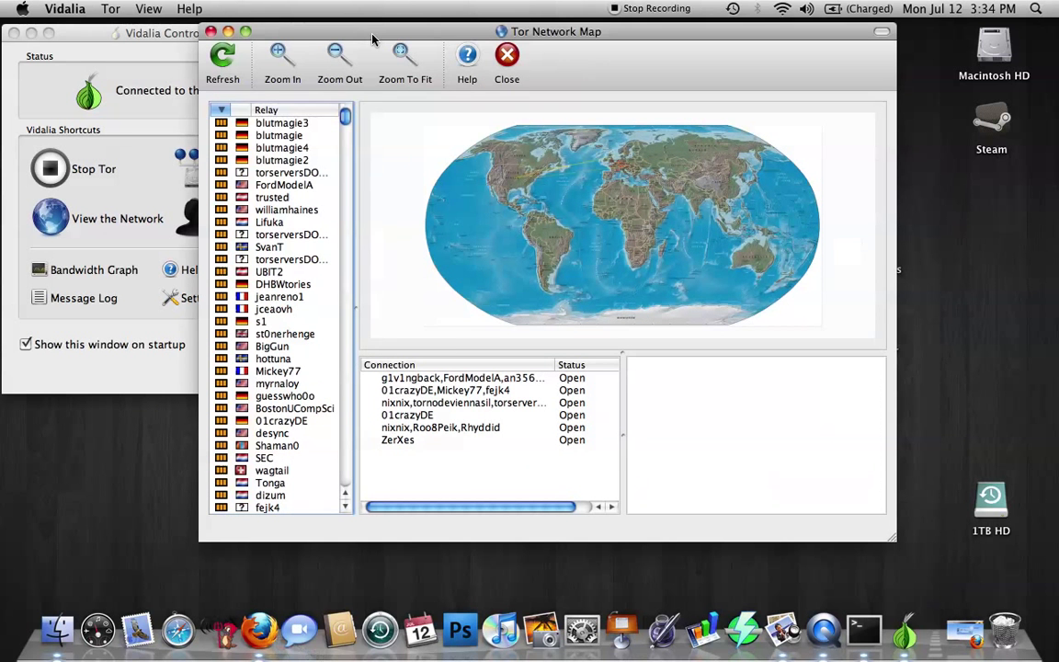
{"action": "mouse_move", "coordinate": [419, 206]}
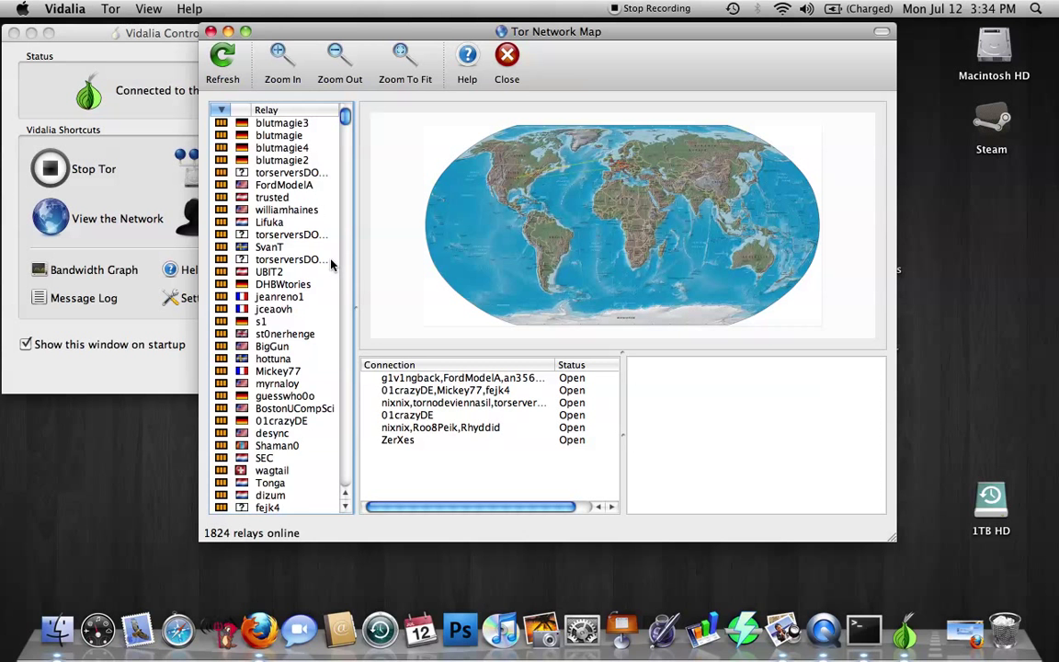
{"action": "scroll", "scroll_direction": "down", "scroll_amount": 3}
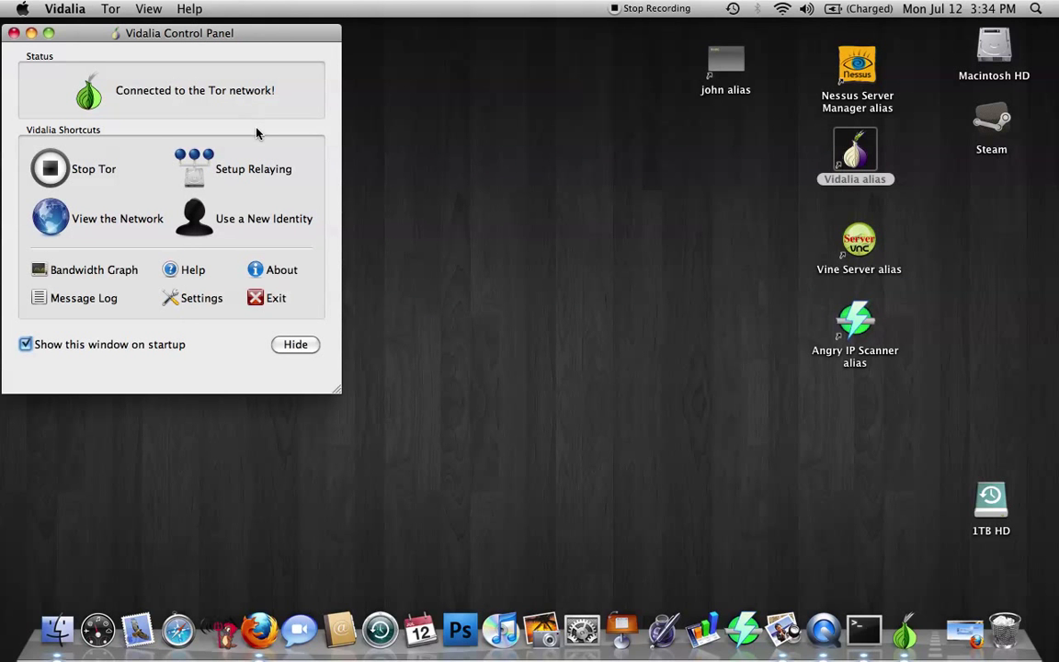
{"action": "mouse_move", "coordinate": [487, 193]}
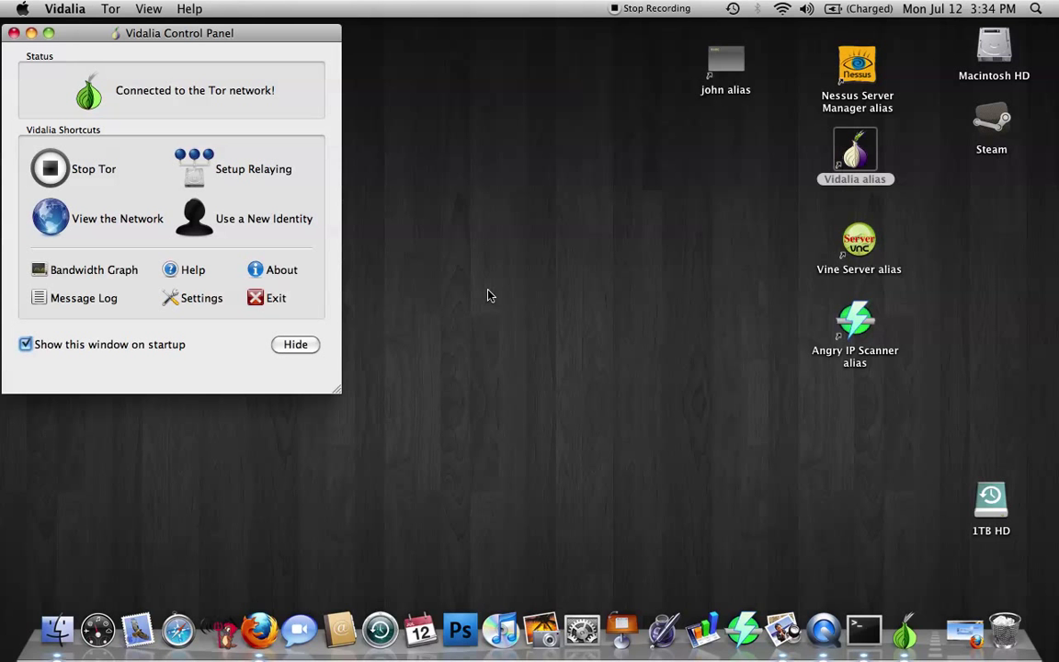
{"action": "mouse_move", "coordinate": [384, 380]}
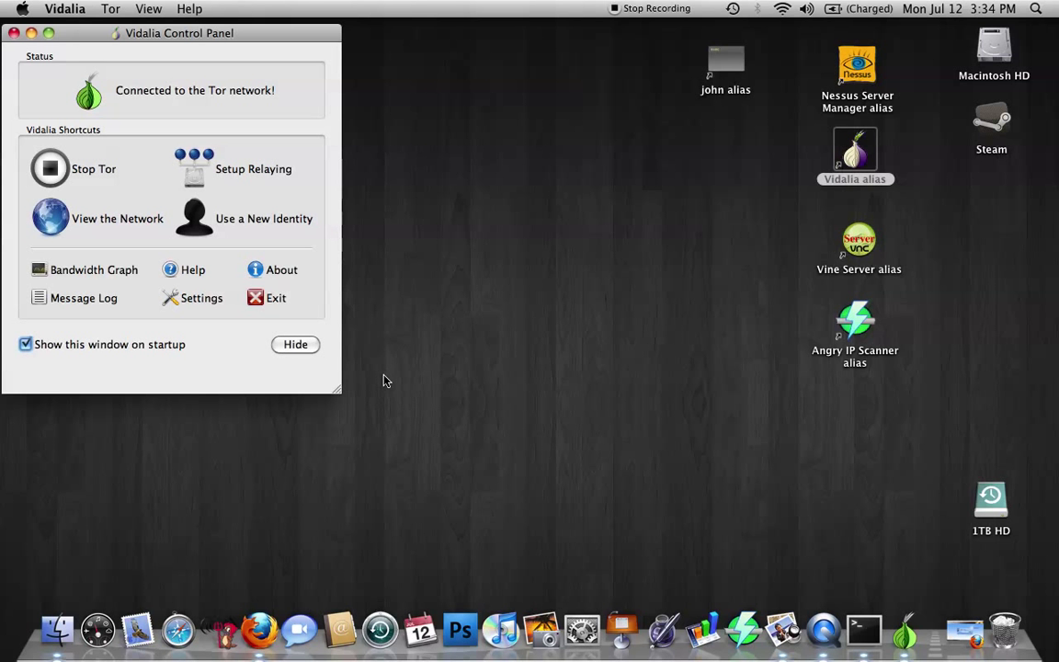
Step: Launch Firefox from the Dock, bringing up the Startpage search homepage
{"action": "left_click", "coordinate": [268, 629]}
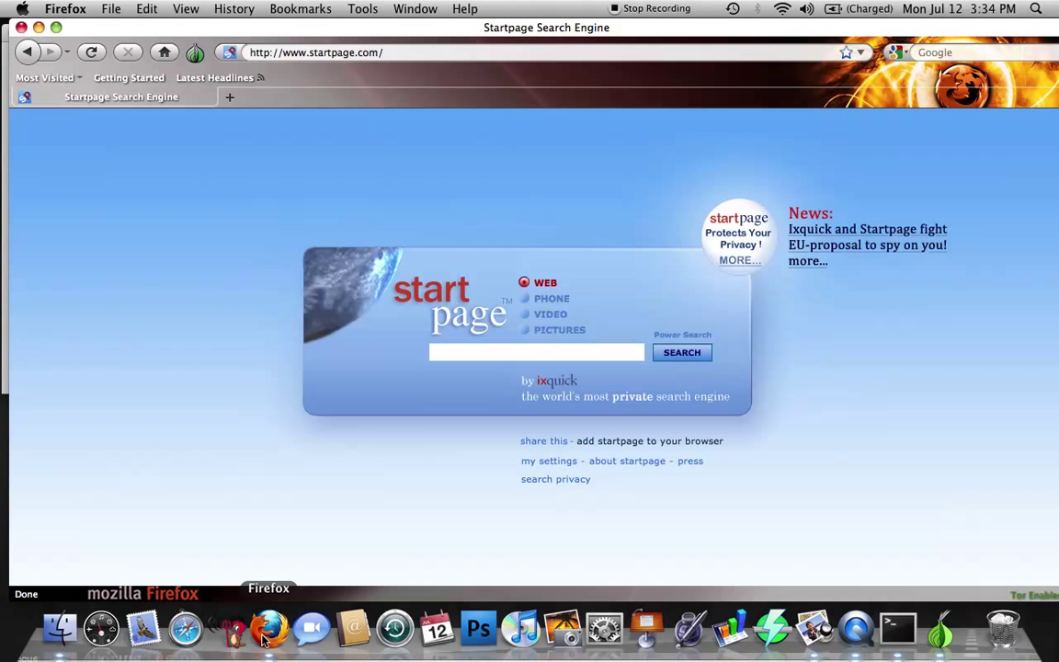
{"action": "mouse_move", "coordinate": [246, 228]}
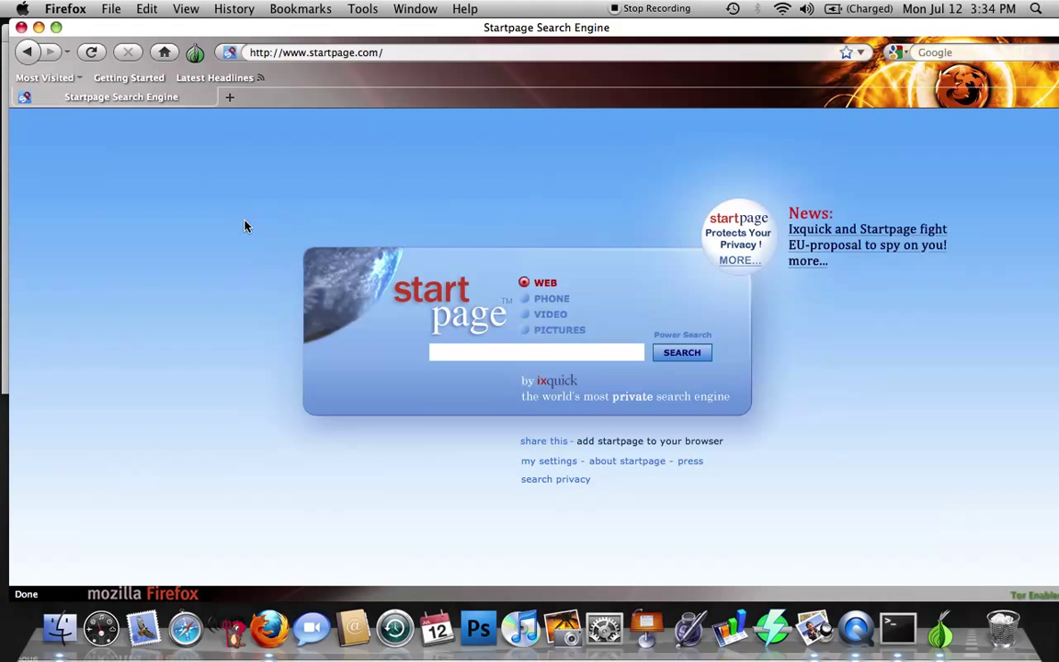
{"action": "left_click", "coordinate": [537, 353]}
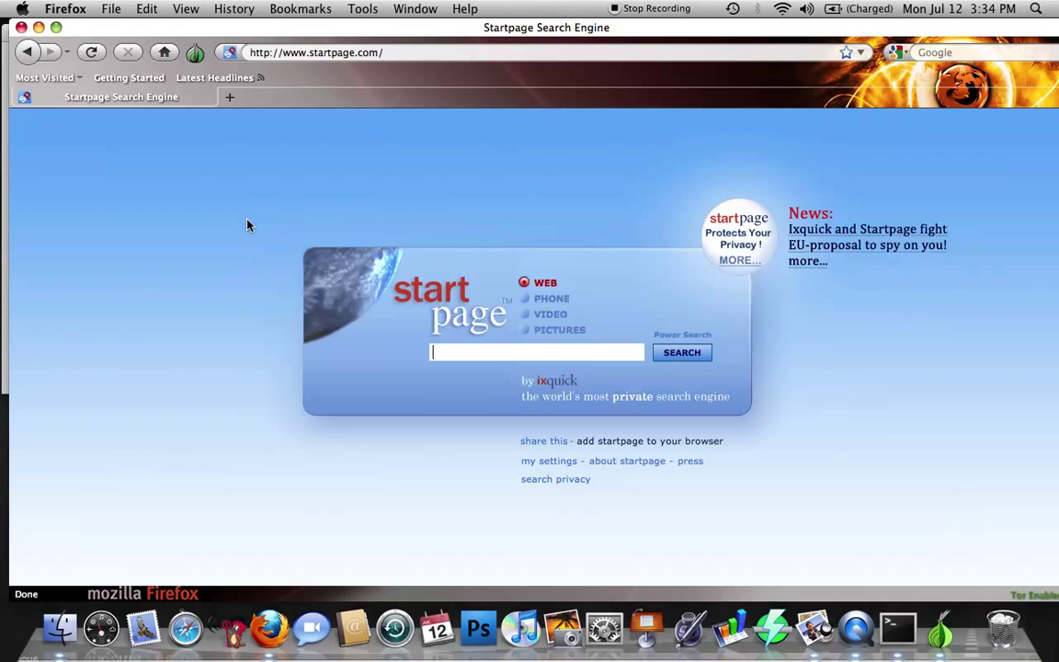
{"action": "mouse_move", "coordinate": [202, 55]}
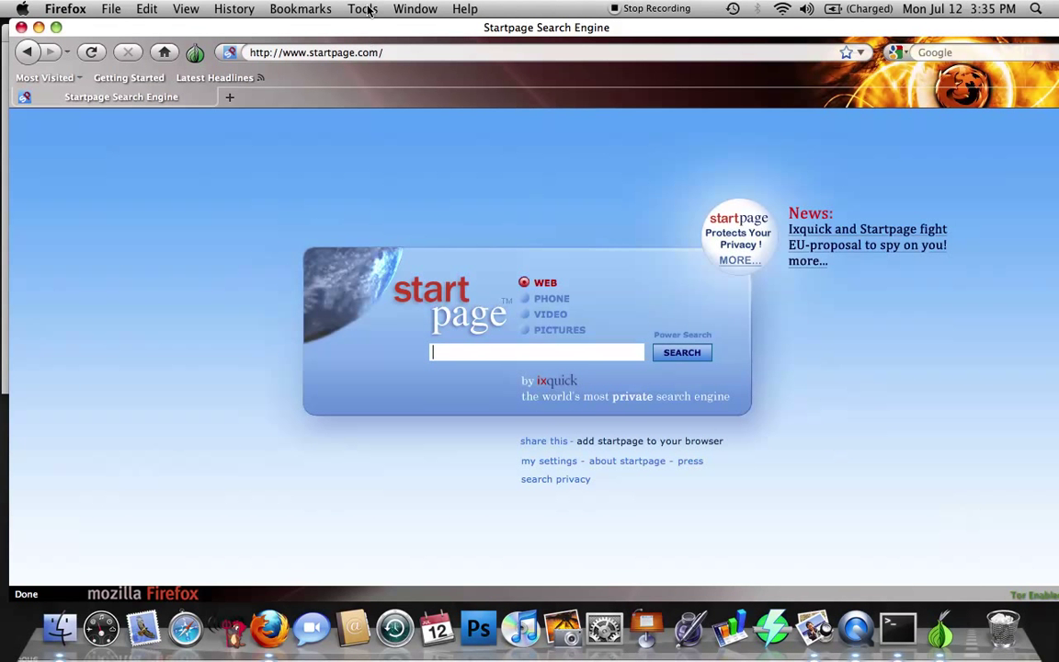
{"action": "left_click", "coordinate": [364, 8]}
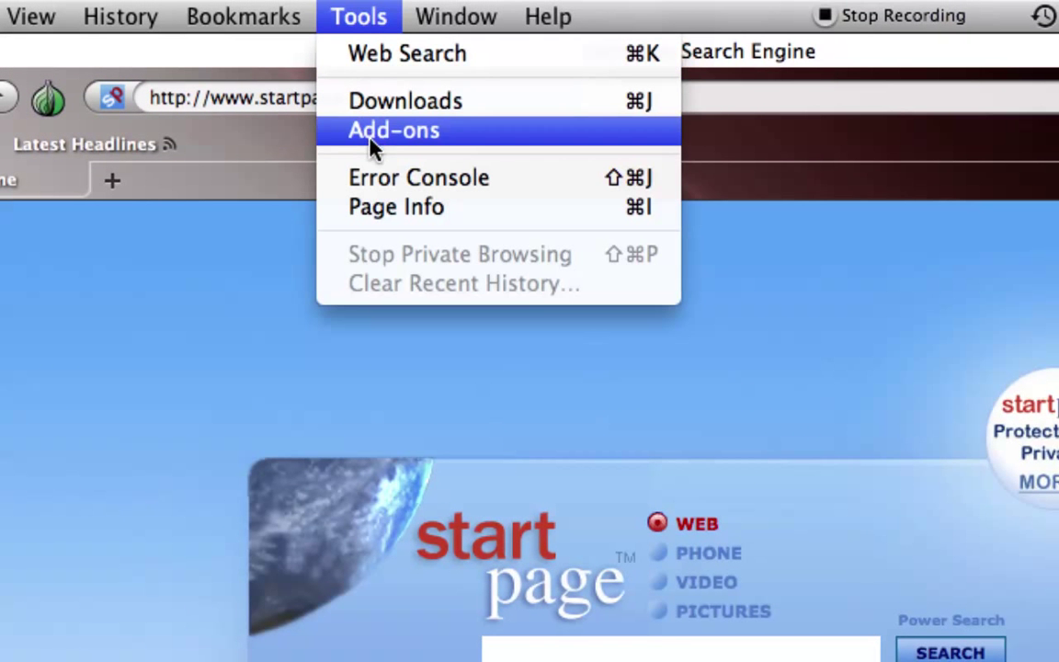
{"action": "left_click", "coordinate": [393, 128]}
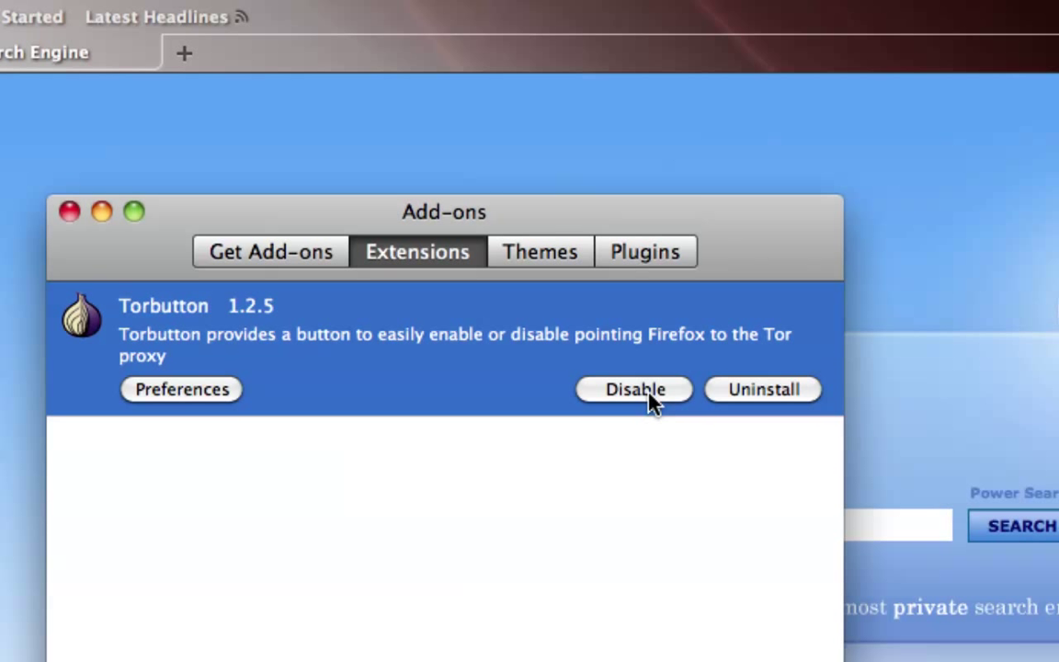
{"action": "mouse_move", "coordinate": [634, 390]}
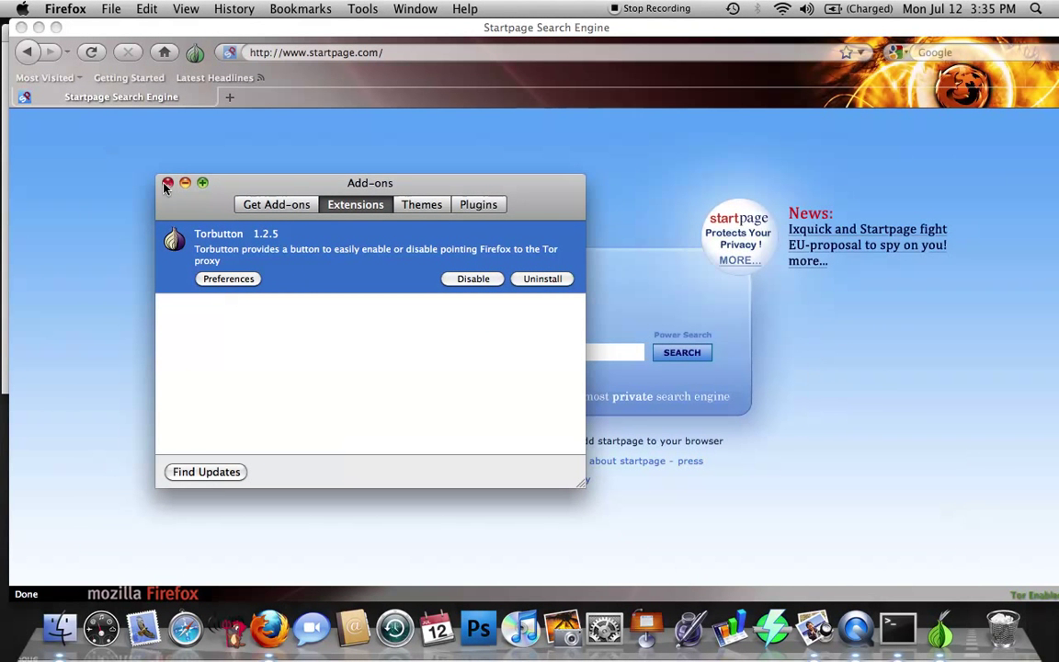
{"action": "left_click", "coordinate": [169, 184]}
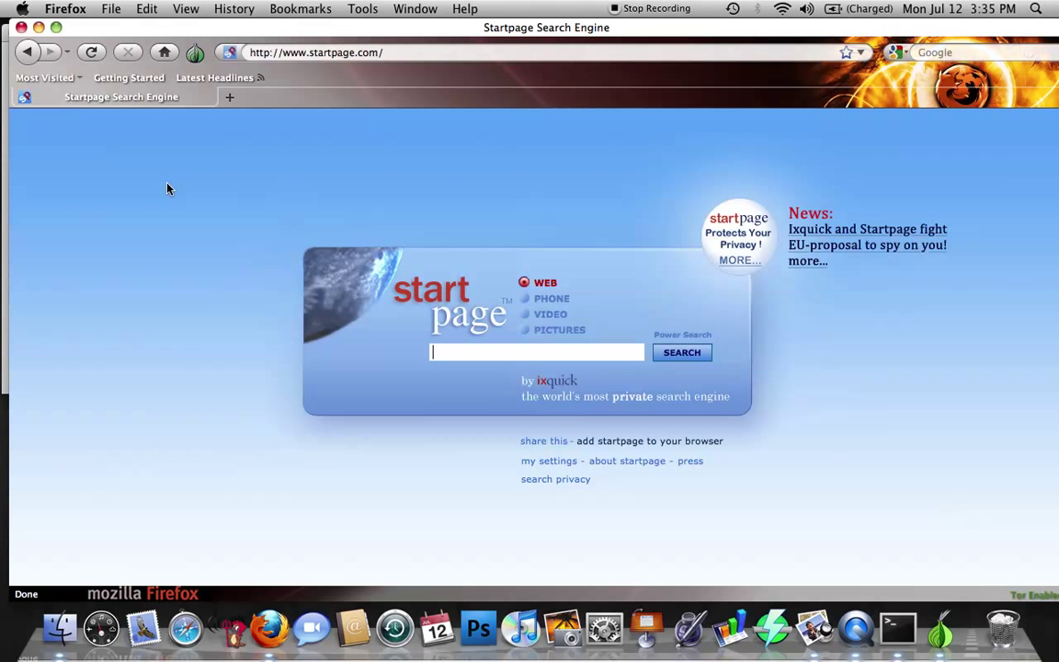
{"action": "mouse_move", "coordinate": [162, 132]}
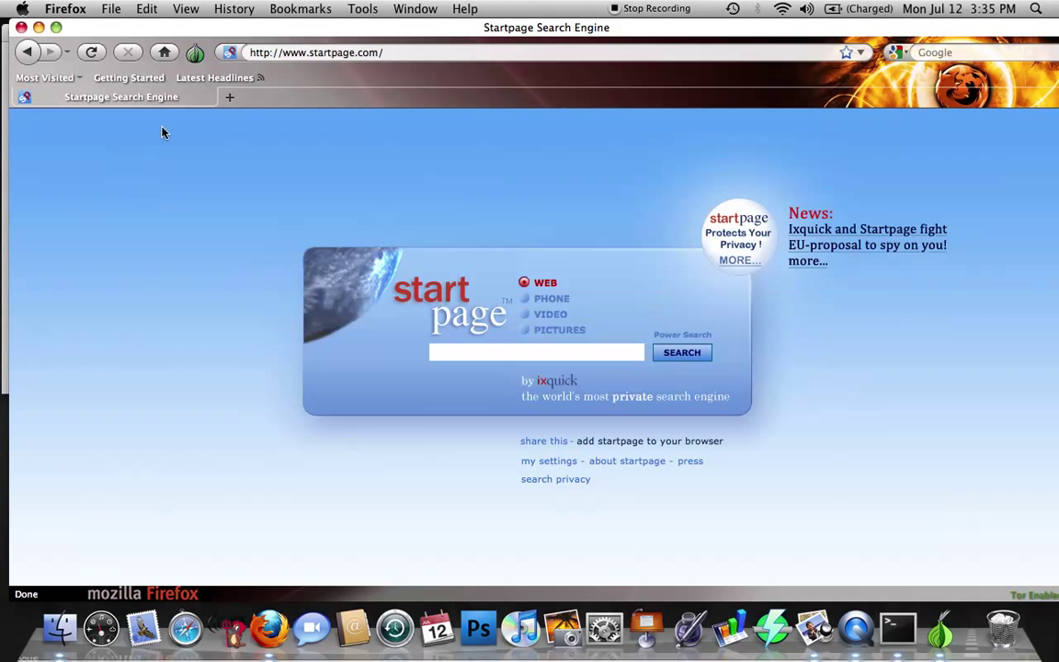
{"action": "mouse_move", "coordinate": [195, 51]}
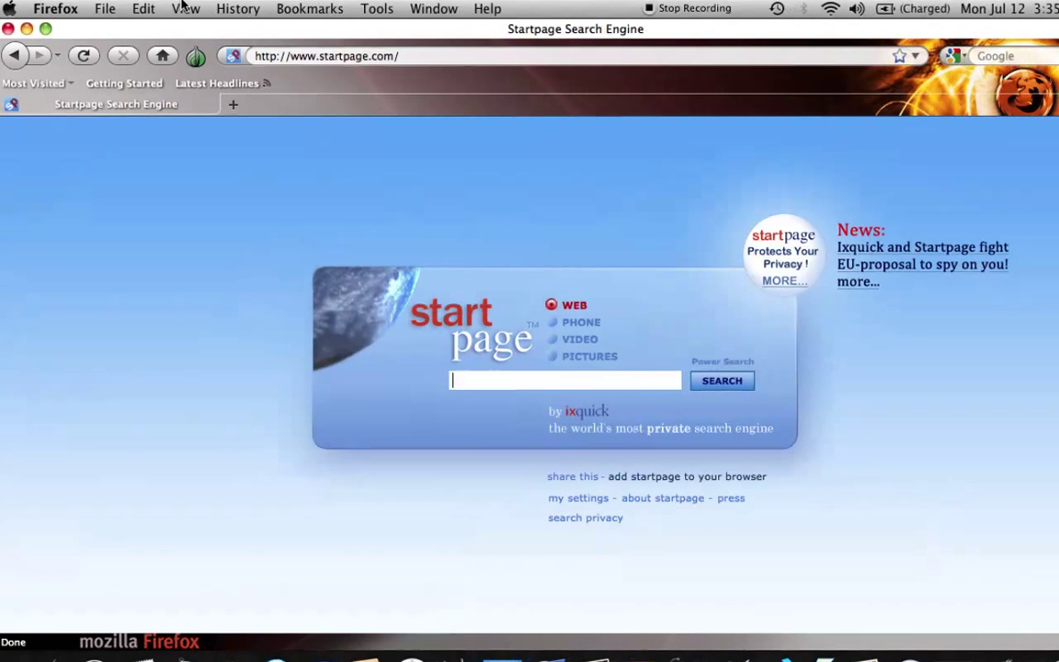
{"action": "left_click", "coordinate": [184, 7]}
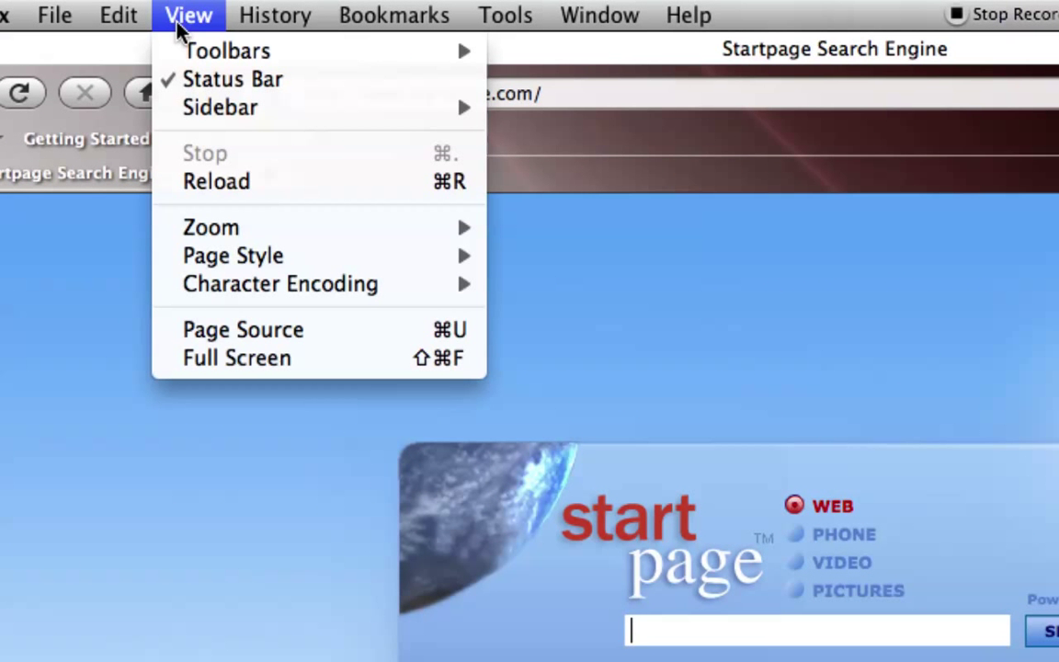
{"action": "mouse_move", "coordinate": [226, 52]}
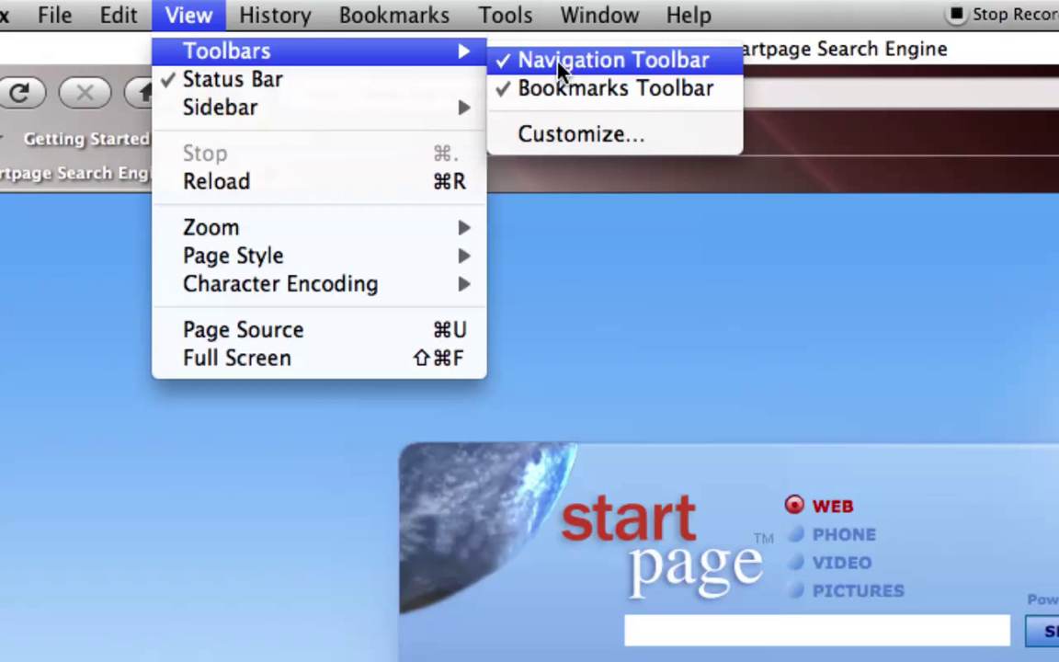
{"action": "left_click", "coordinate": [580, 132]}
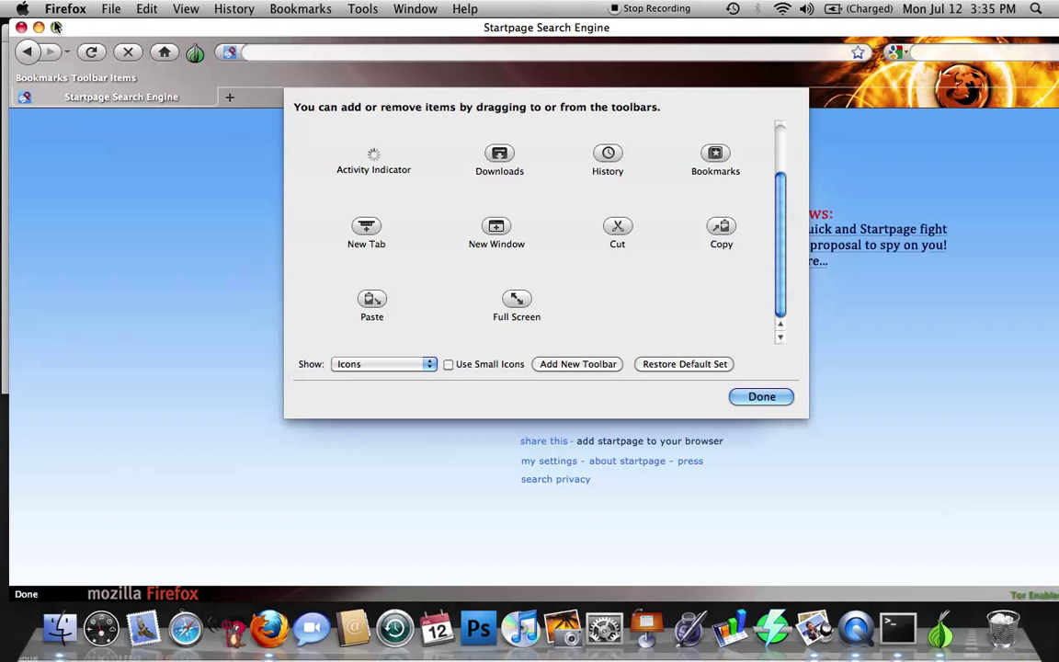
{"action": "mouse_move", "coordinate": [577, 294]}
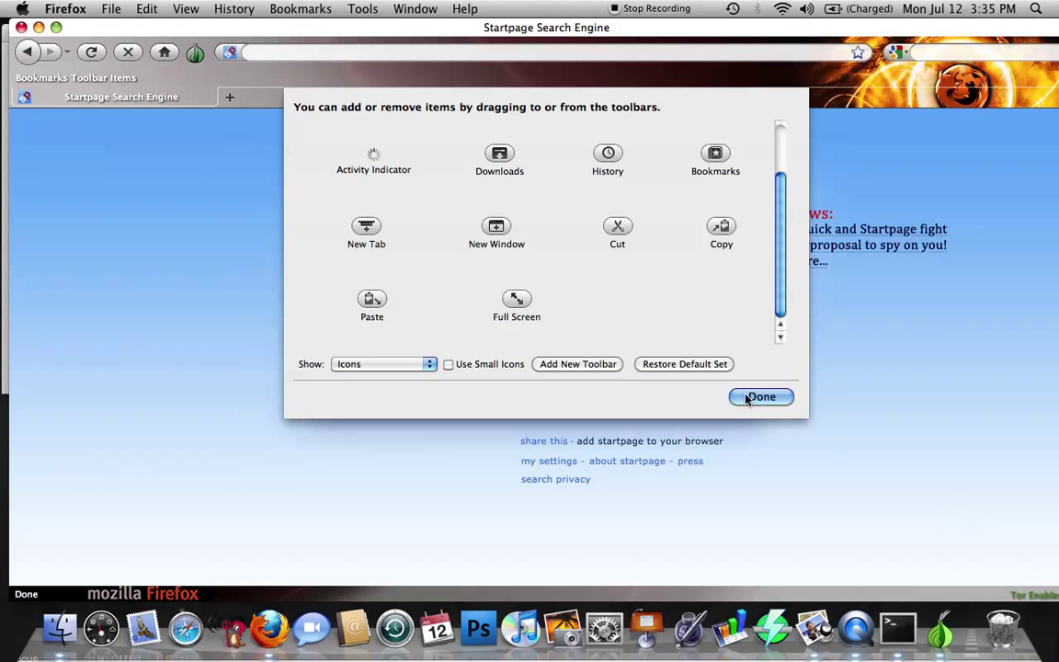
{"action": "left_click", "coordinate": [761, 397]}
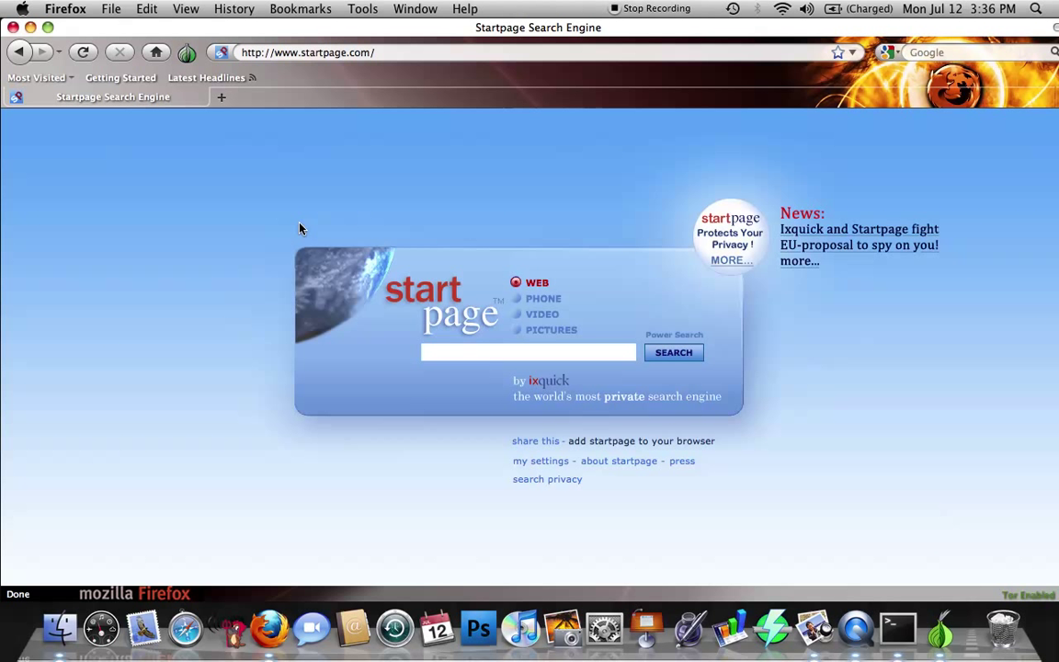
{"action": "mouse_move", "coordinate": [522, 388]}
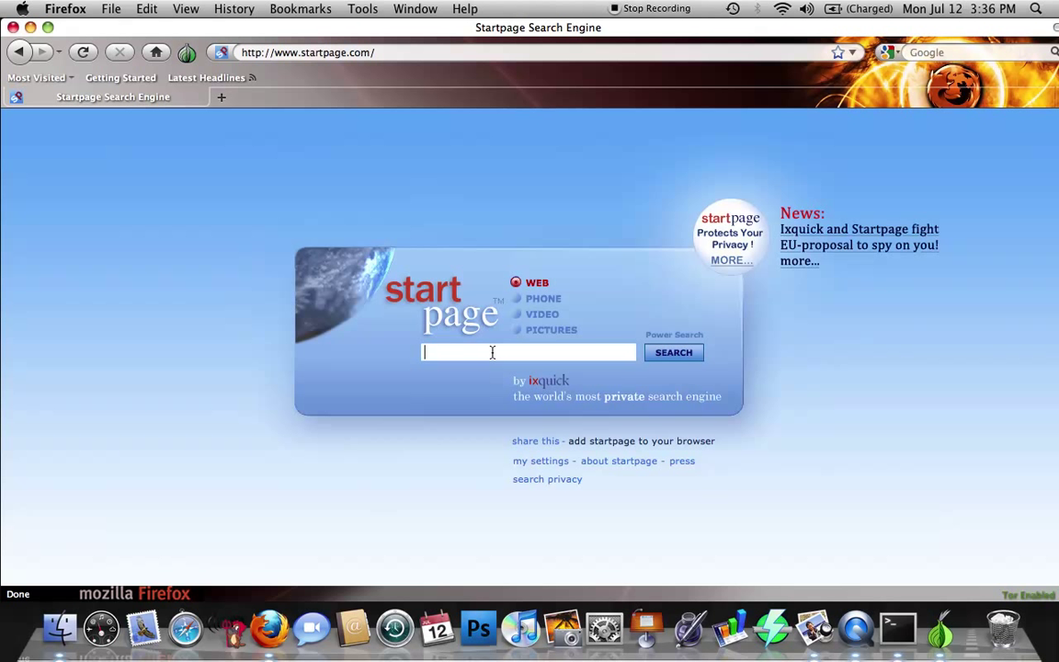
{"action": "mouse_move", "coordinate": [400, 261]}
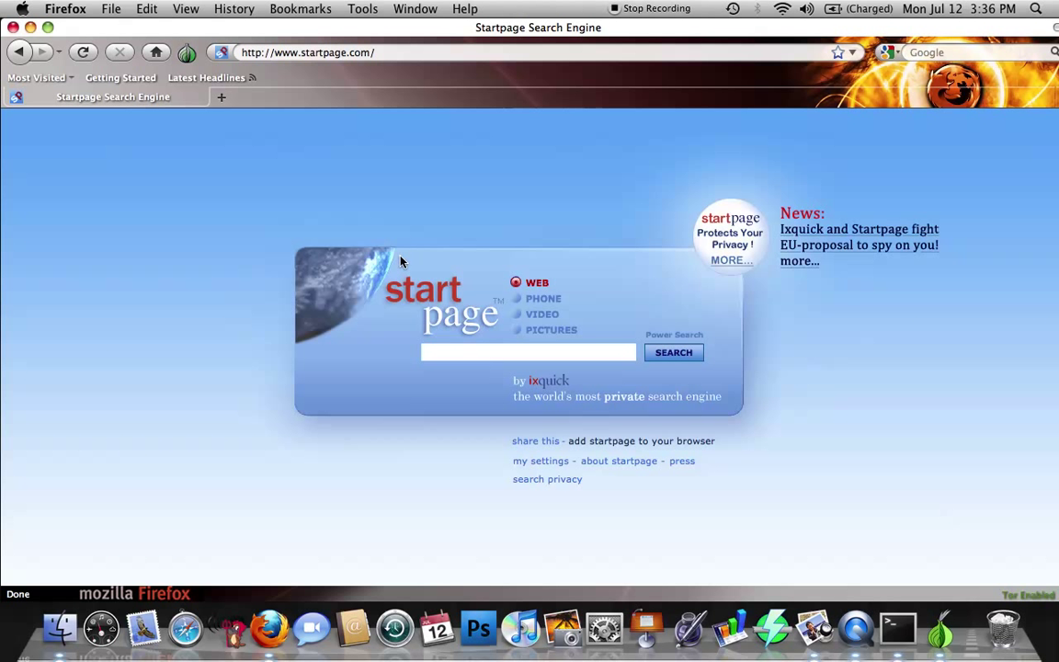
{"action": "left_click", "coordinate": [309, 51]}
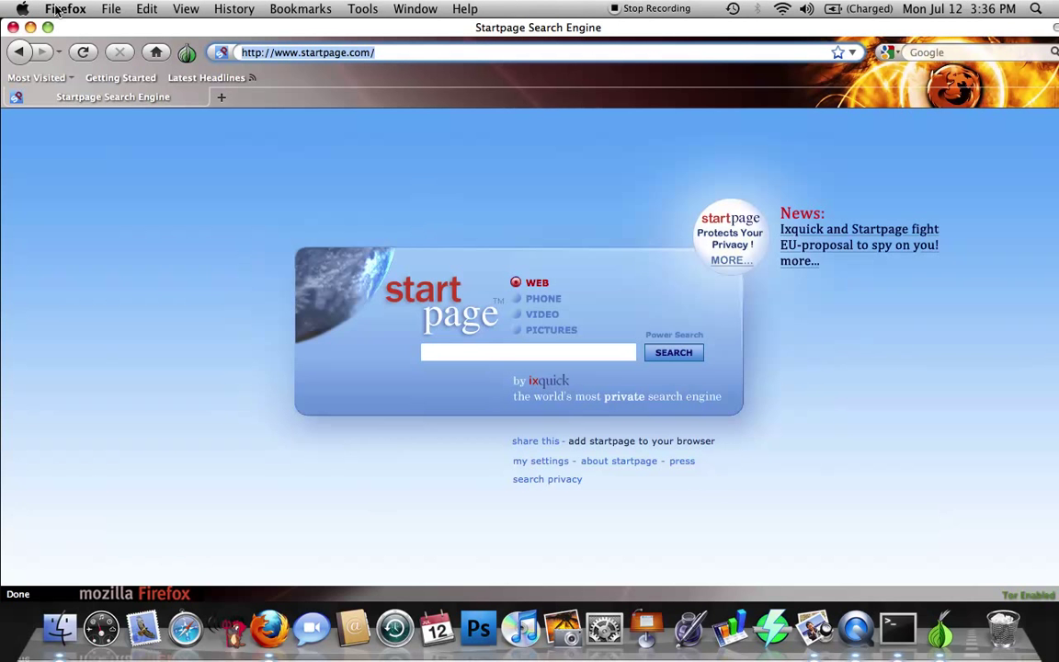
Step: Bring up Firefox Preferences and review the Advanced General, General and Privacy panes
{"action": "left_click", "coordinate": [66, 7]}
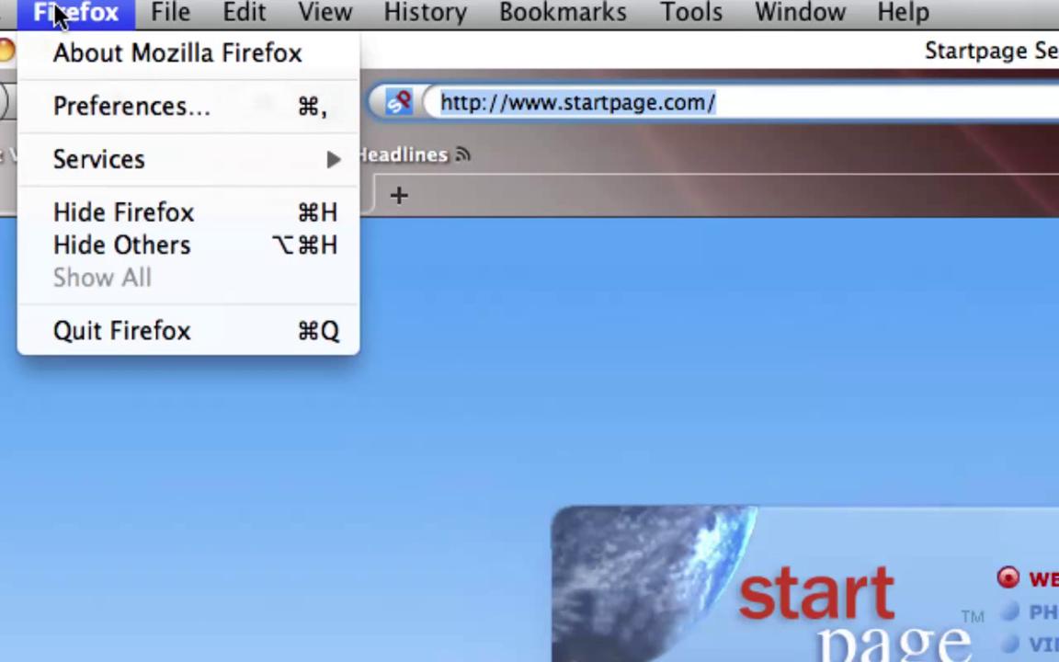
{"action": "left_click", "coordinate": [131, 105]}
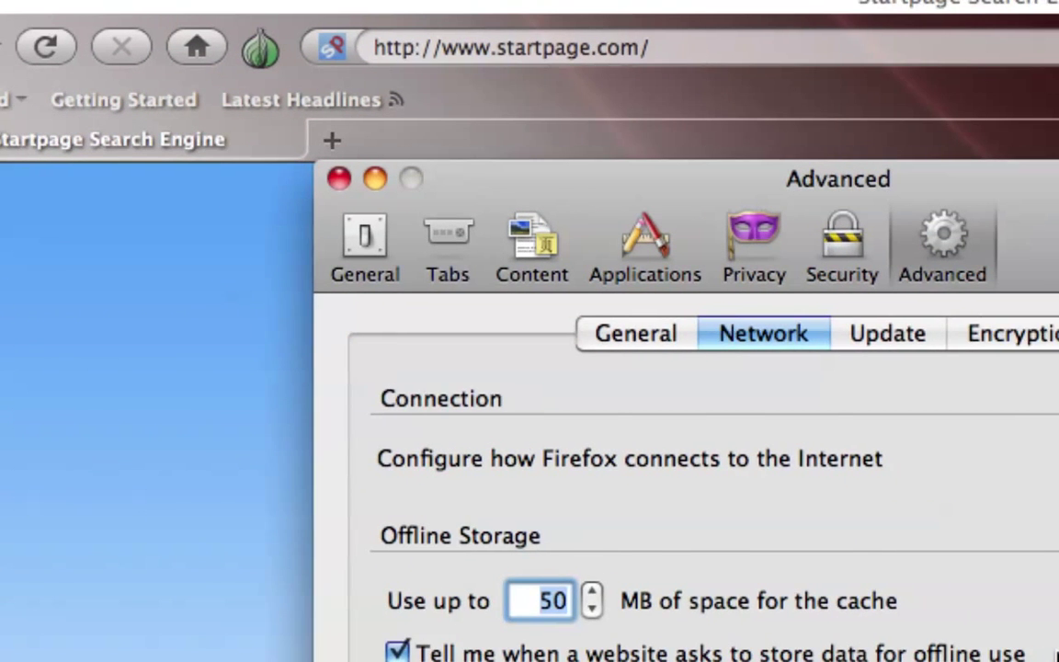
{"action": "left_click", "coordinate": [552, 231]}
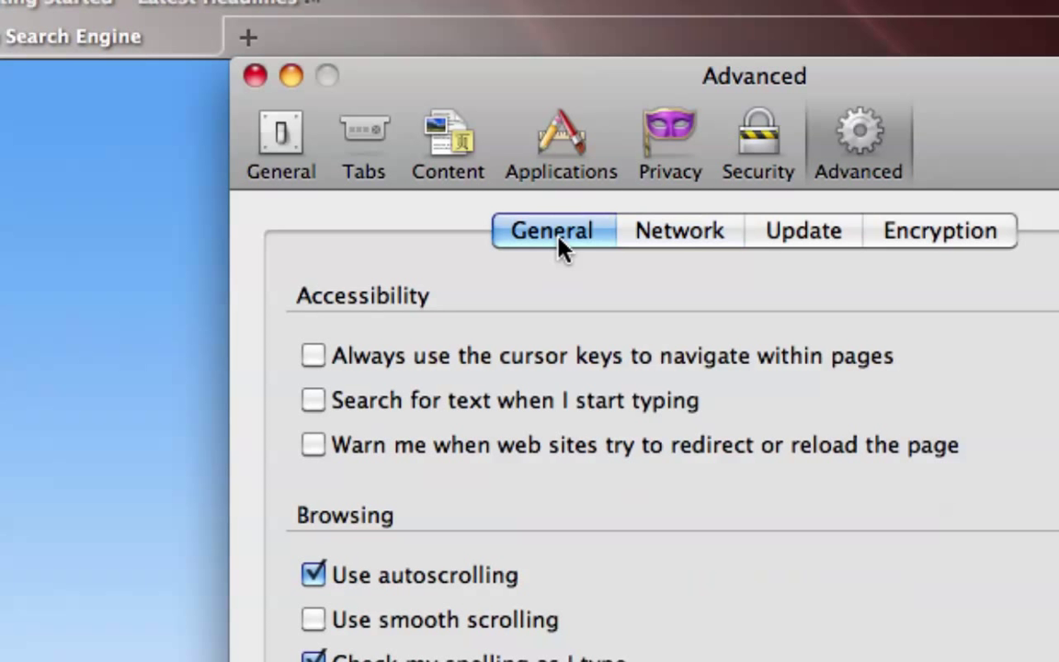
{"action": "left_click", "coordinate": [279, 138]}
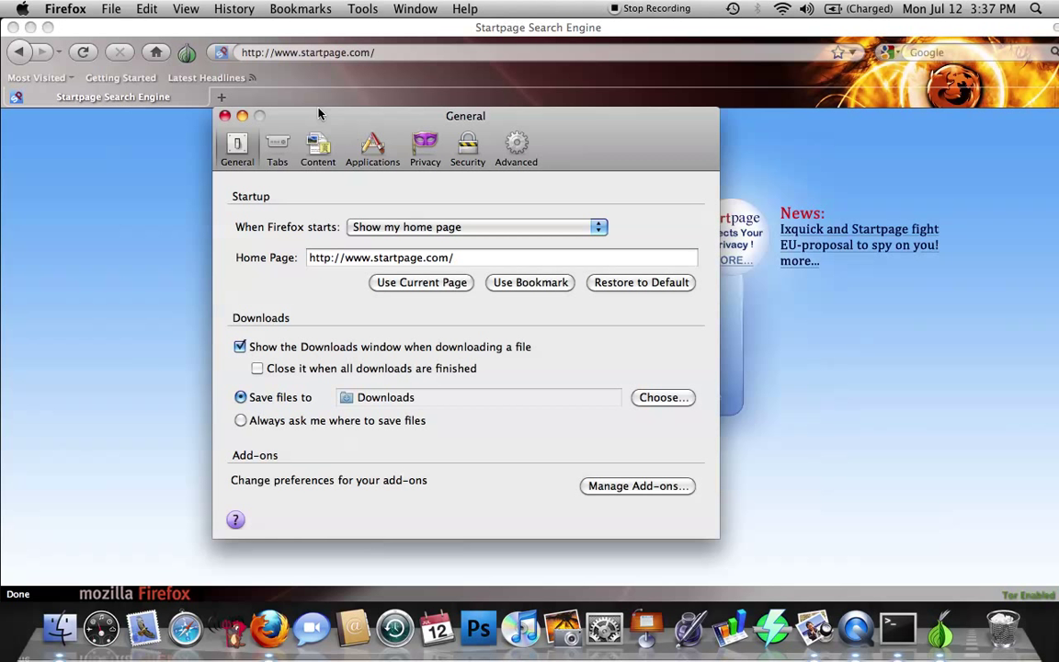
{"action": "left_click", "coordinate": [425, 147]}
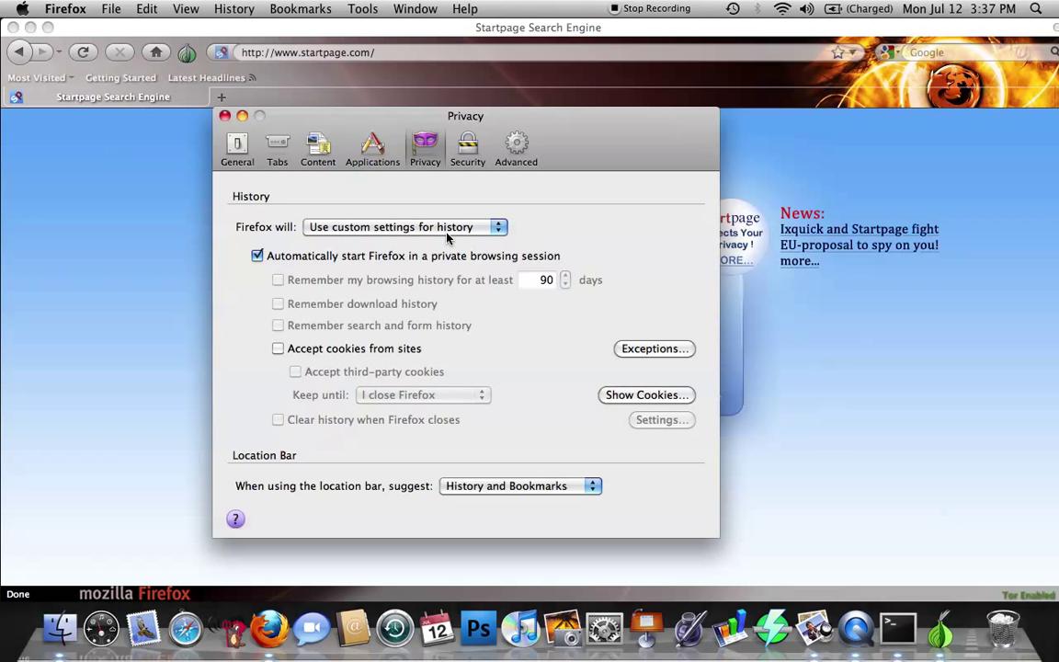
Step: Pick a history-keeping option, enable 'Remember passwords for sites', and close Preferences
{"action": "left_click", "coordinate": [404, 228]}
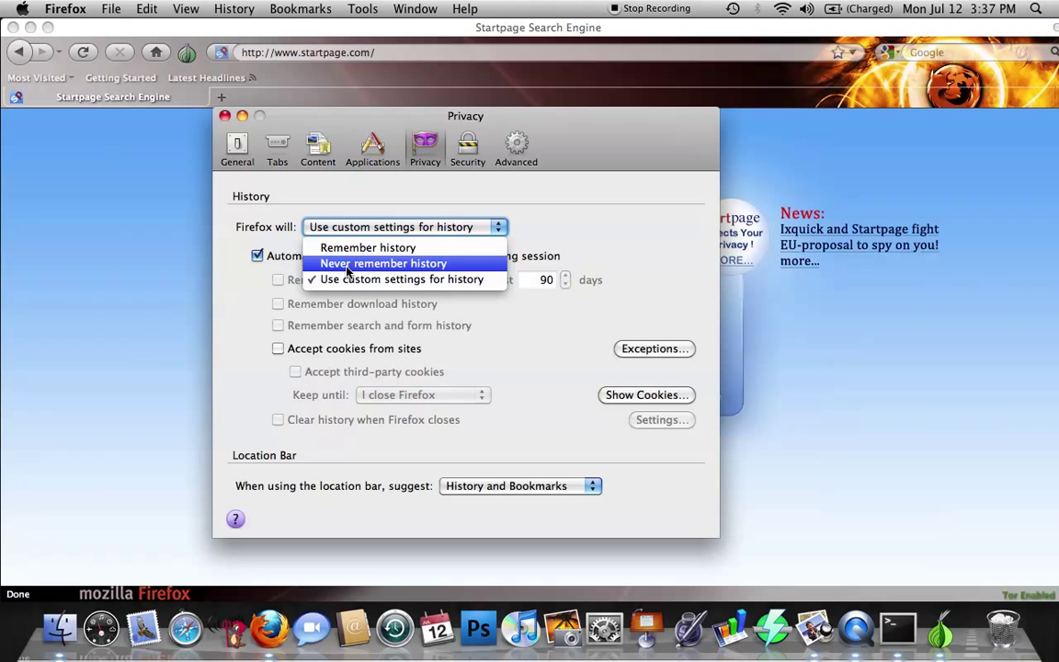
{"action": "left_click", "coordinate": [466, 147]}
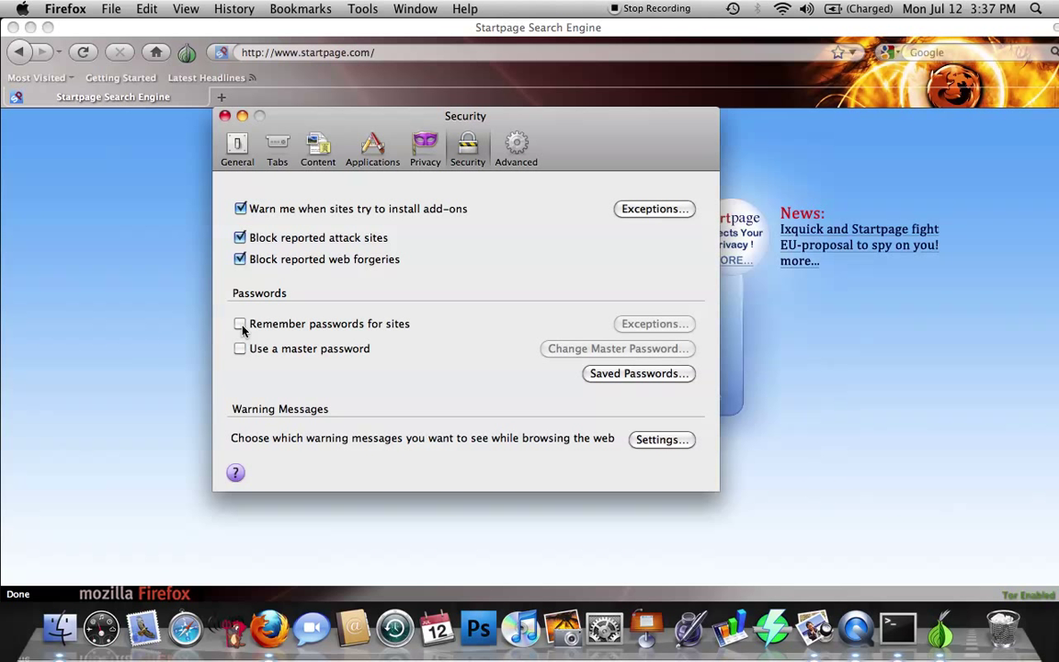
{"action": "left_click", "coordinate": [239, 324]}
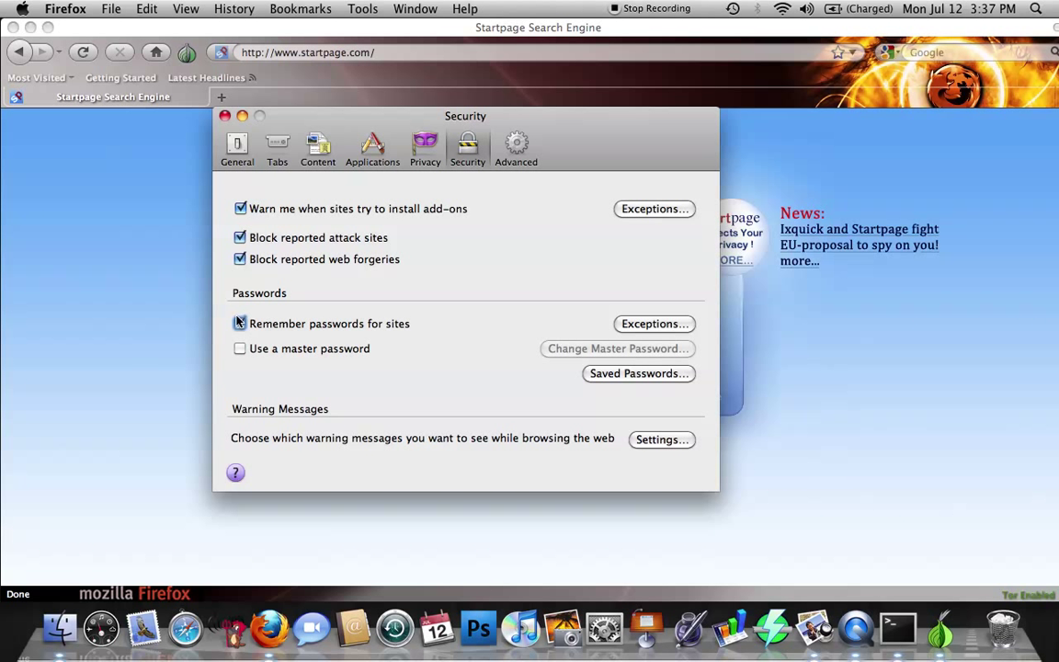
{"action": "left_click", "coordinate": [239, 324]}
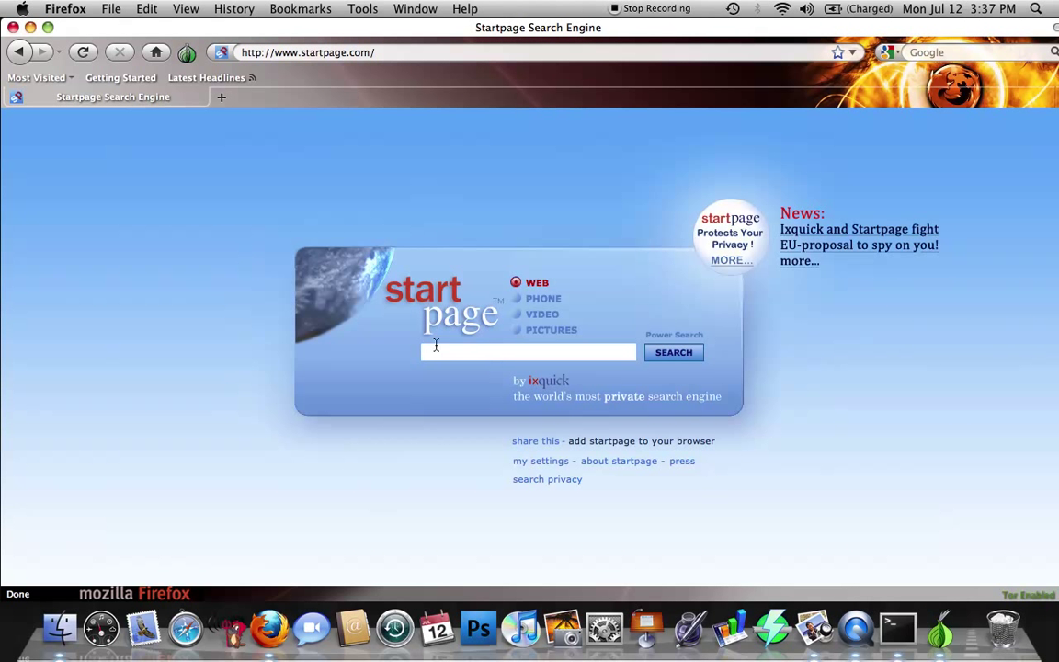
Step: Search Startpage for 'dog' and look through the web results with their Proxy links
{"action": "left_click", "coordinate": [529, 353]}
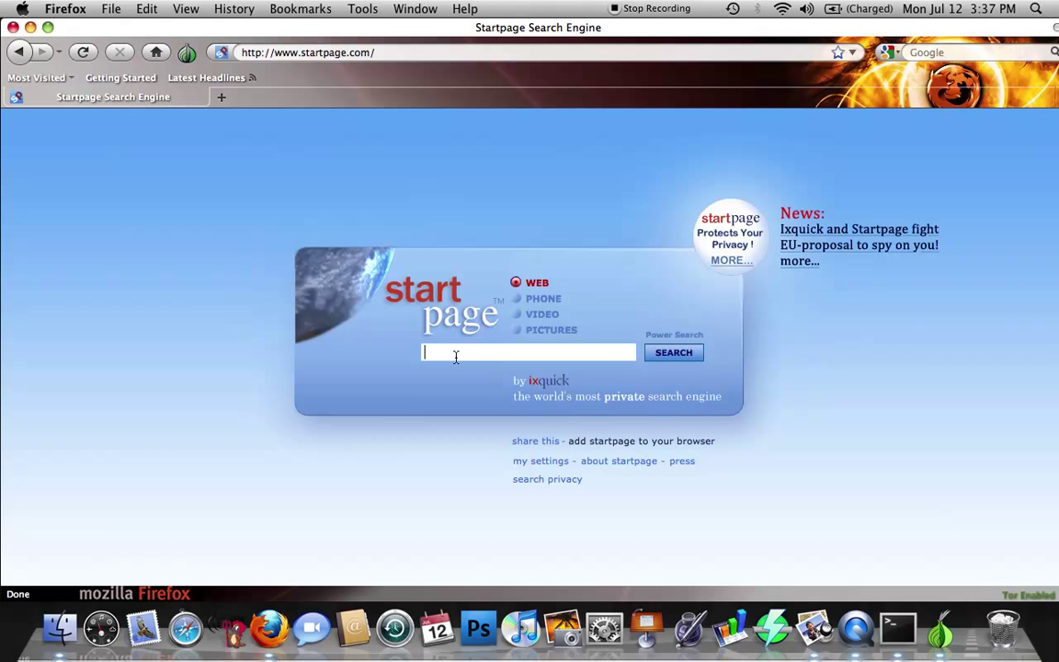
{"action": "type", "text": "dog"}
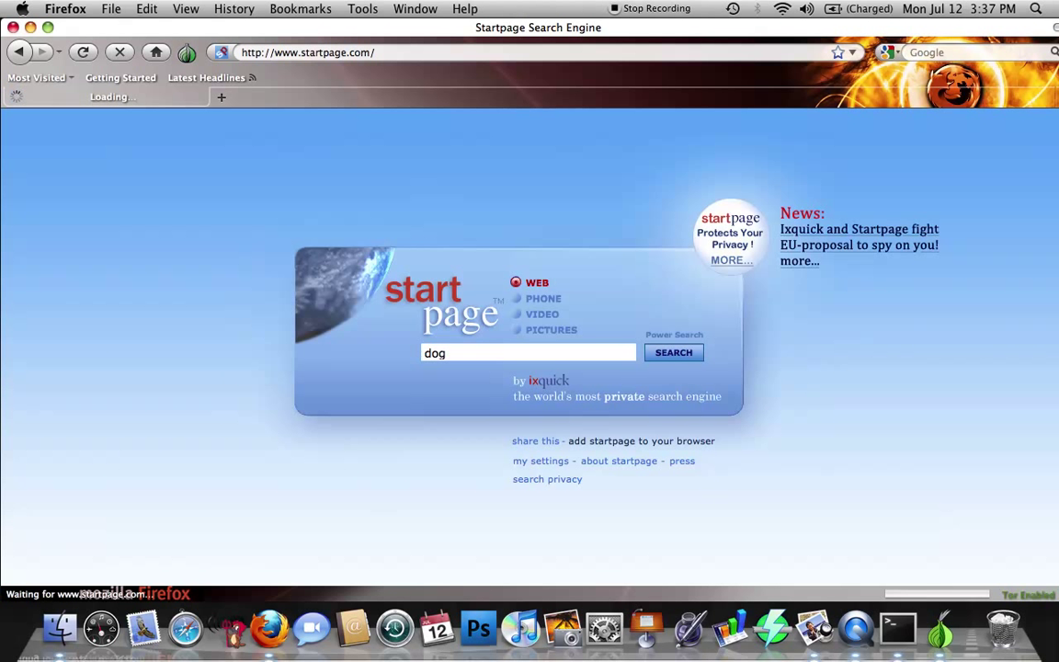
{"action": "left_click", "coordinate": [672, 353]}
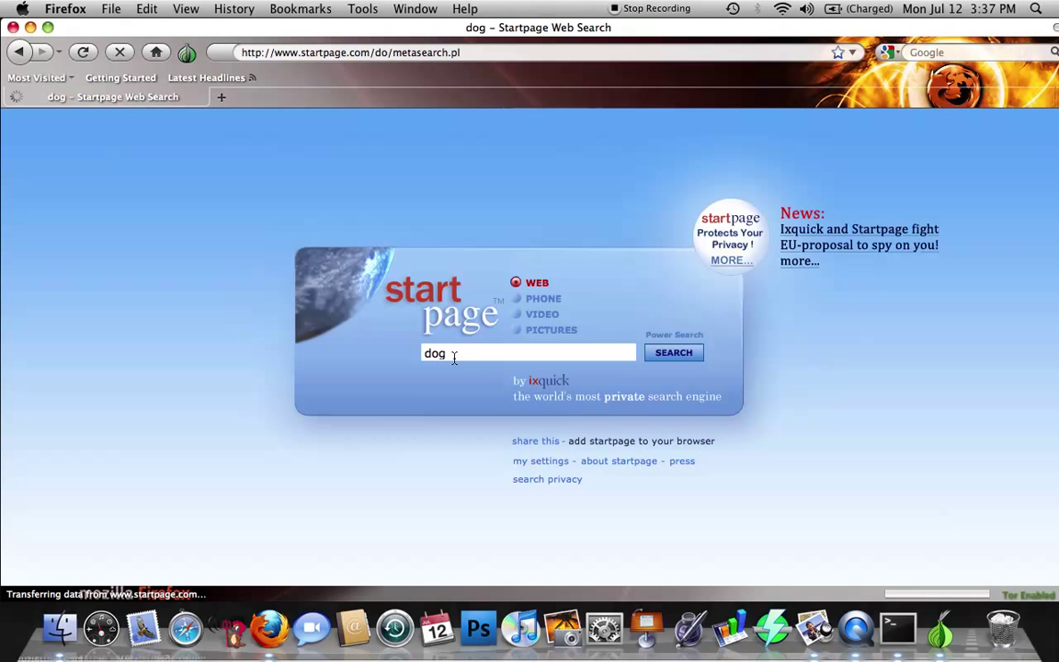
{"action": "left_click", "coordinate": [673, 353]}
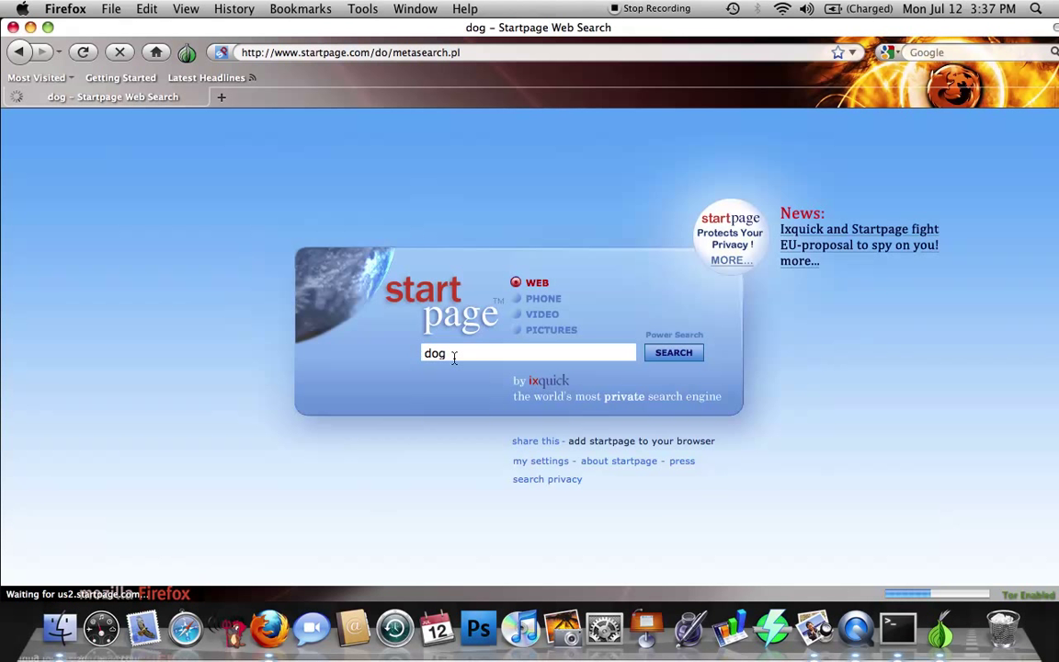
{"action": "left_click", "coordinate": [673, 353]}
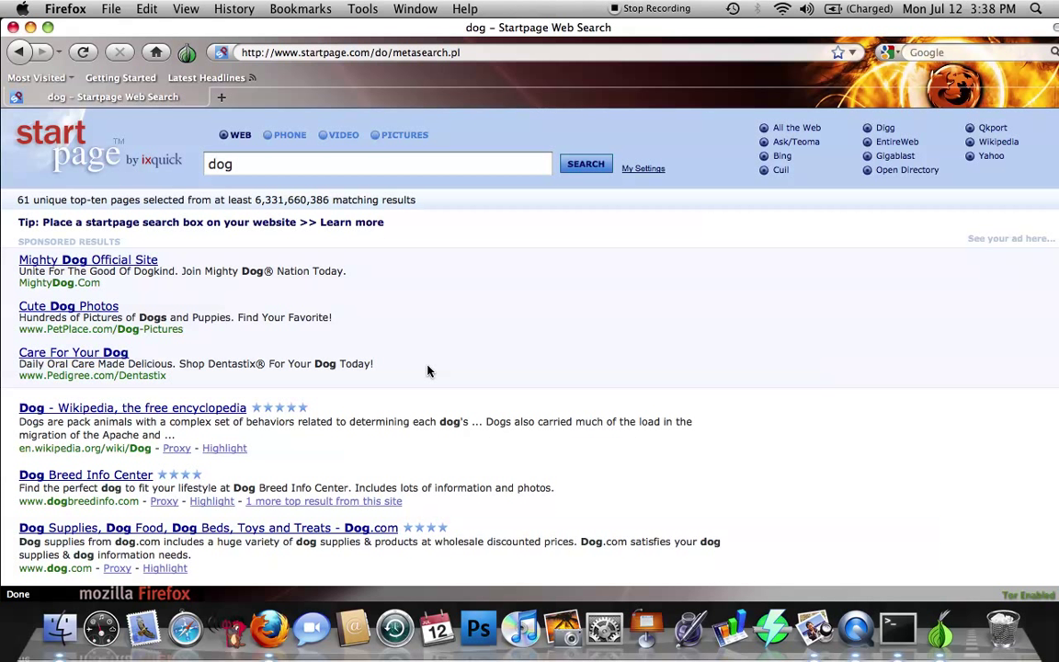
{"action": "scroll", "scroll_direction": "down", "scroll_amount": 3}
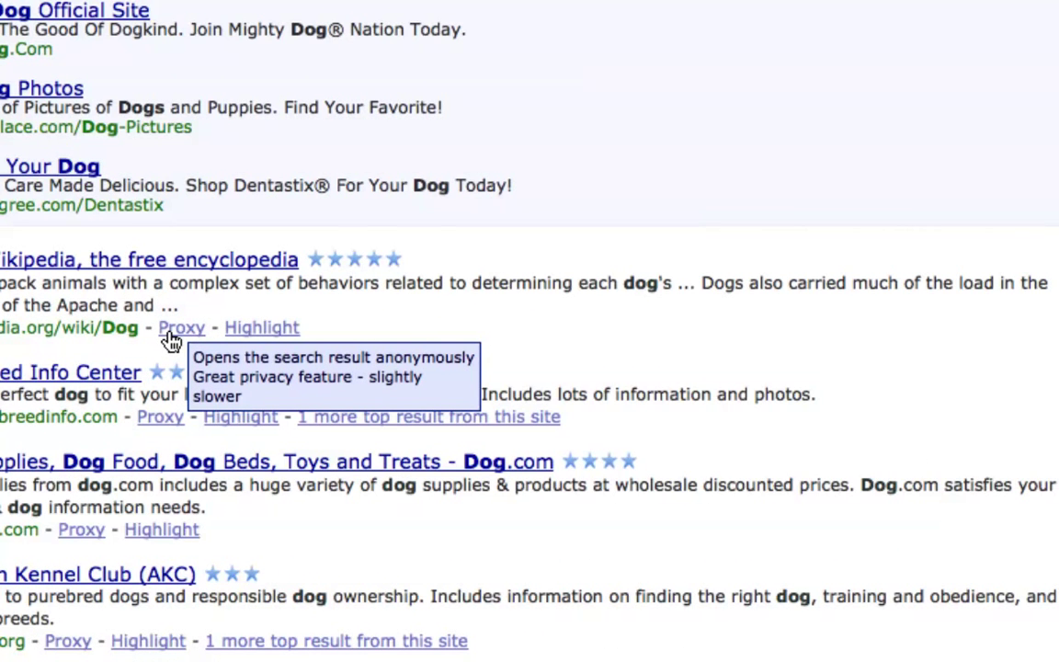
{"action": "scroll", "scroll_direction": "down", "scroll_amount": 3}
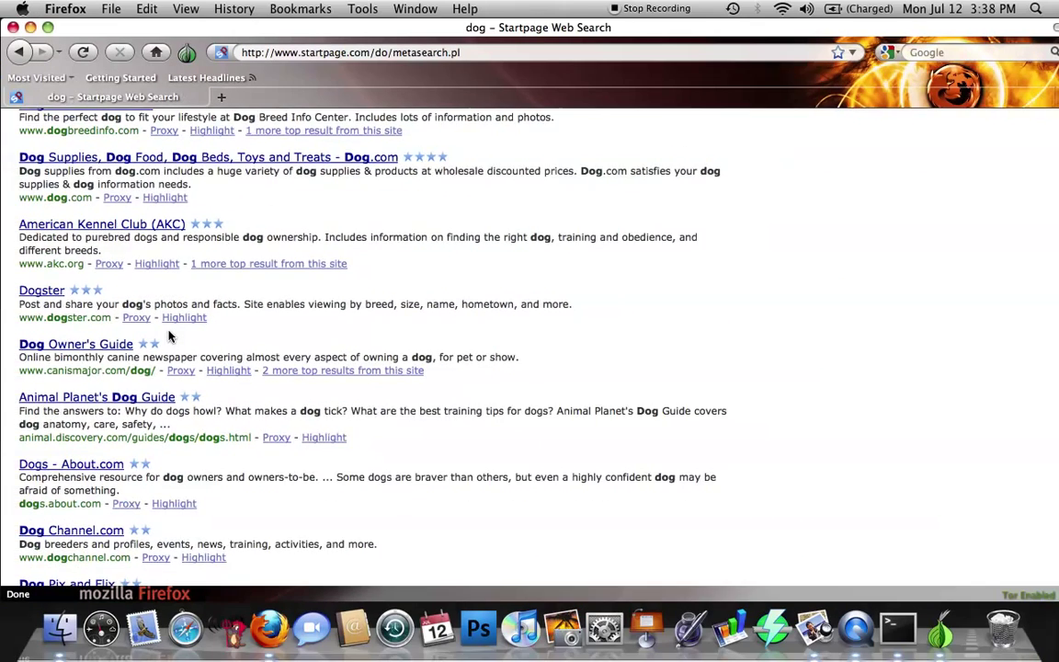
{"action": "scroll", "scroll_direction": "up", "scroll_amount": 3}
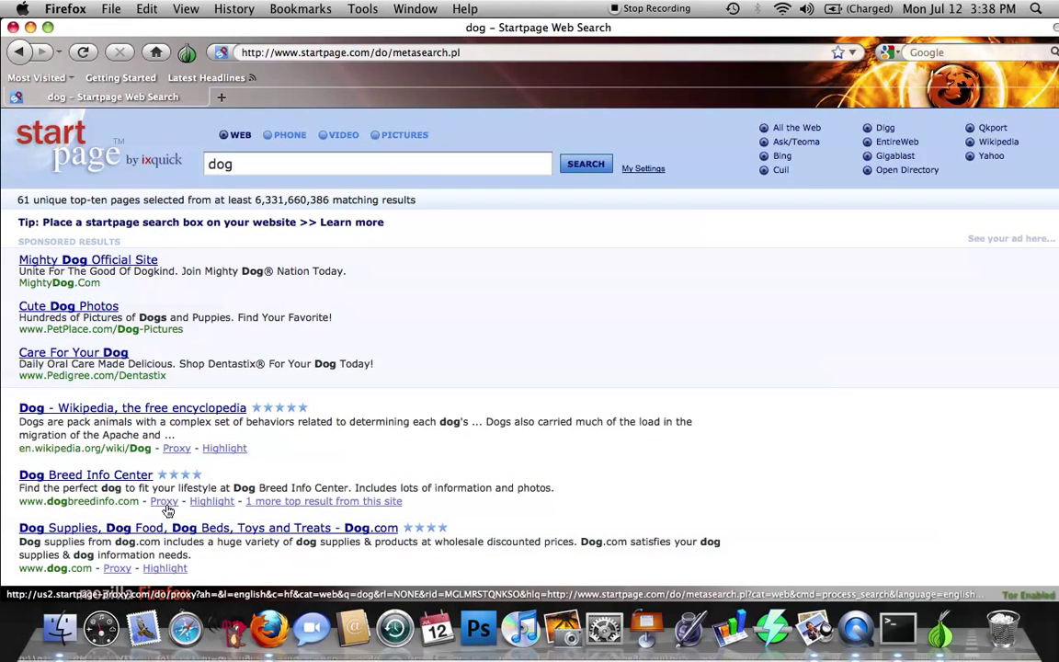
{"action": "mouse_move", "coordinate": [163, 500]}
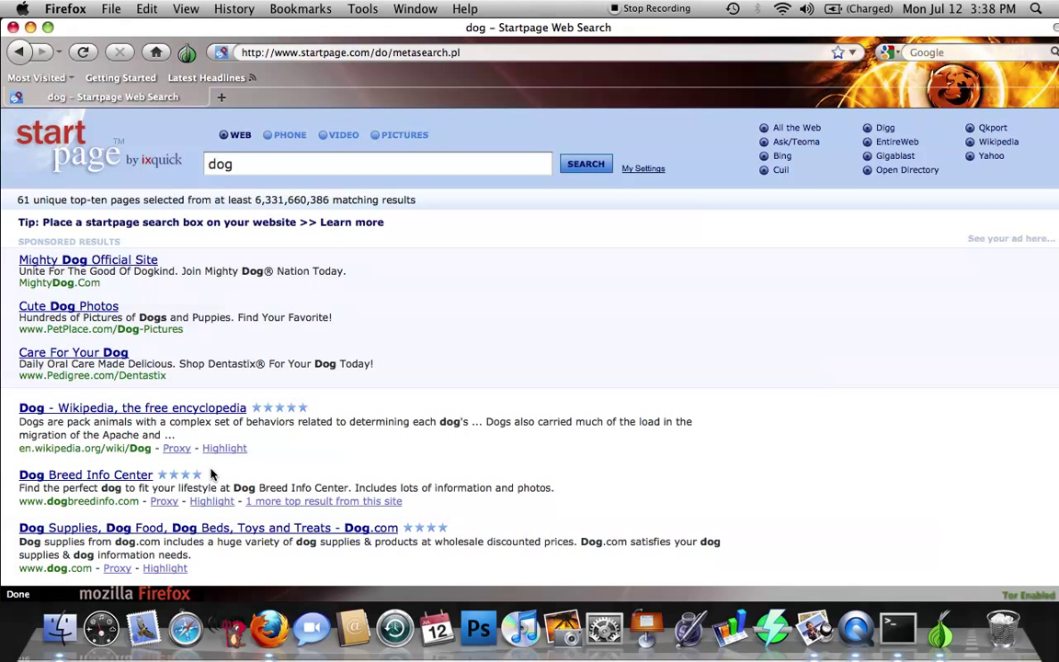
{"action": "mouse_move", "coordinate": [248, 481]}
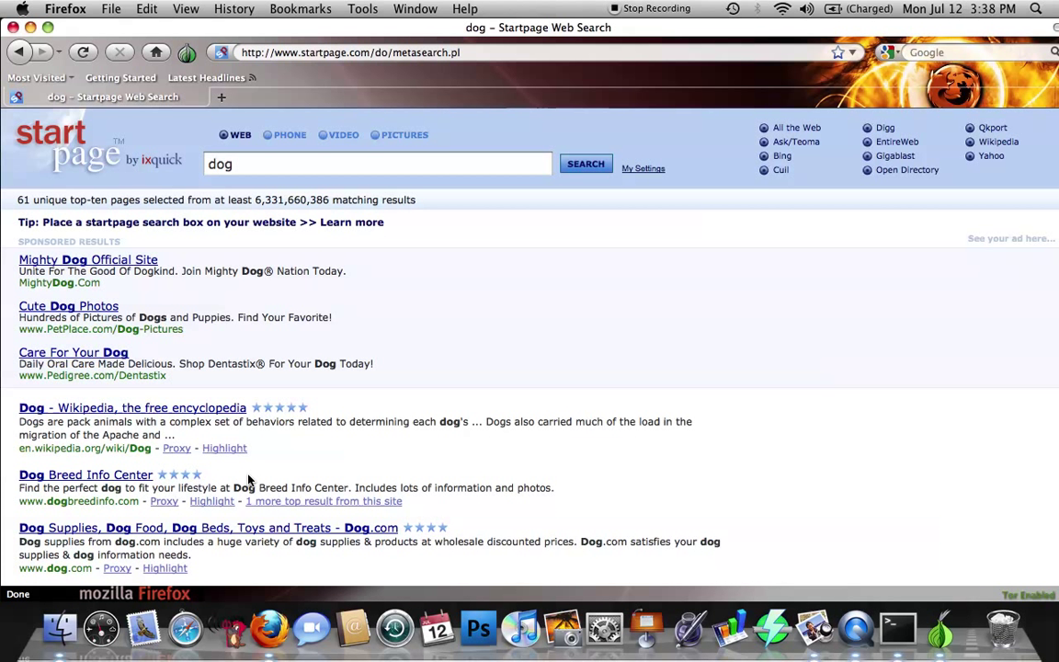
{"action": "mouse_move", "coordinate": [163, 499]}
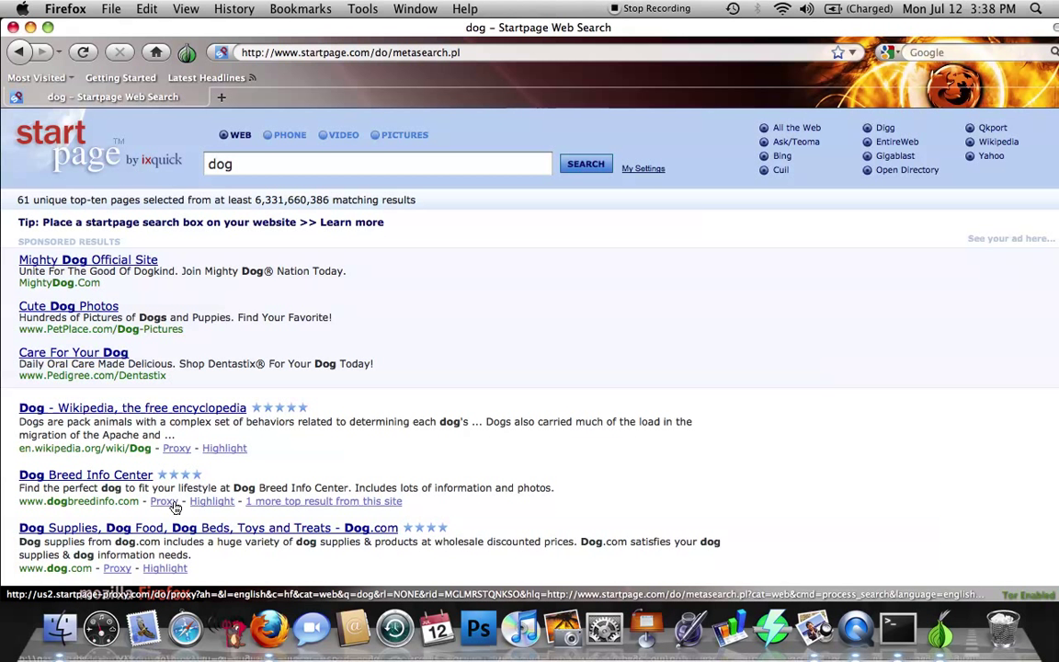
{"action": "mouse_move", "coordinate": [212, 500]}
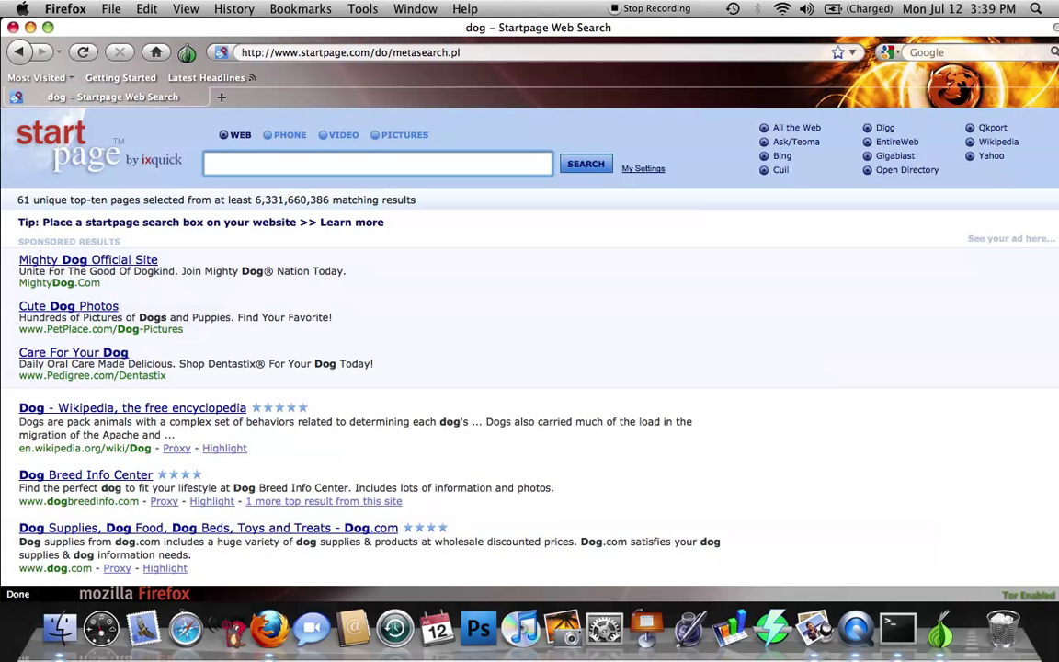
Step: Search Startpage for 'ip chicken' and go to the IP Chicken – What's my IP address result
{"action": "type", "text": "ip chic"}
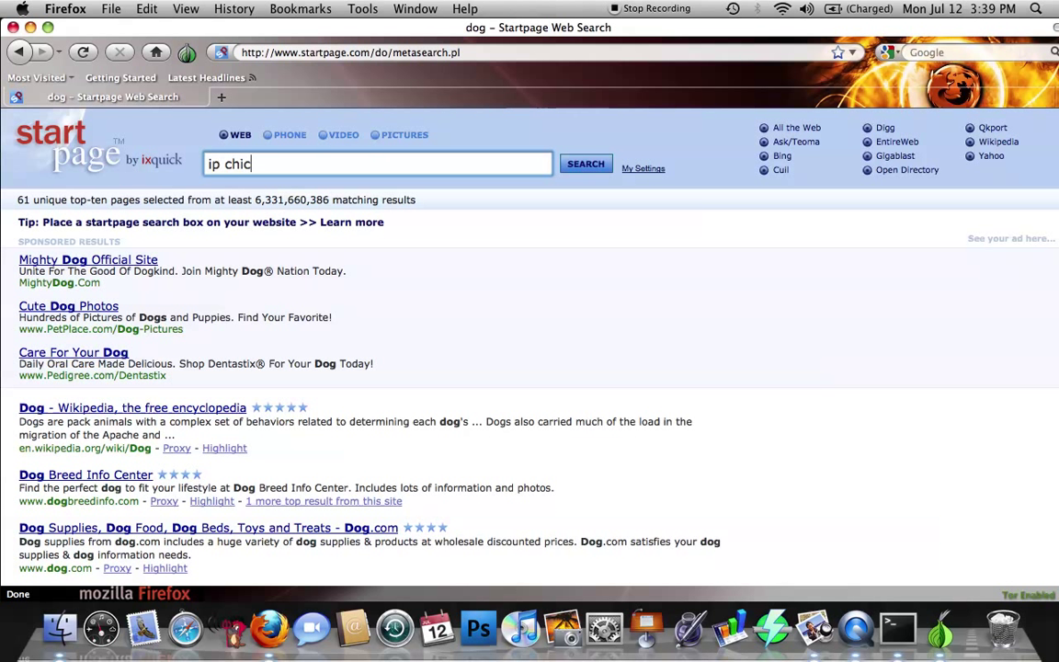
{"action": "type", "text": "ken"}
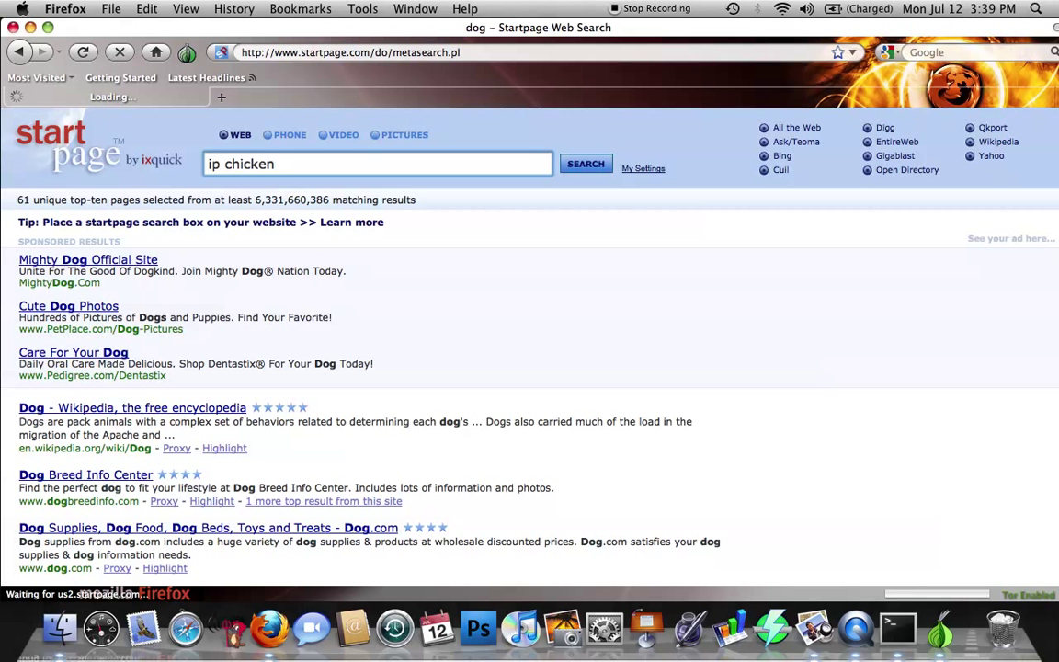
{"action": "left_click", "coordinate": [590, 163]}
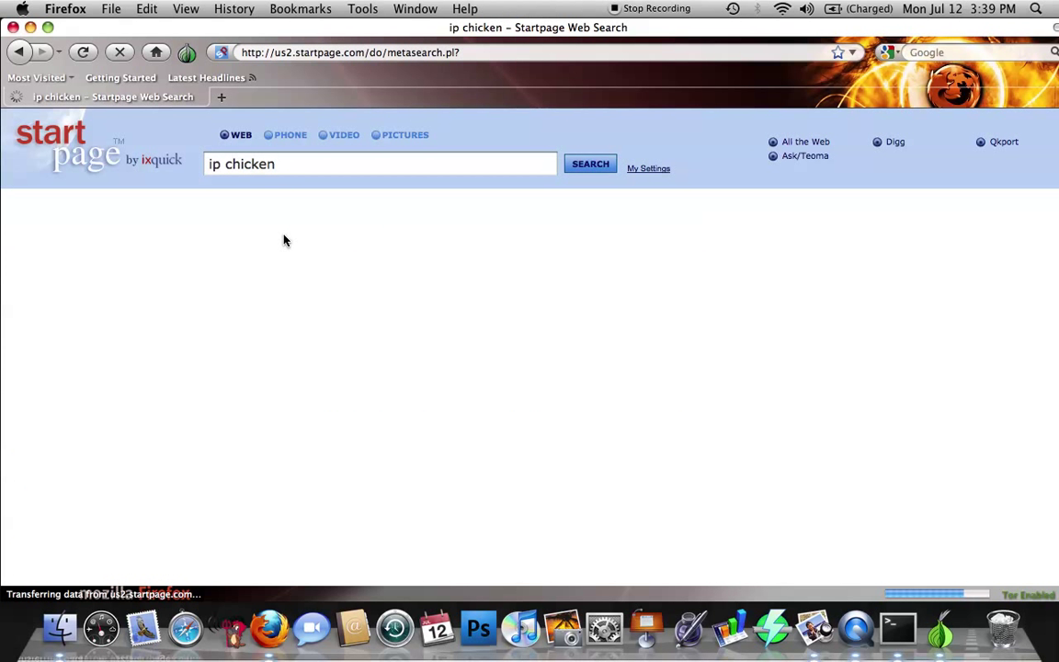
{"action": "left_click", "coordinate": [589, 163]}
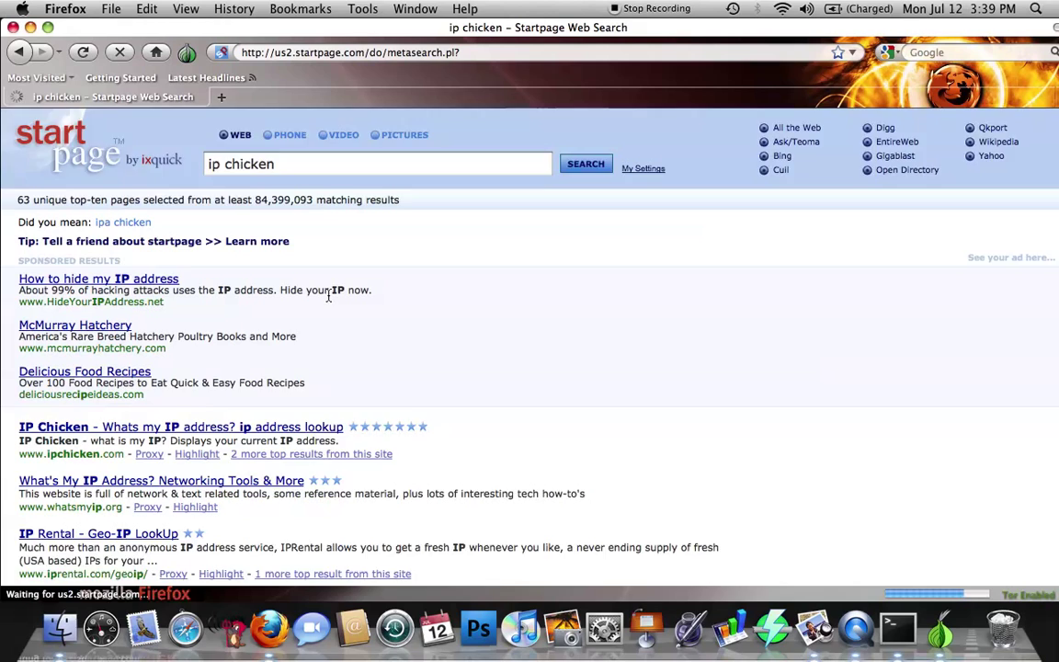
{"action": "scroll", "scroll_direction": "down", "scroll_amount": 3}
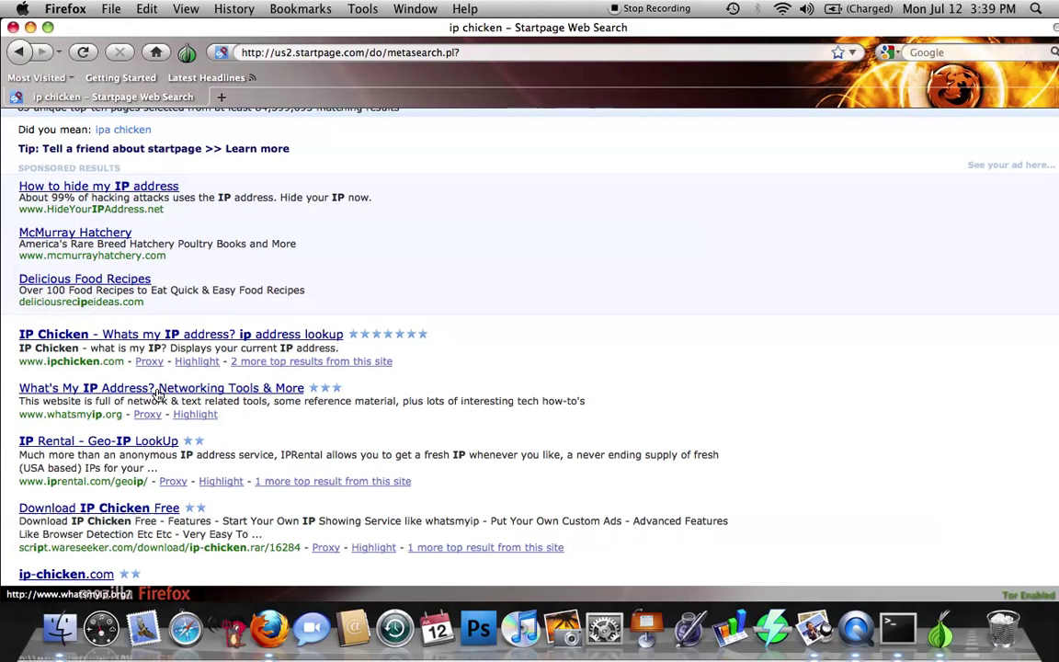
{"action": "mouse_move", "coordinate": [138, 334]}
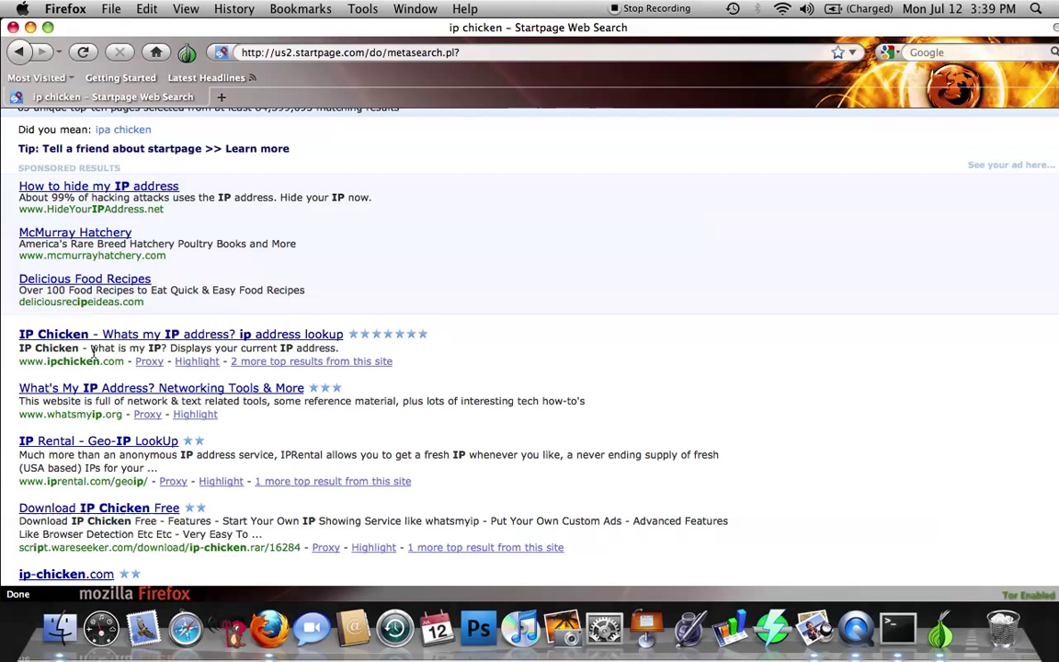
{"action": "left_click", "coordinate": [54, 334]}
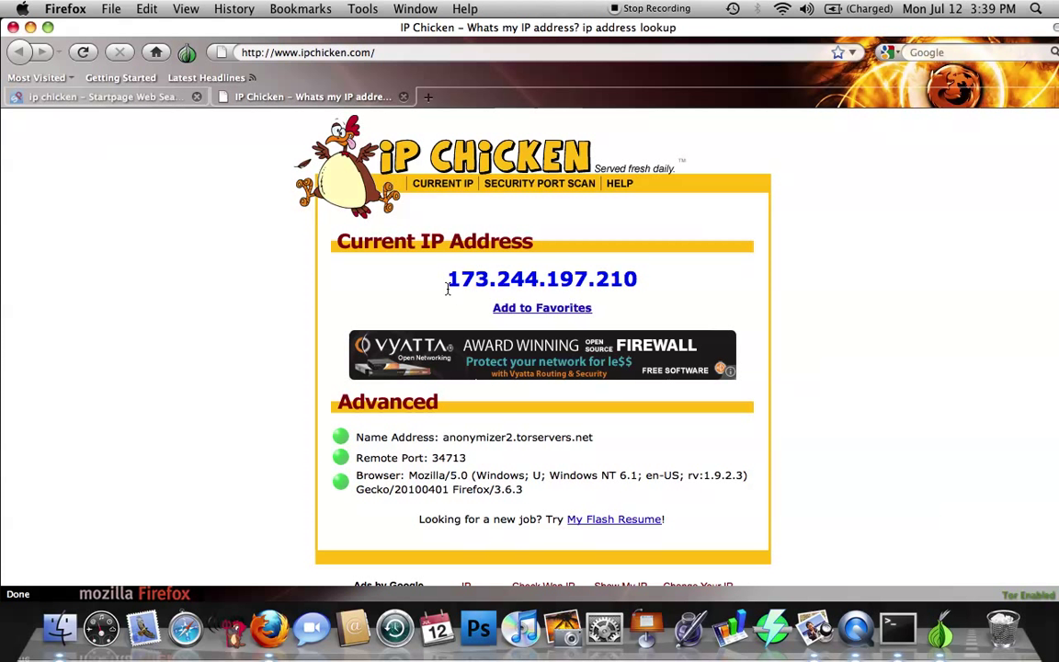
Step: Highlight the reported Tor exit IP 173.244.197.210 and look through the page details
{"action": "left_click_drag", "start_coordinate": [448, 279], "coordinate": [636, 279]}
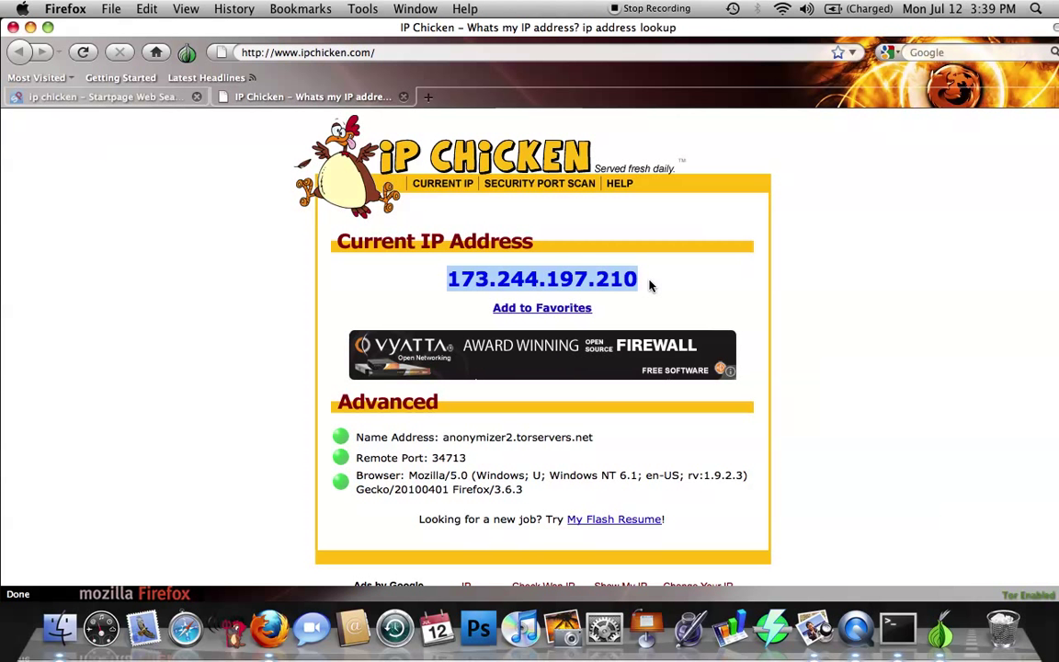
{"action": "scroll", "scroll_direction": "down", "scroll_amount": 3}
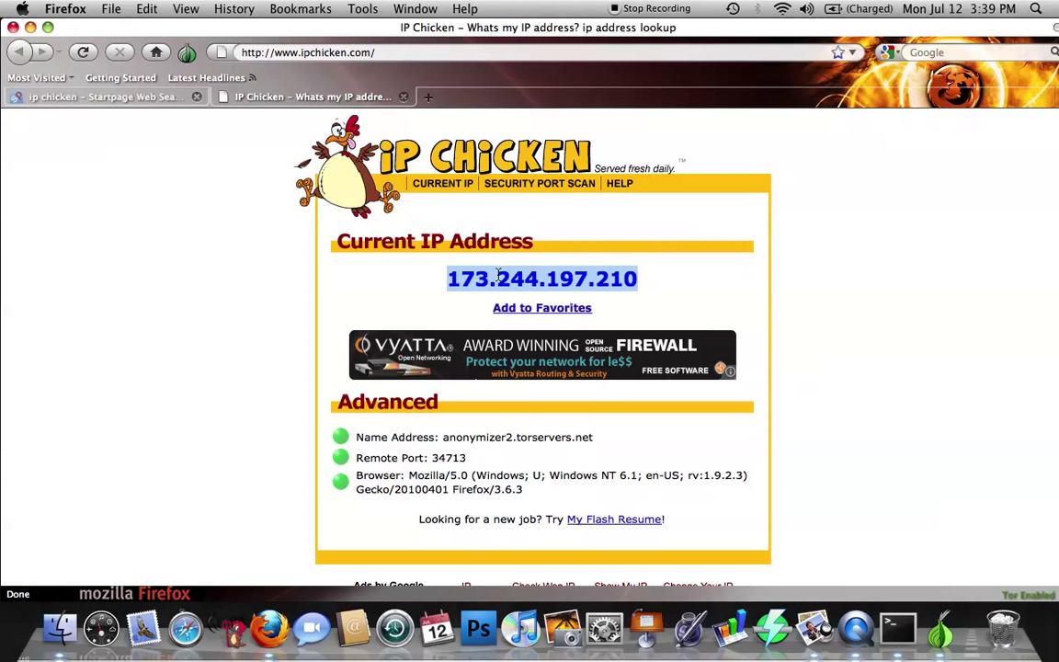
{"action": "scroll", "scroll_direction": "down", "scroll_amount": 3}
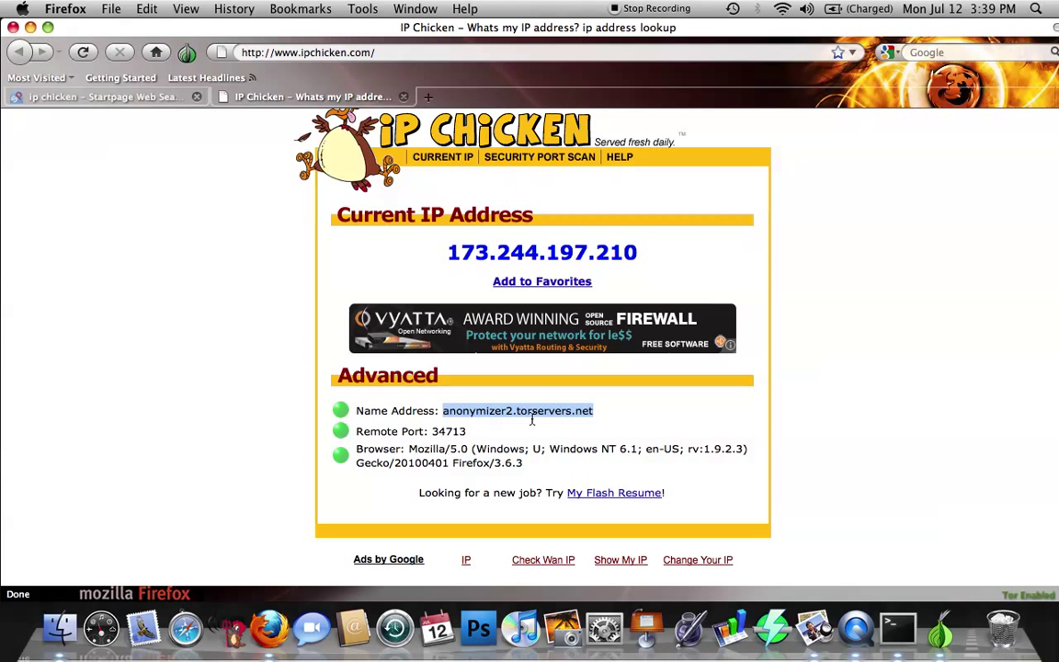
{"action": "mouse_move", "coordinate": [574, 423]}
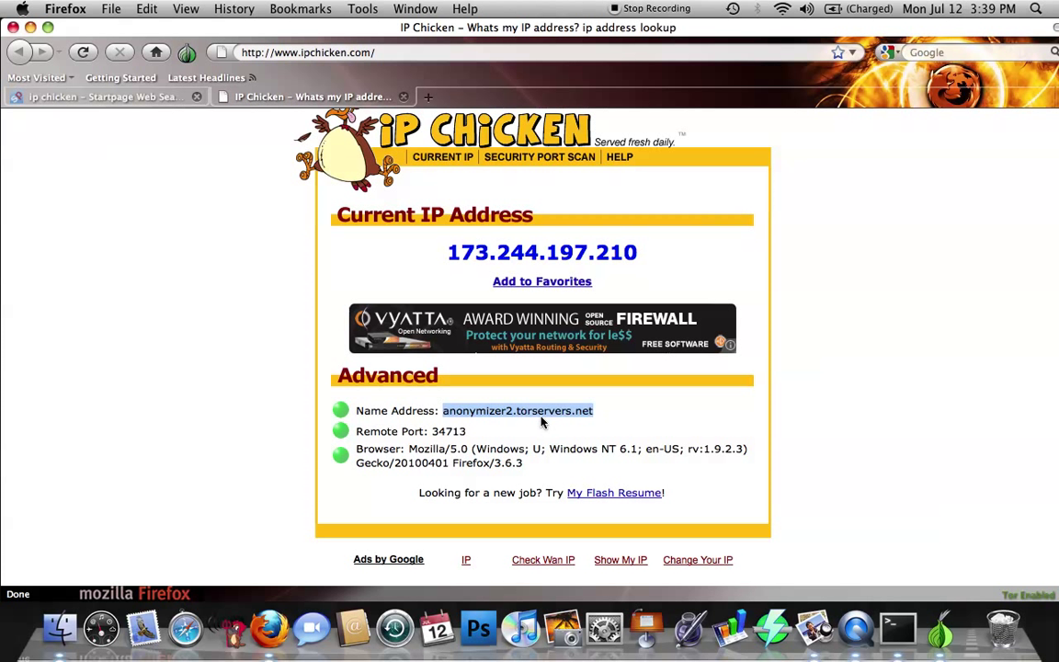
{"action": "scroll", "scroll_direction": "down", "scroll_amount": 3}
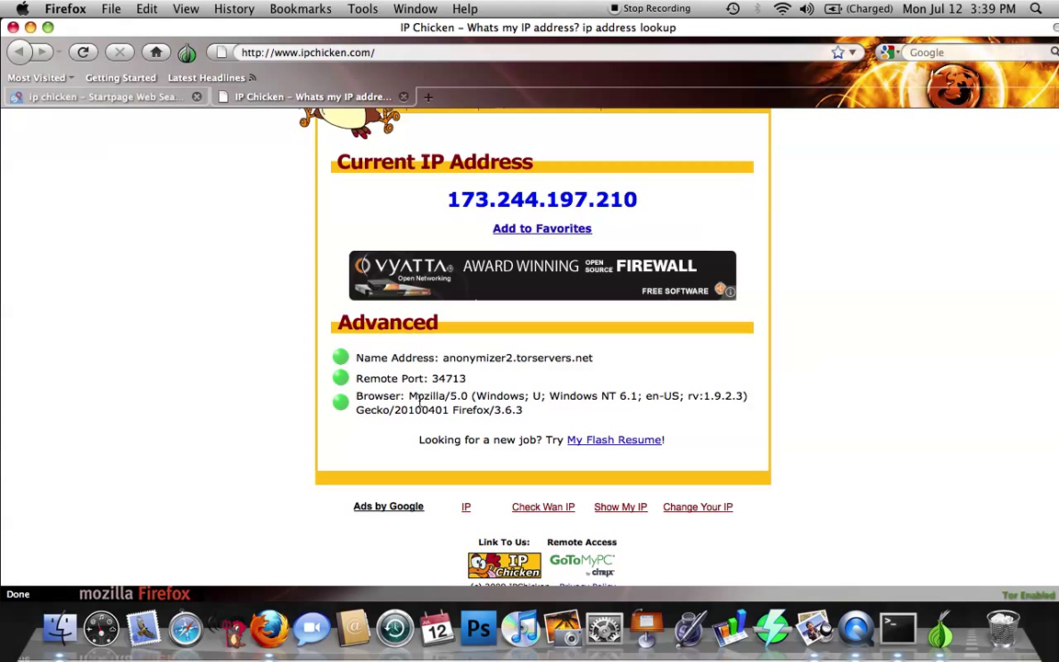
Step: Highlight Windows NT 6.1 in the reported browser details, then return to the Startpage results
{"action": "double_click", "coordinate": [439, 395]}
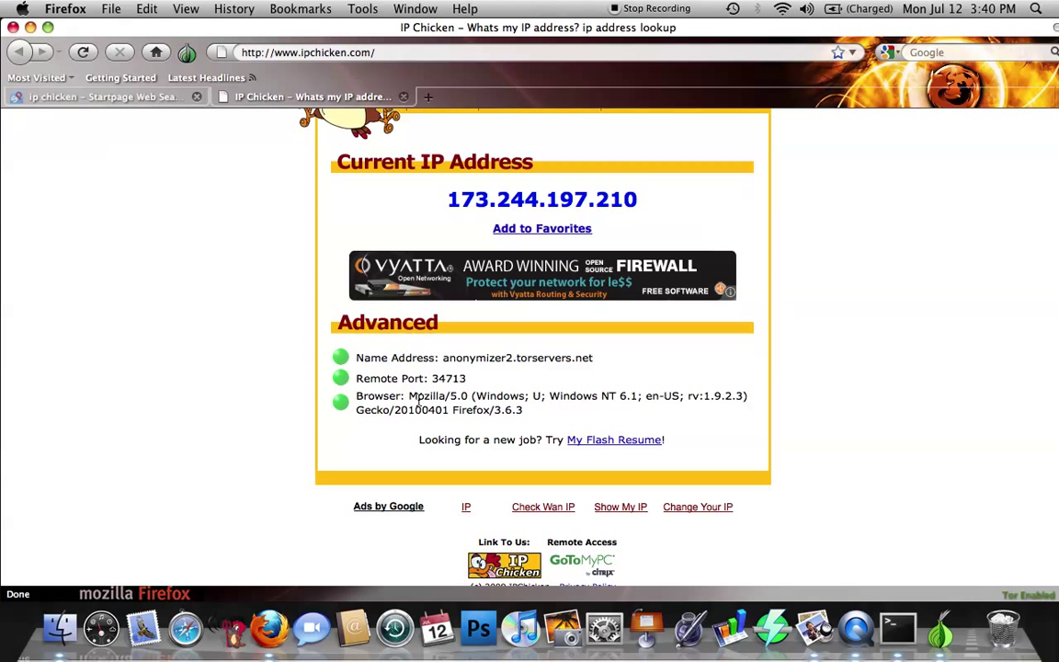
{"action": "left_click_drag", "start_coordinate": [548, 395], "coordinate": [652, 395]}
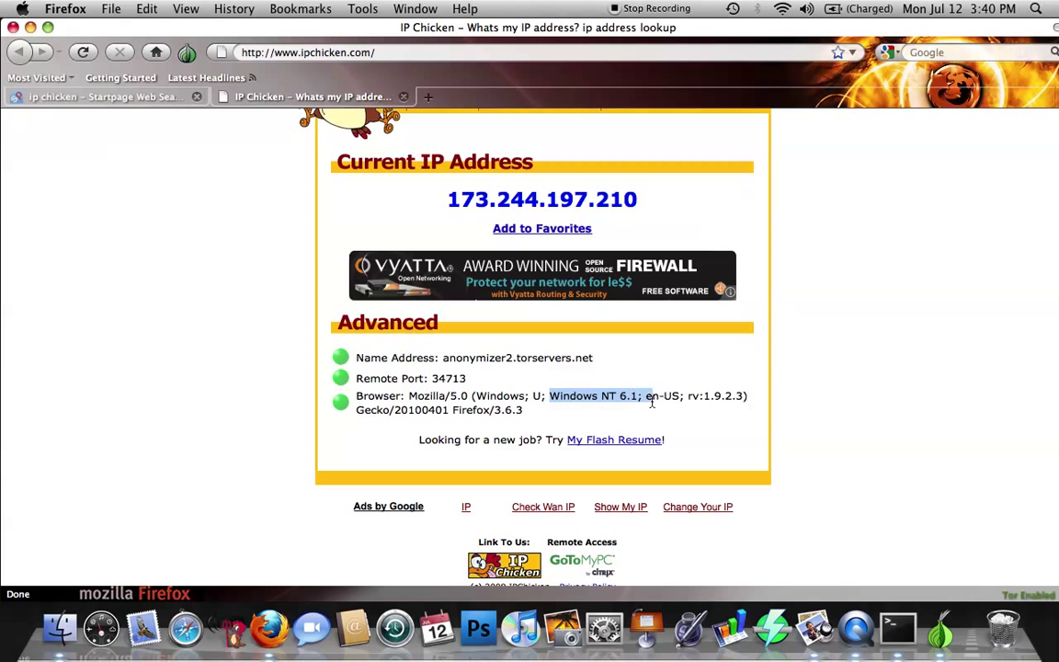
{"action": "left_click", "coordinate": [588, 409]}
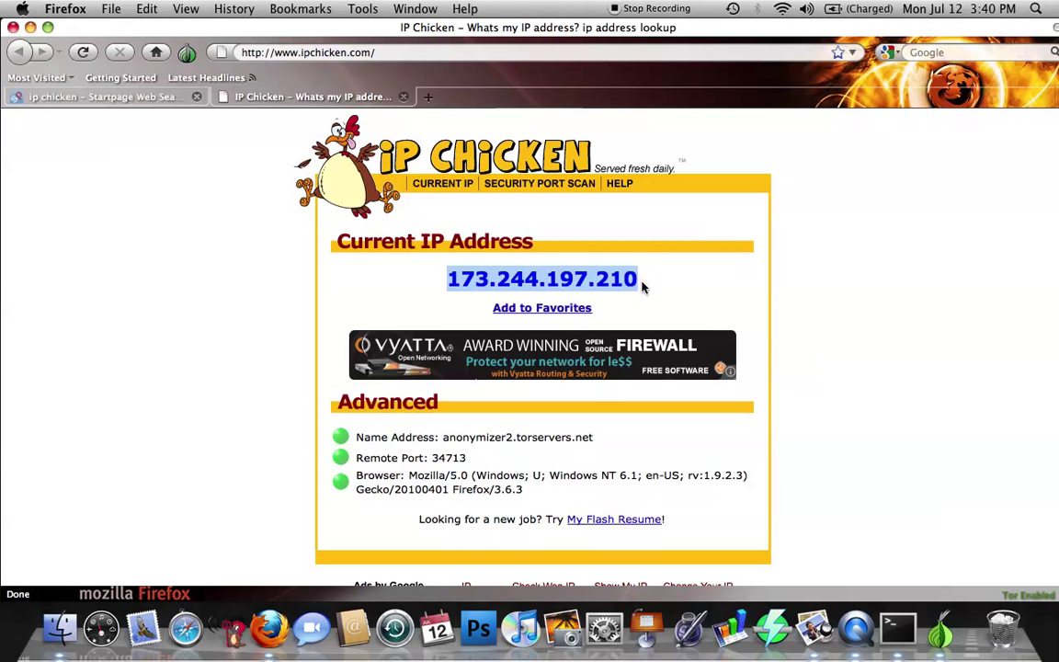
{"action": "left_click", "coordinate": [103, 95]}
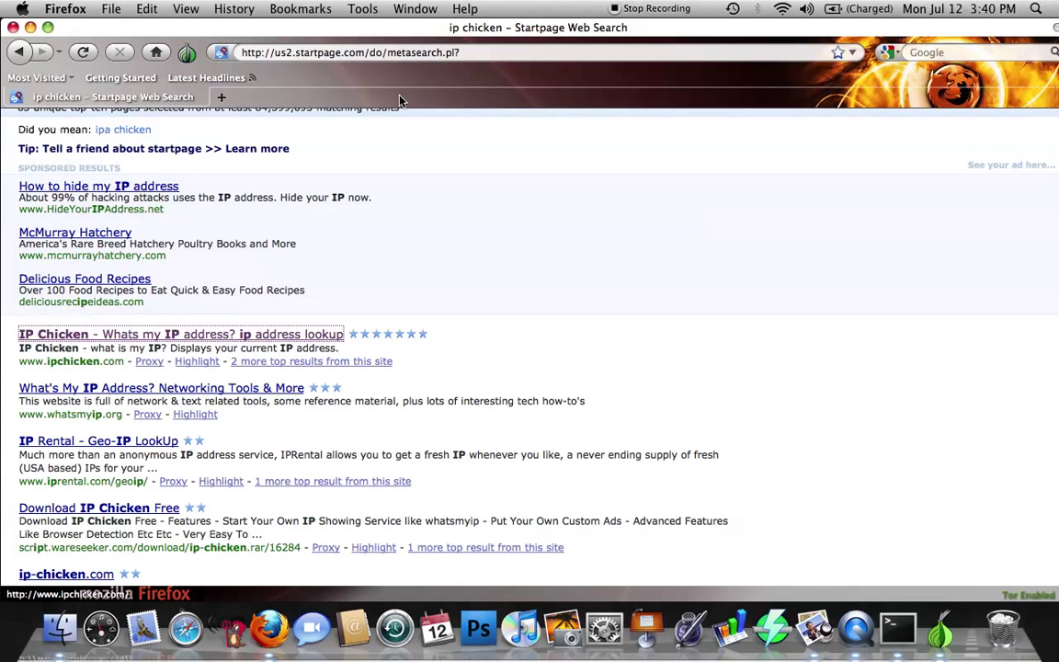
Step: View IP Chicken through Startpage's Proxy link and highlight the different address 64.71.175.187
{"action": "left_click", "coordinate": [52, 334]}
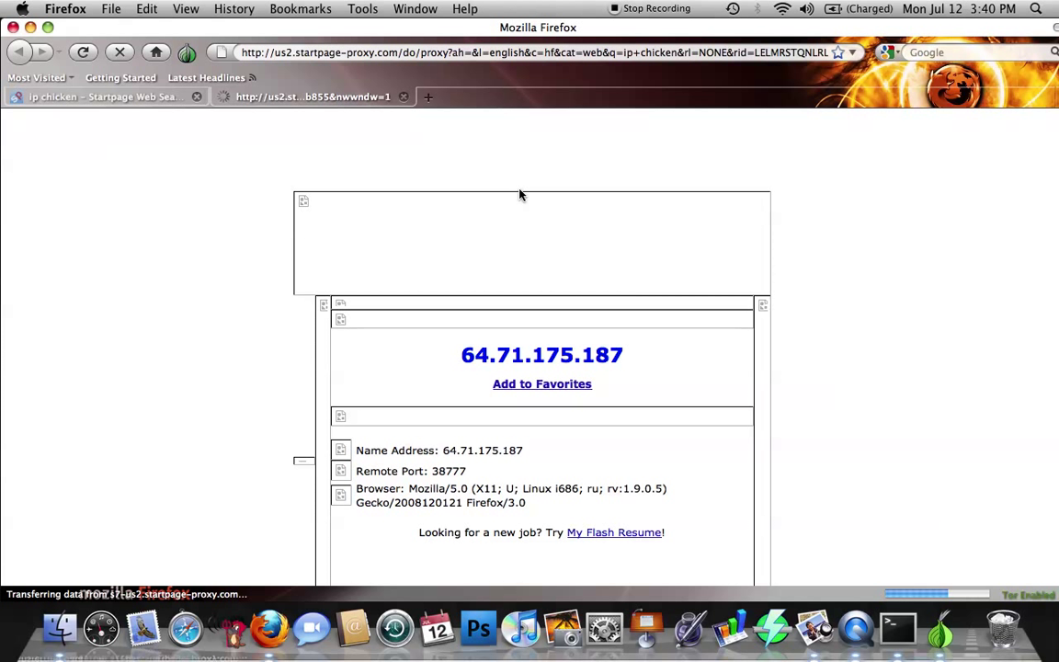
{"action": "mouse_move", "coordinate": [689, 301]}
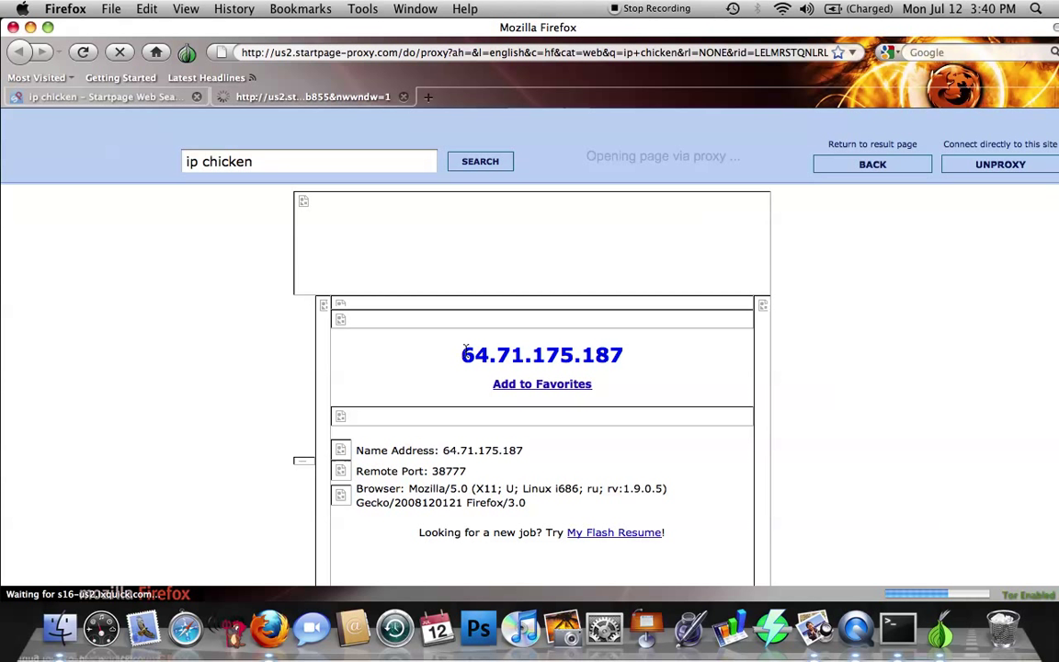
{"action": "left_click_drag", "start_coordinate": [463, 355], "coordinate": [622, 355]}
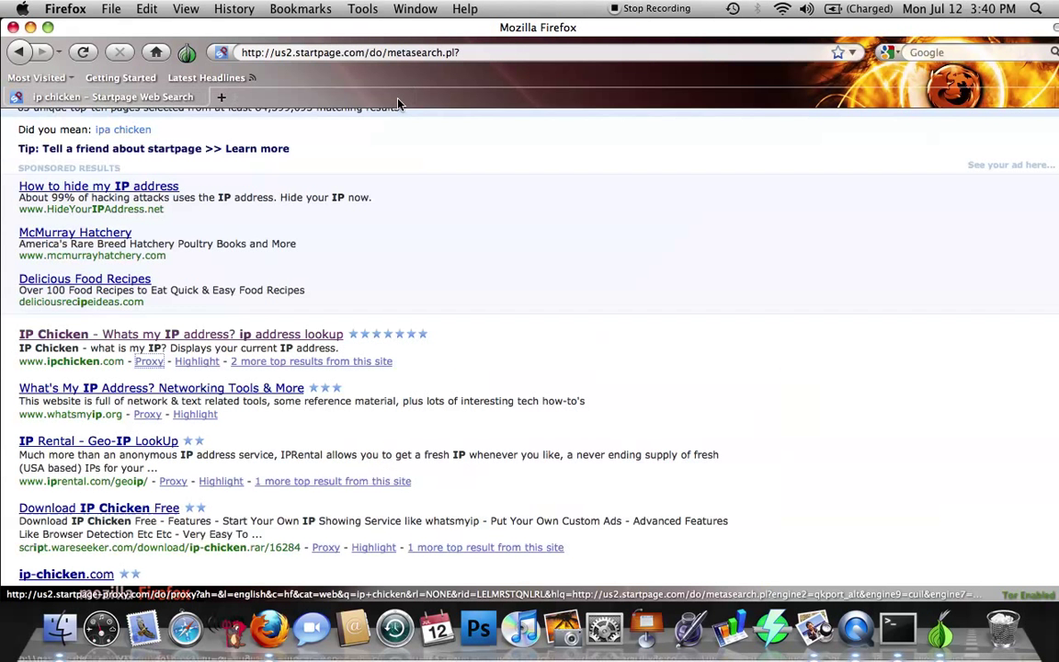
Step: Close Firefox and quit Vidalia from the menu bar, leaving only the desktop
{"action": "left_click", "coordinate": [64, 7]}
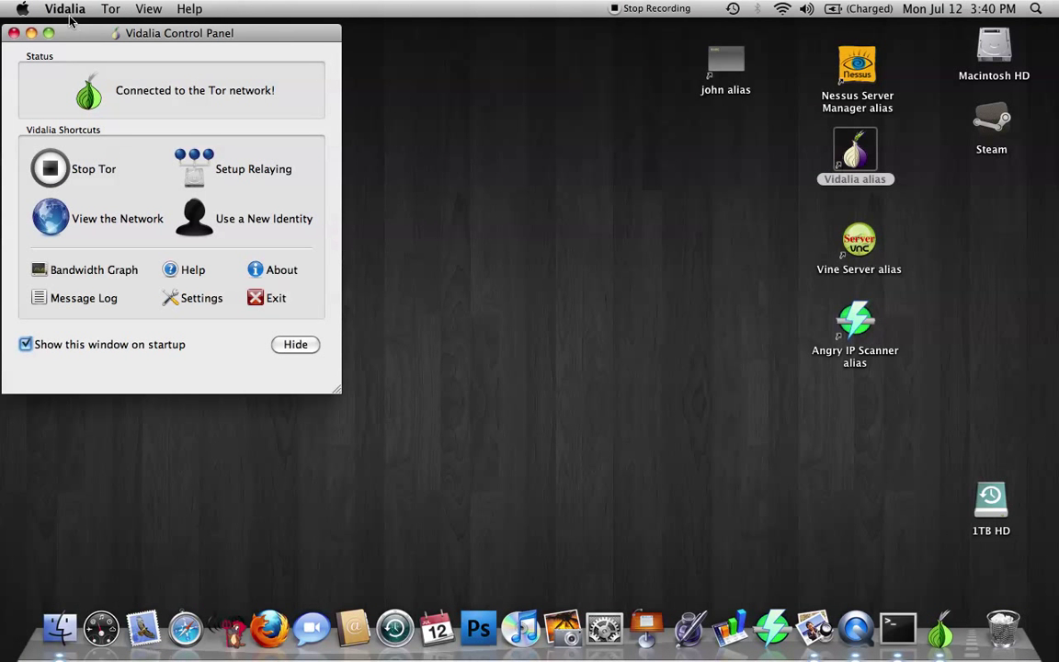
{"action": "left_click", "coordinate": [294, 344]}
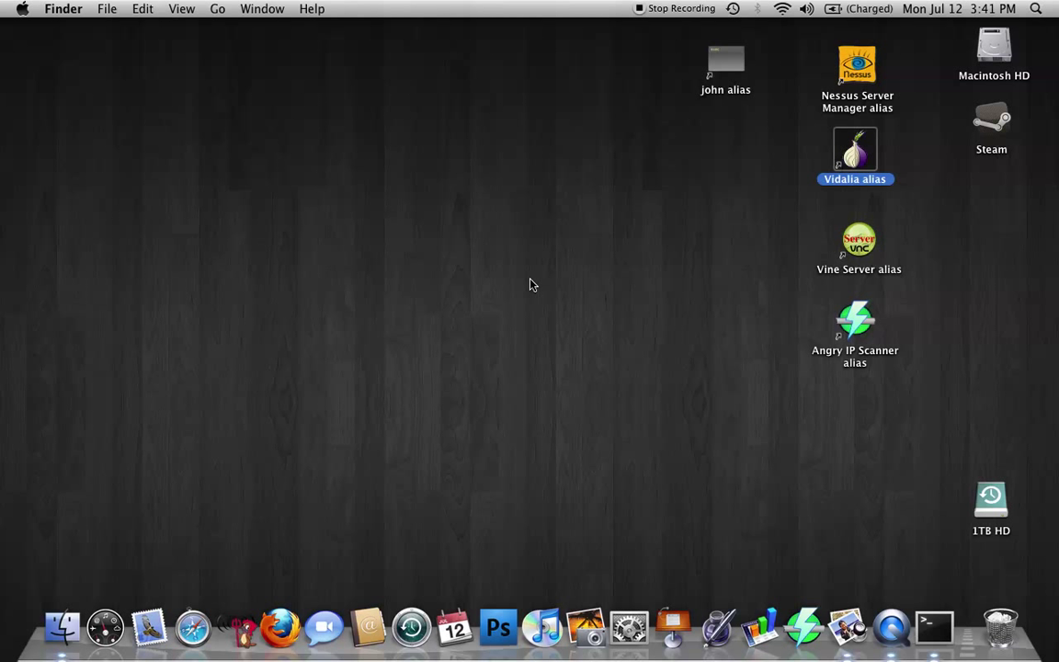
{"action": "mouse_move", "coordinate": [526, 320]}
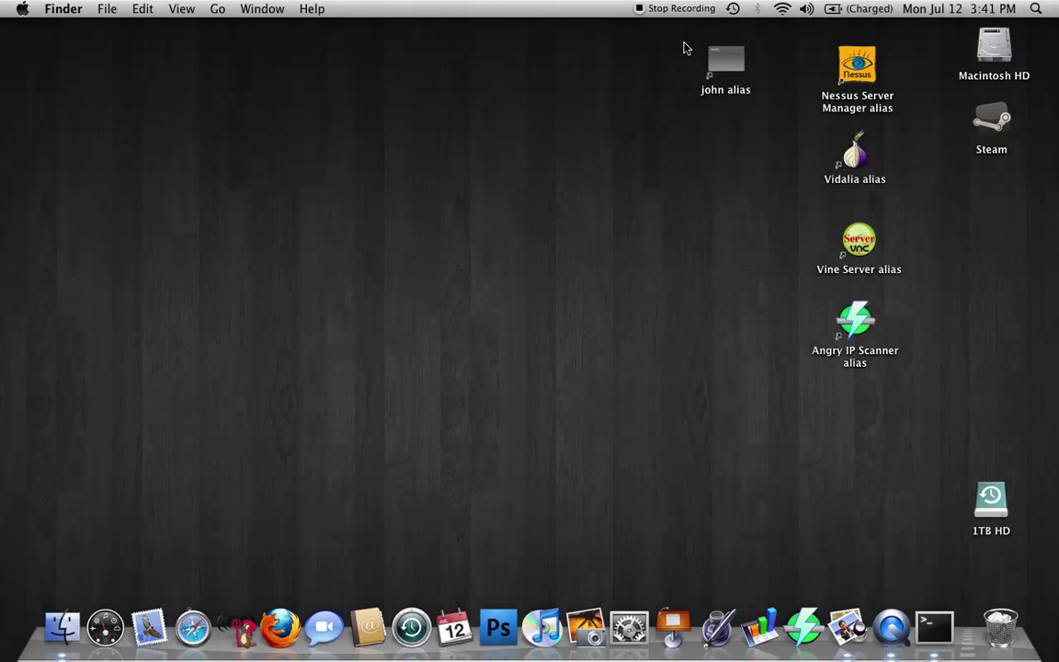
{"action": "mouse_move", "coordinate": [825, 134]}
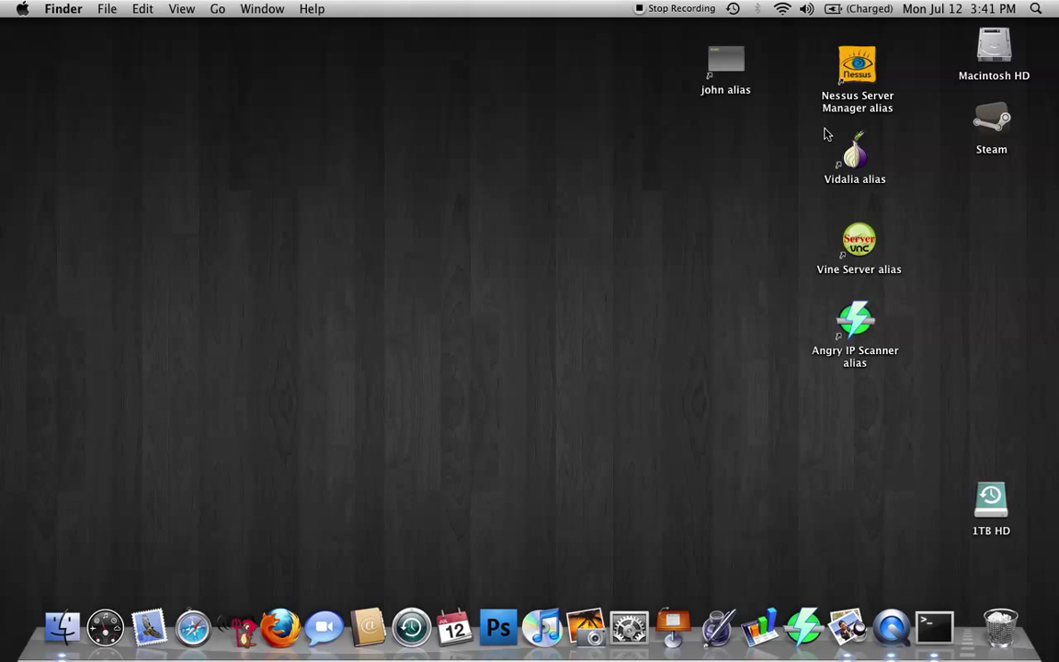
{"action": "mouse_move", "coordinate": [864, 327]}
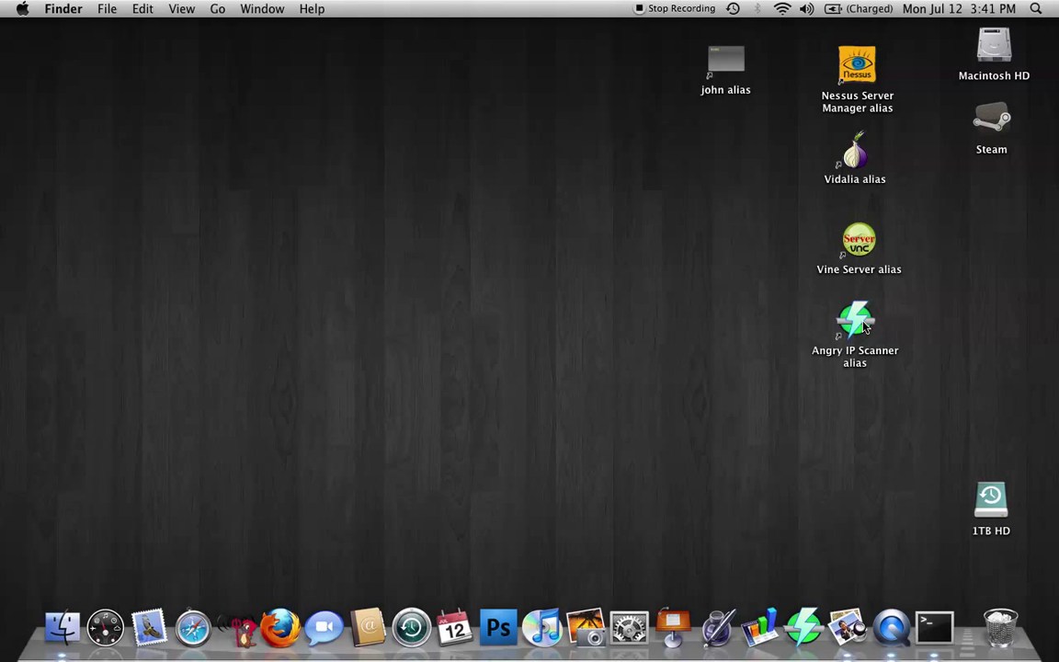
{"action": "mouse_move", "coordinate": [794, 286]}
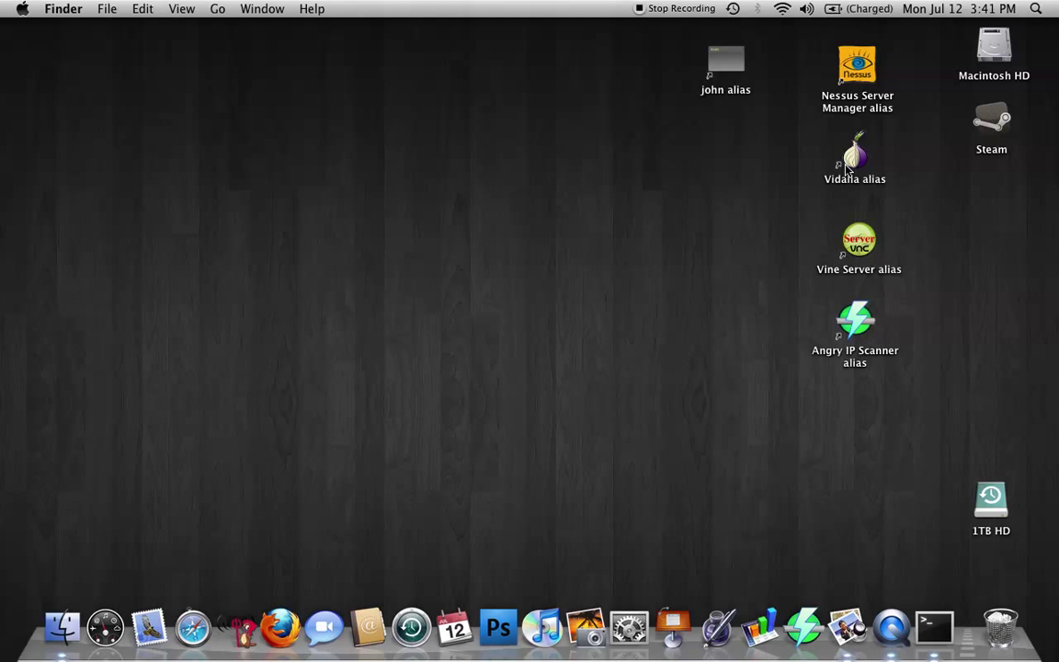
{"action": "mouse_move", "coordinate": [805, 127]}
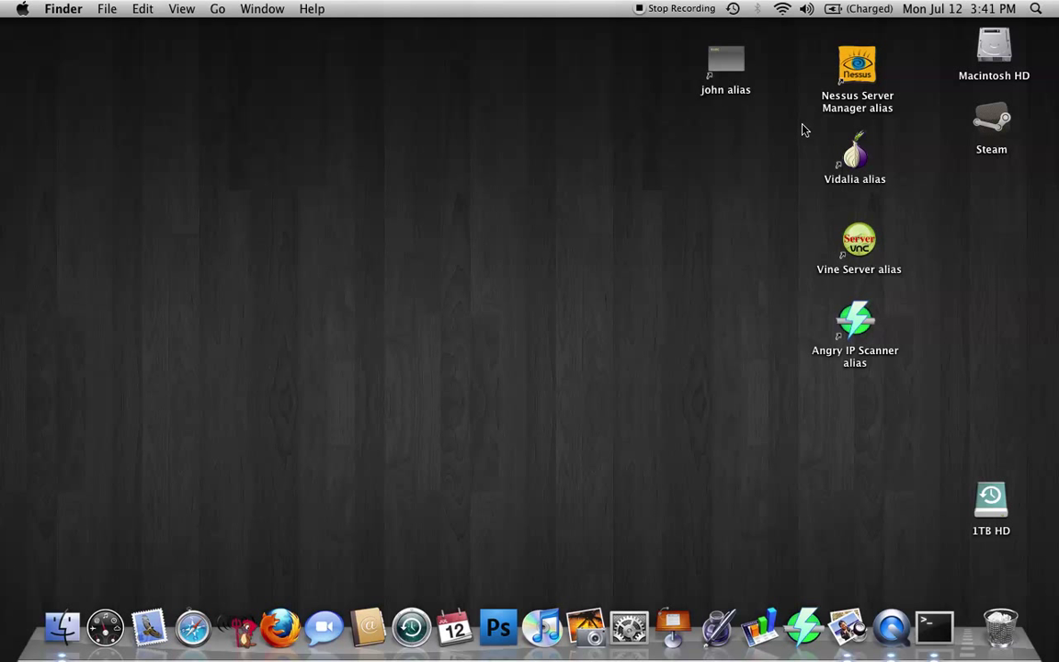
{"action": "mouse_move", "coordinate": [801, 132]}
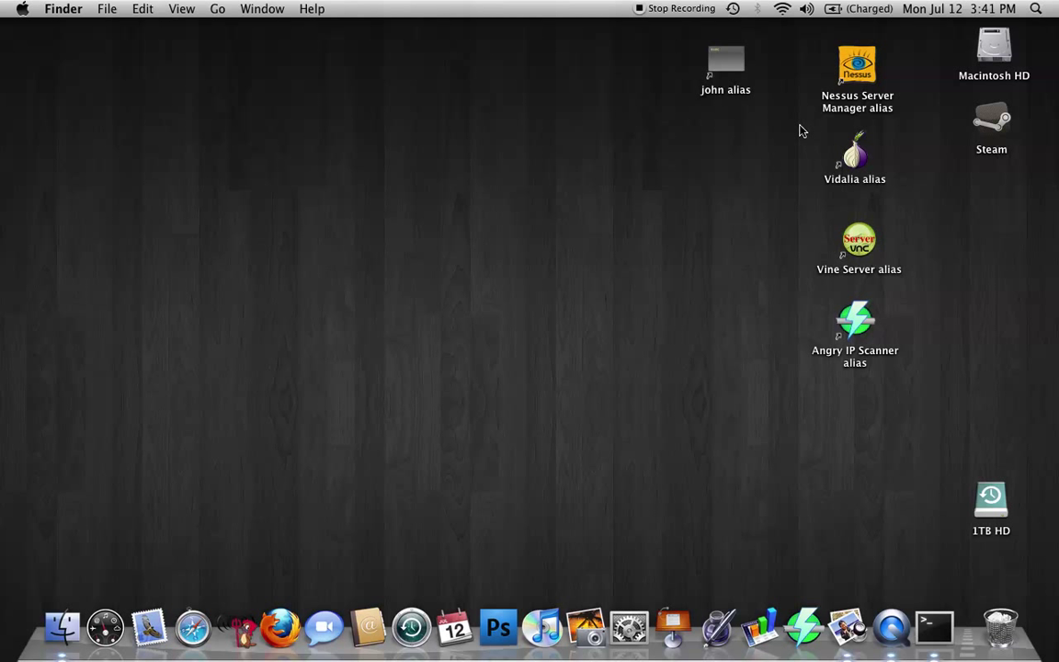
{"action": "mouse_move", "coordinate": [450, 165]}
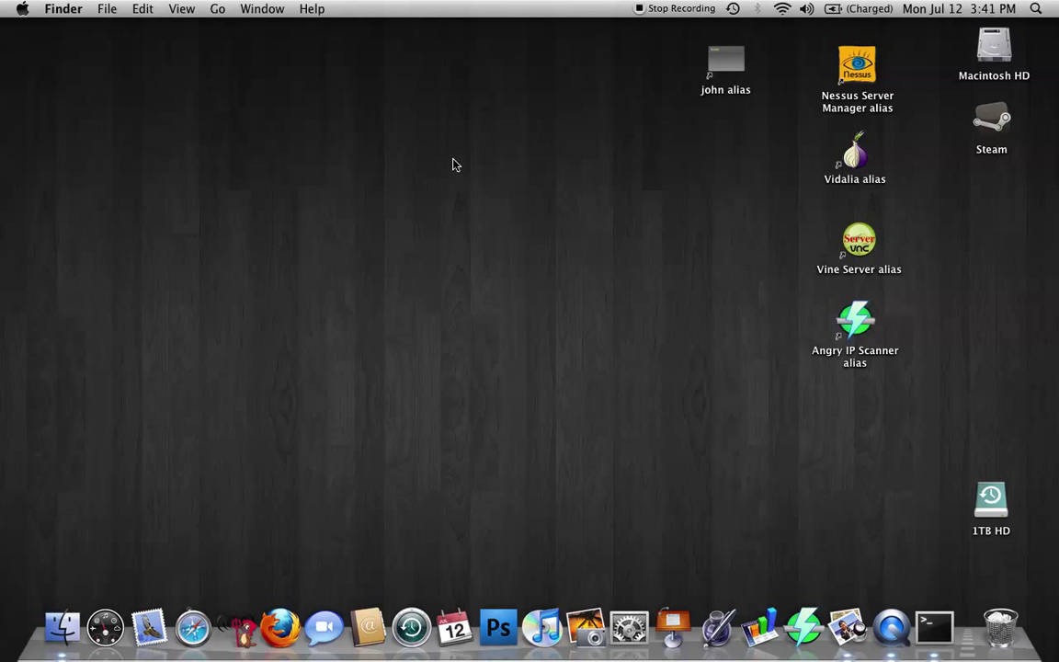